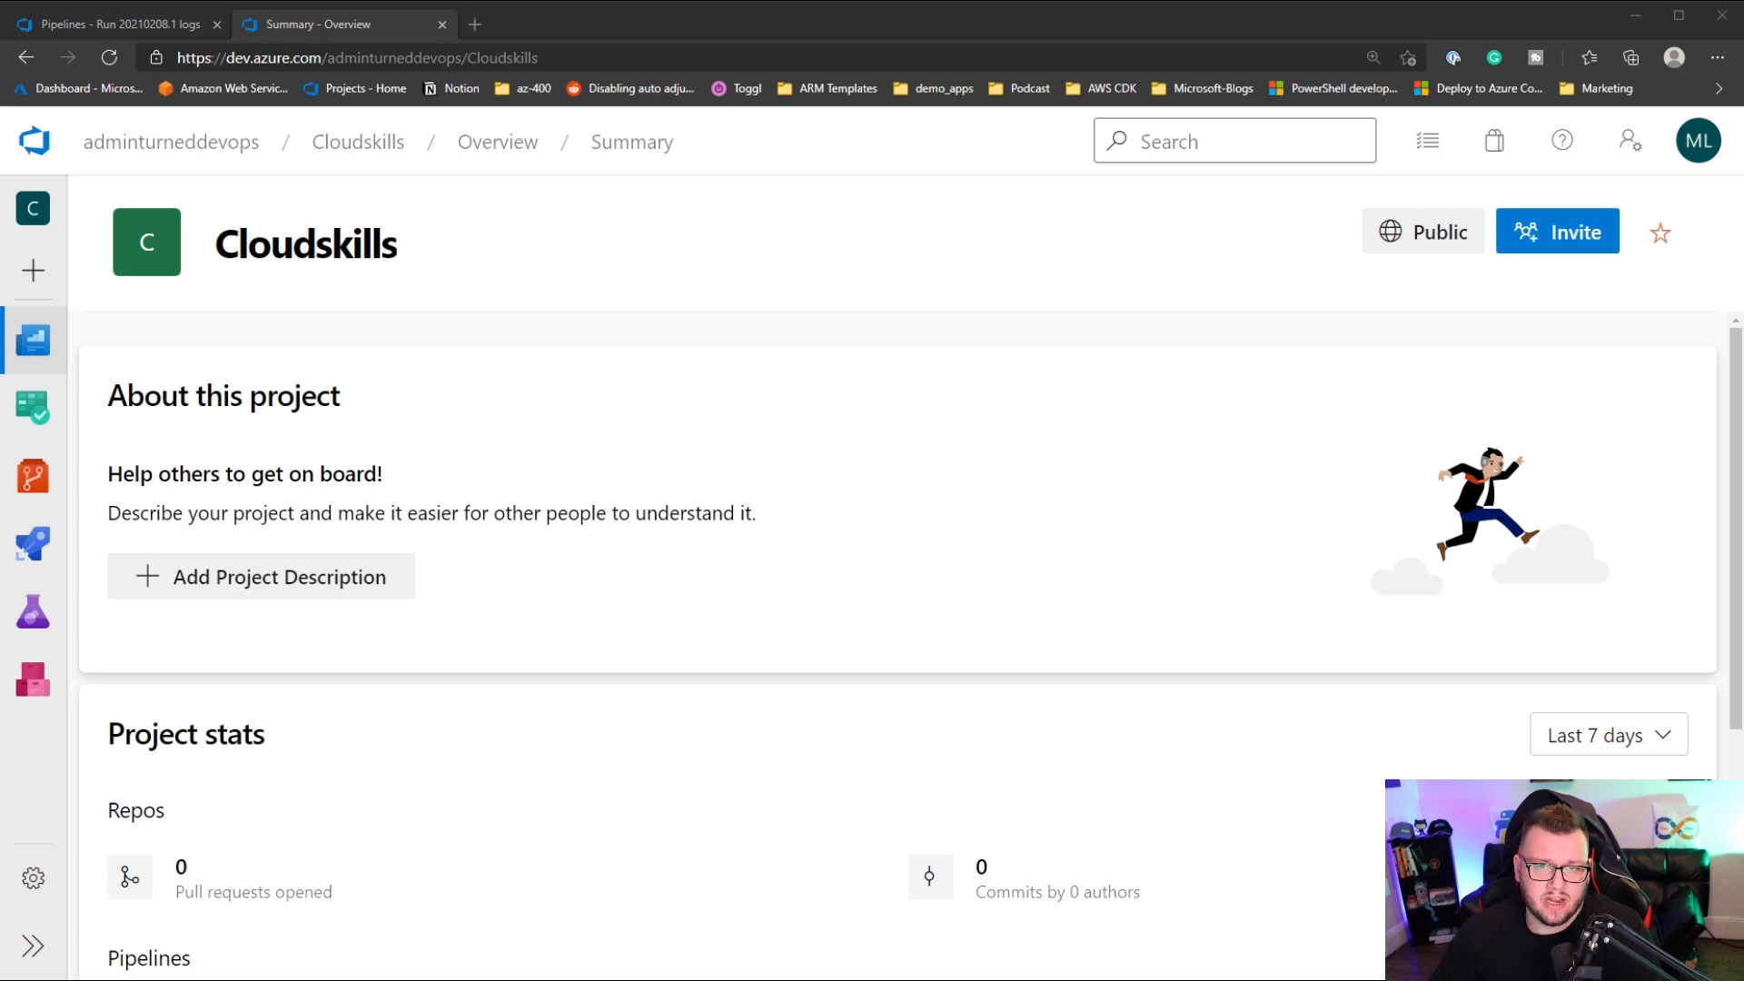
- Go to the Cloudskills project's Pipelines list from the sidebar
{"action": "left_click", "coordinate": [33, 543]}
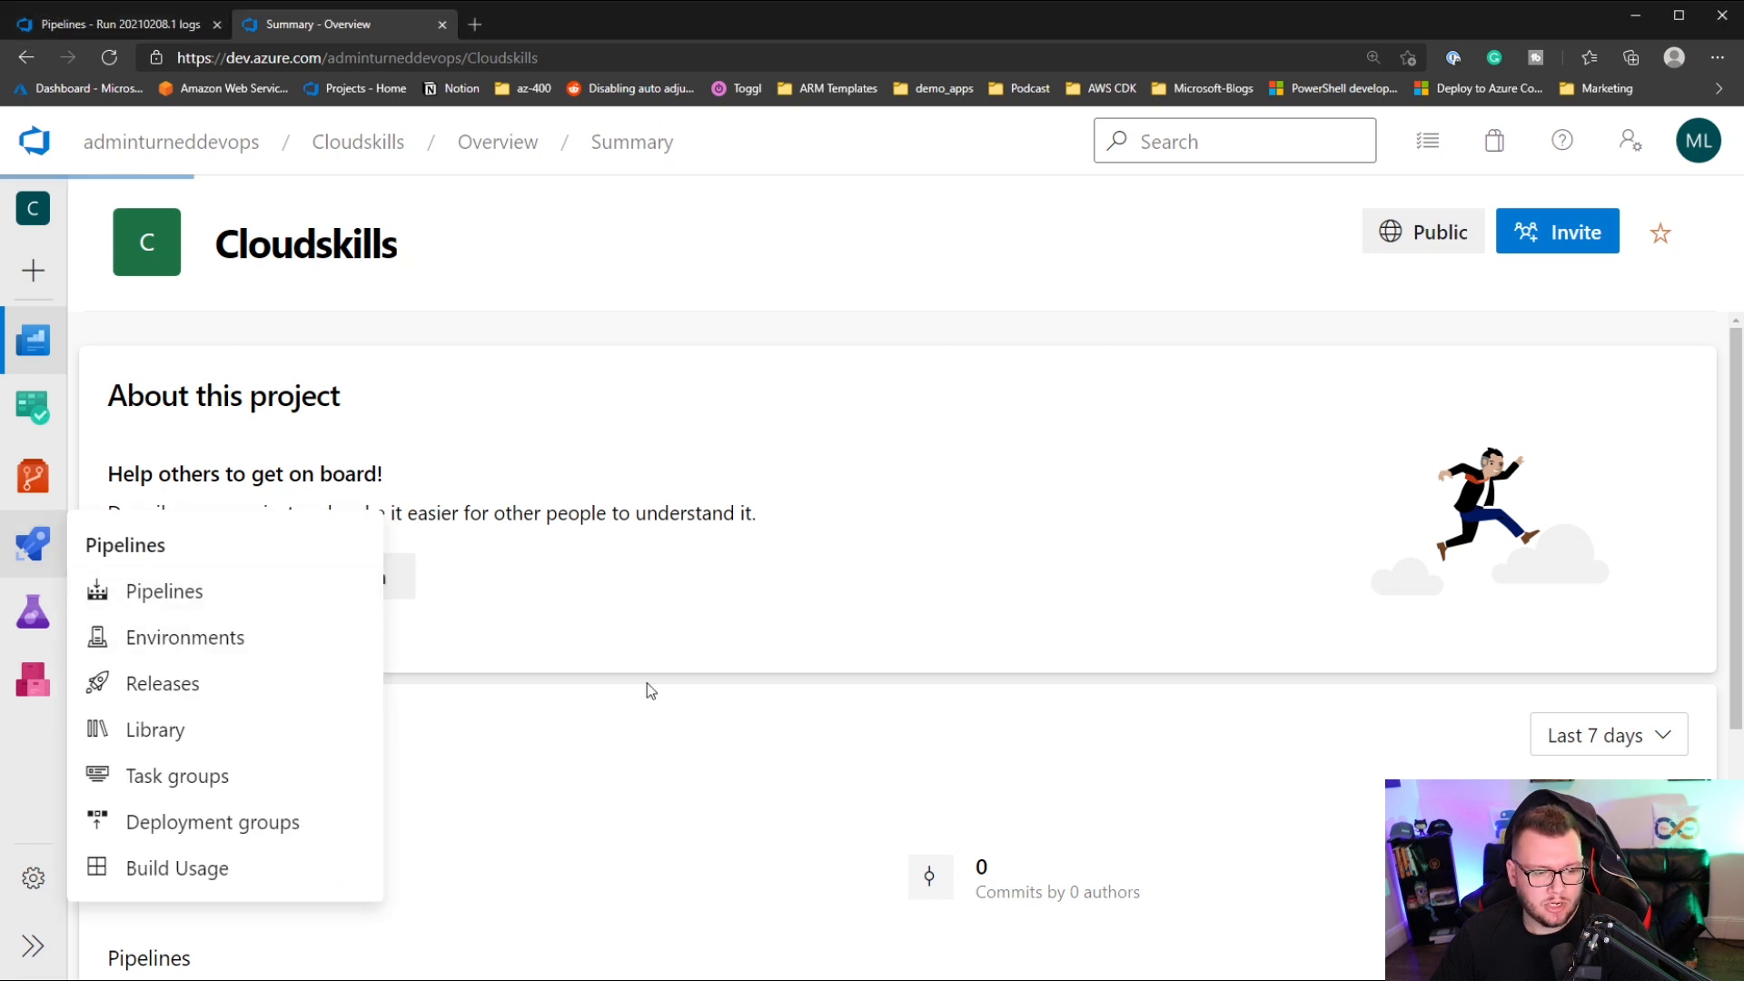
{"action": "left_click", "coordinate": [163, 592]}
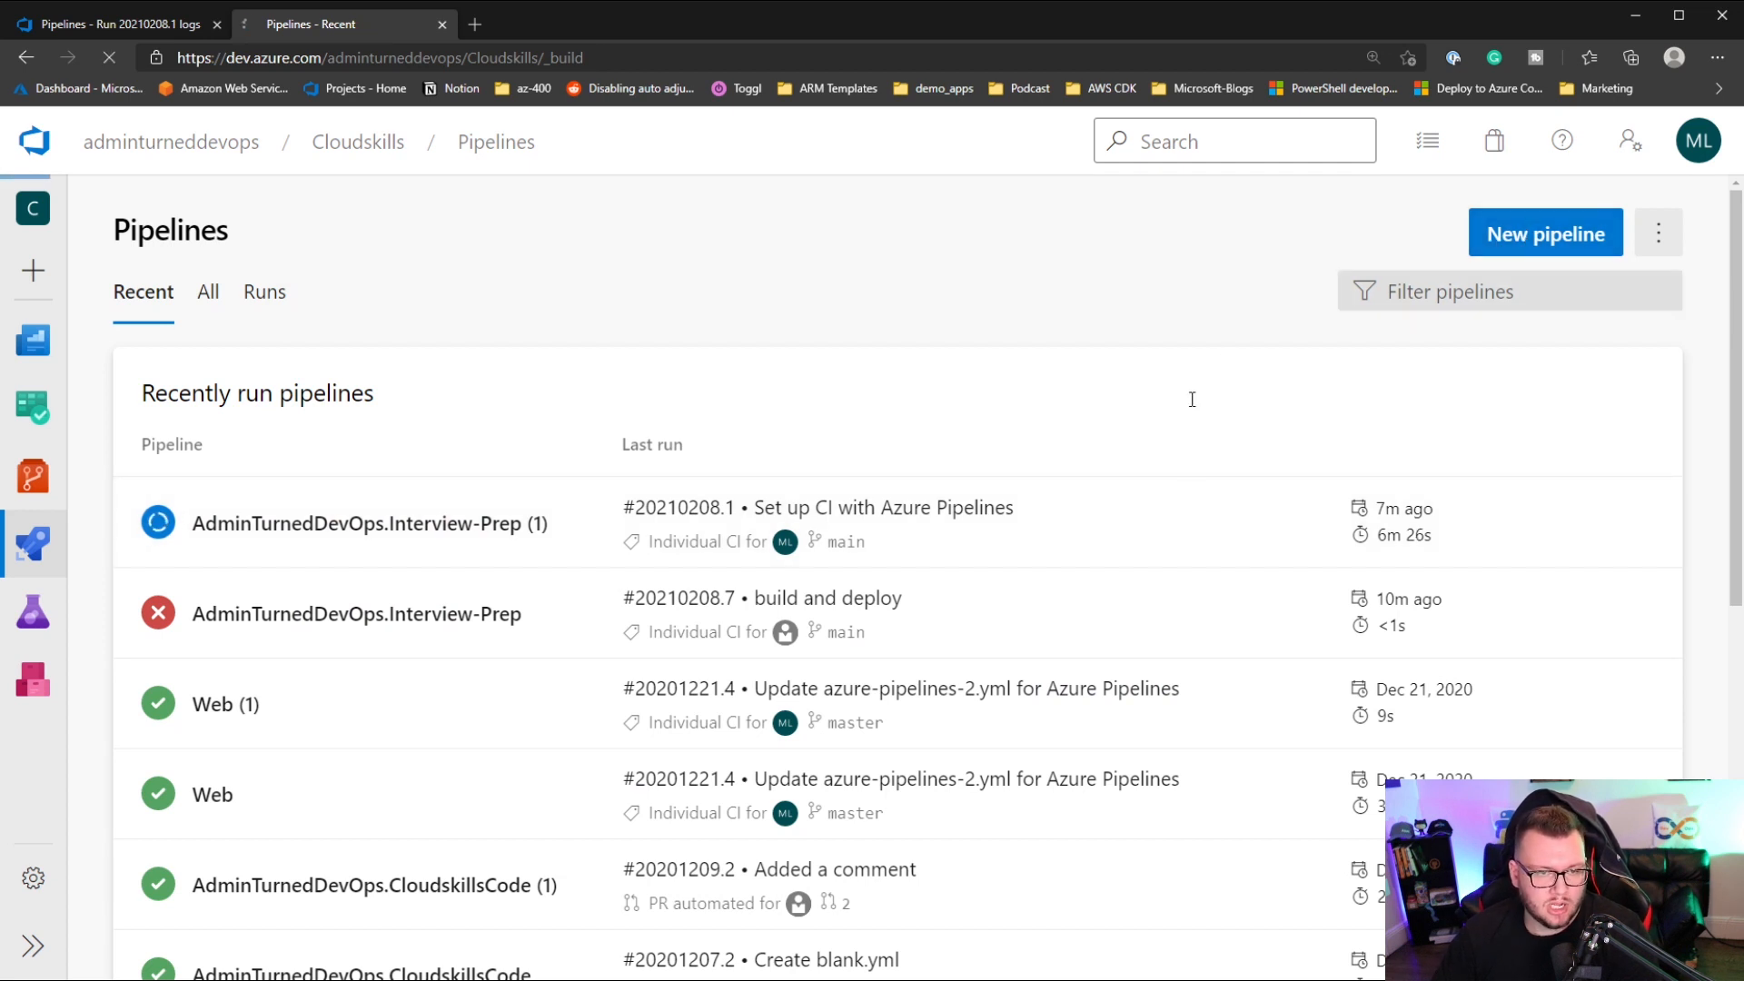
- Create a new pipeline sourced from GitHub and pick the AdminTurnedDevOps/Interview-Prep repository
{"action": "left_click", "coordinate": [1544, 232]}
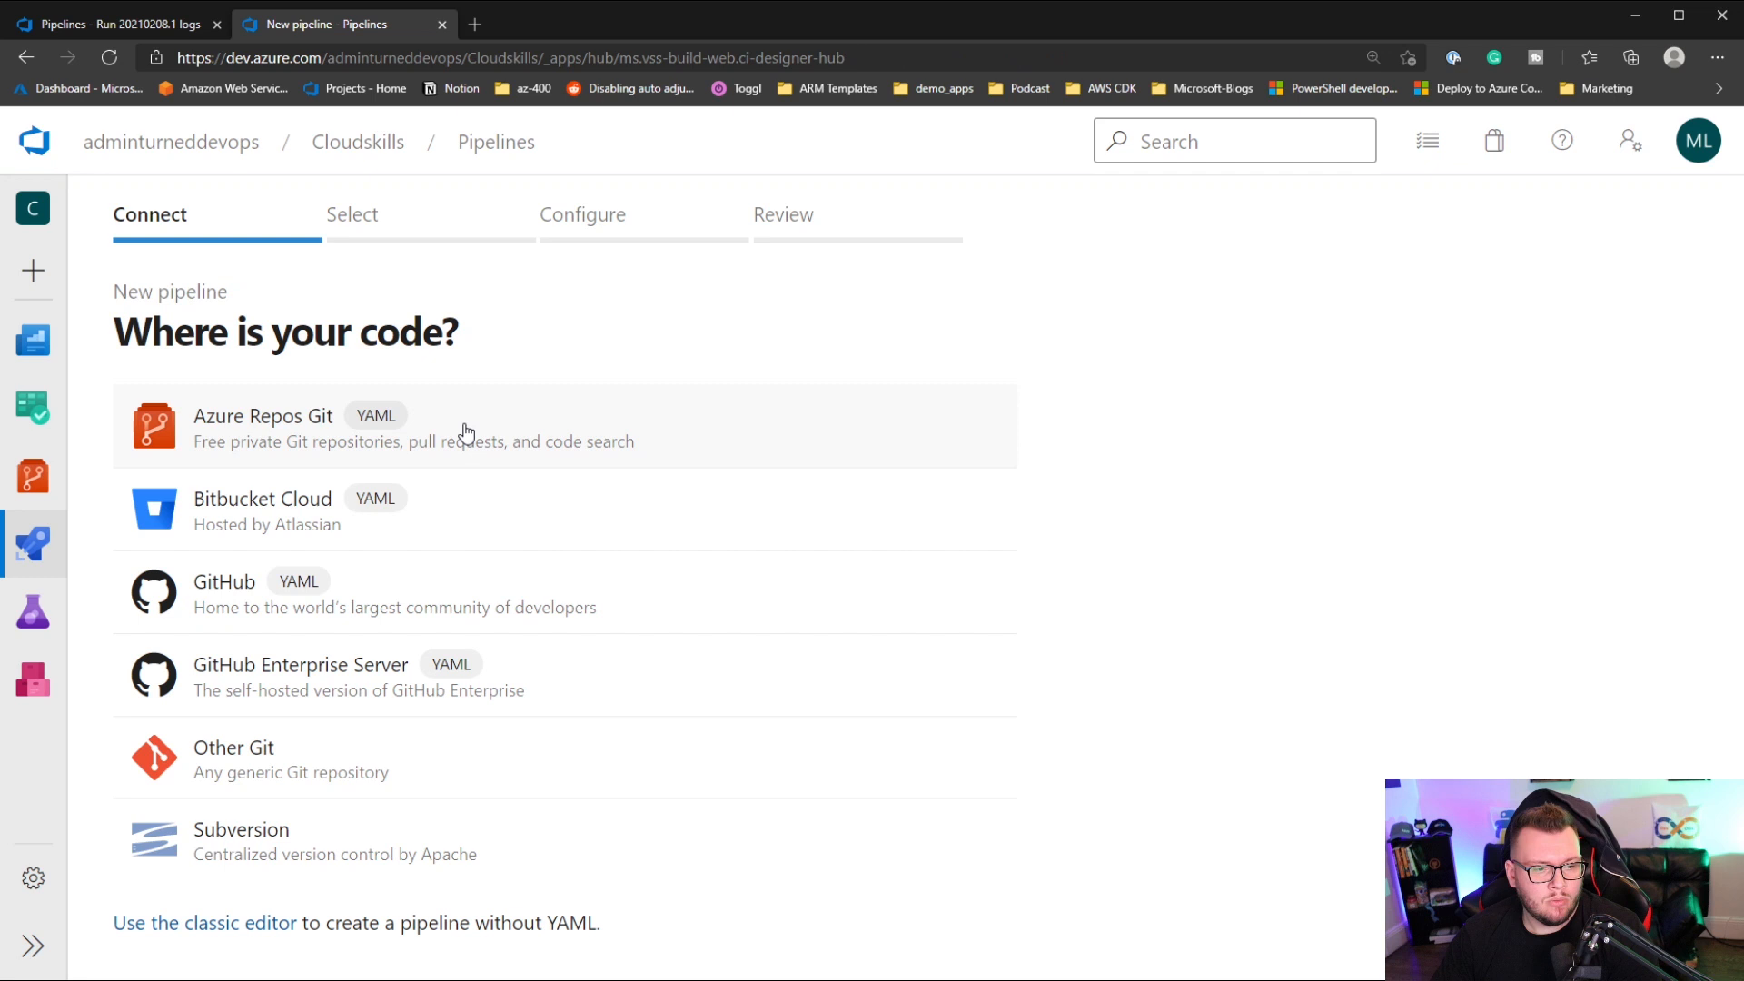
{"action": "mouse_move", "coordinate": [469, 560]}
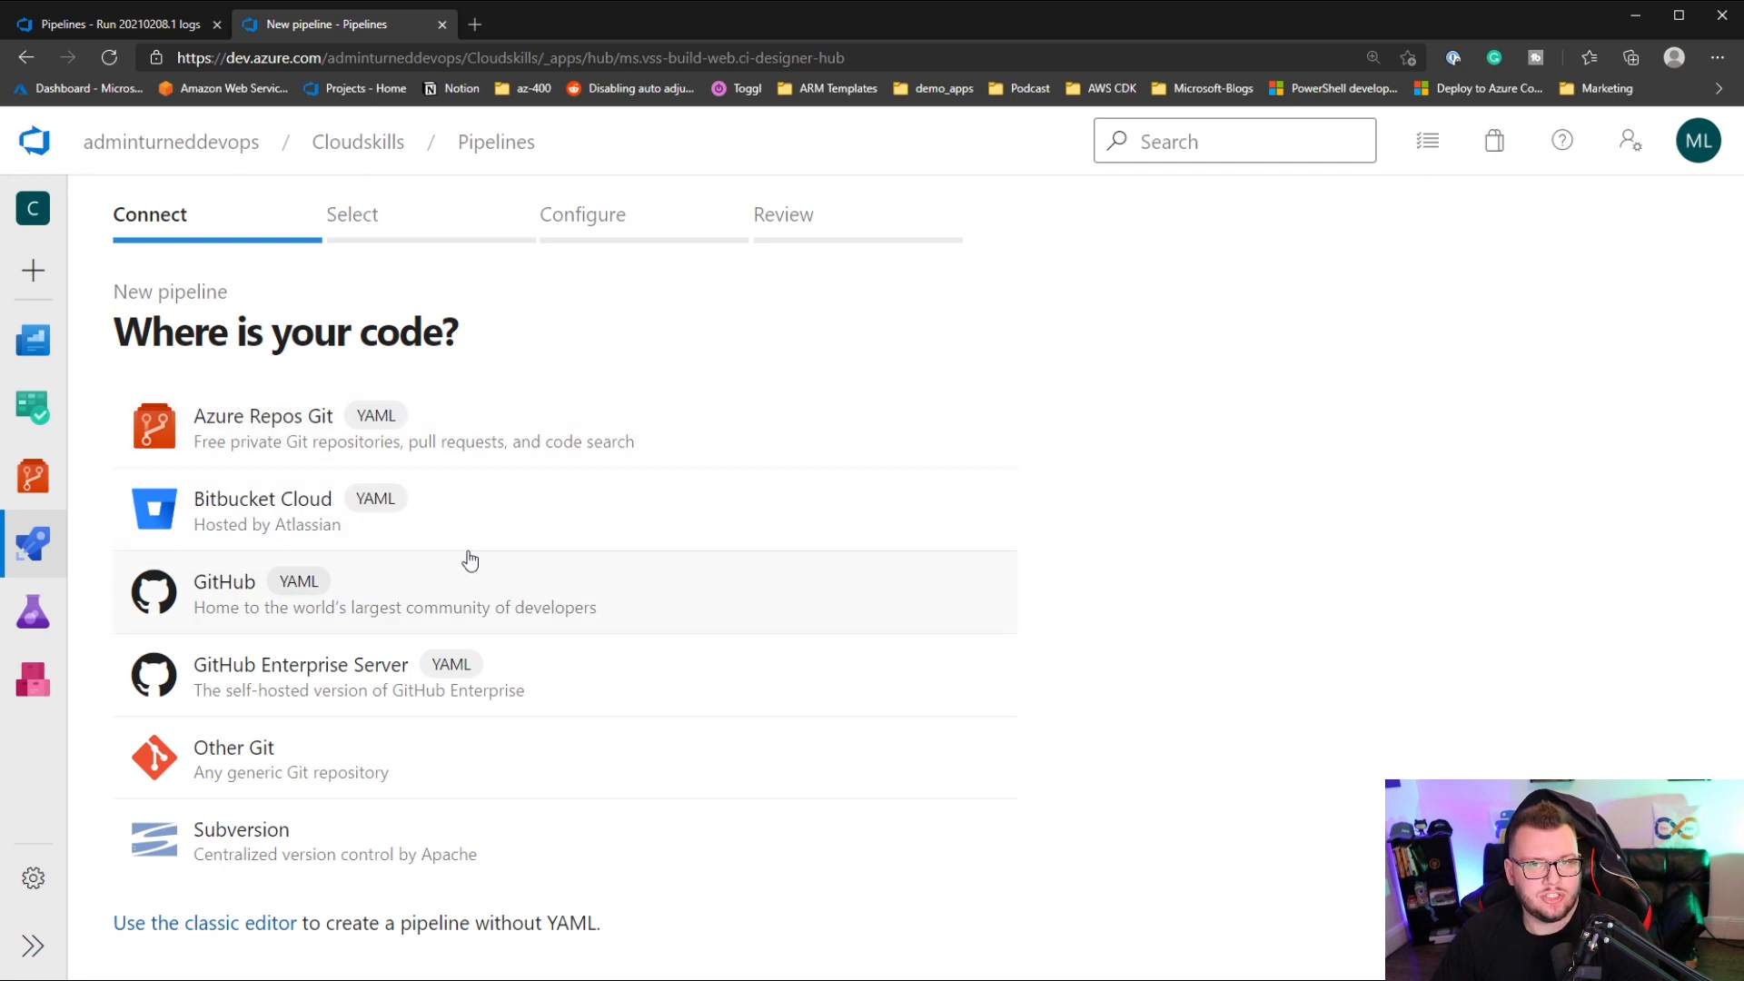
{"action": "mouse_move", "coordinate": [394, 598]}
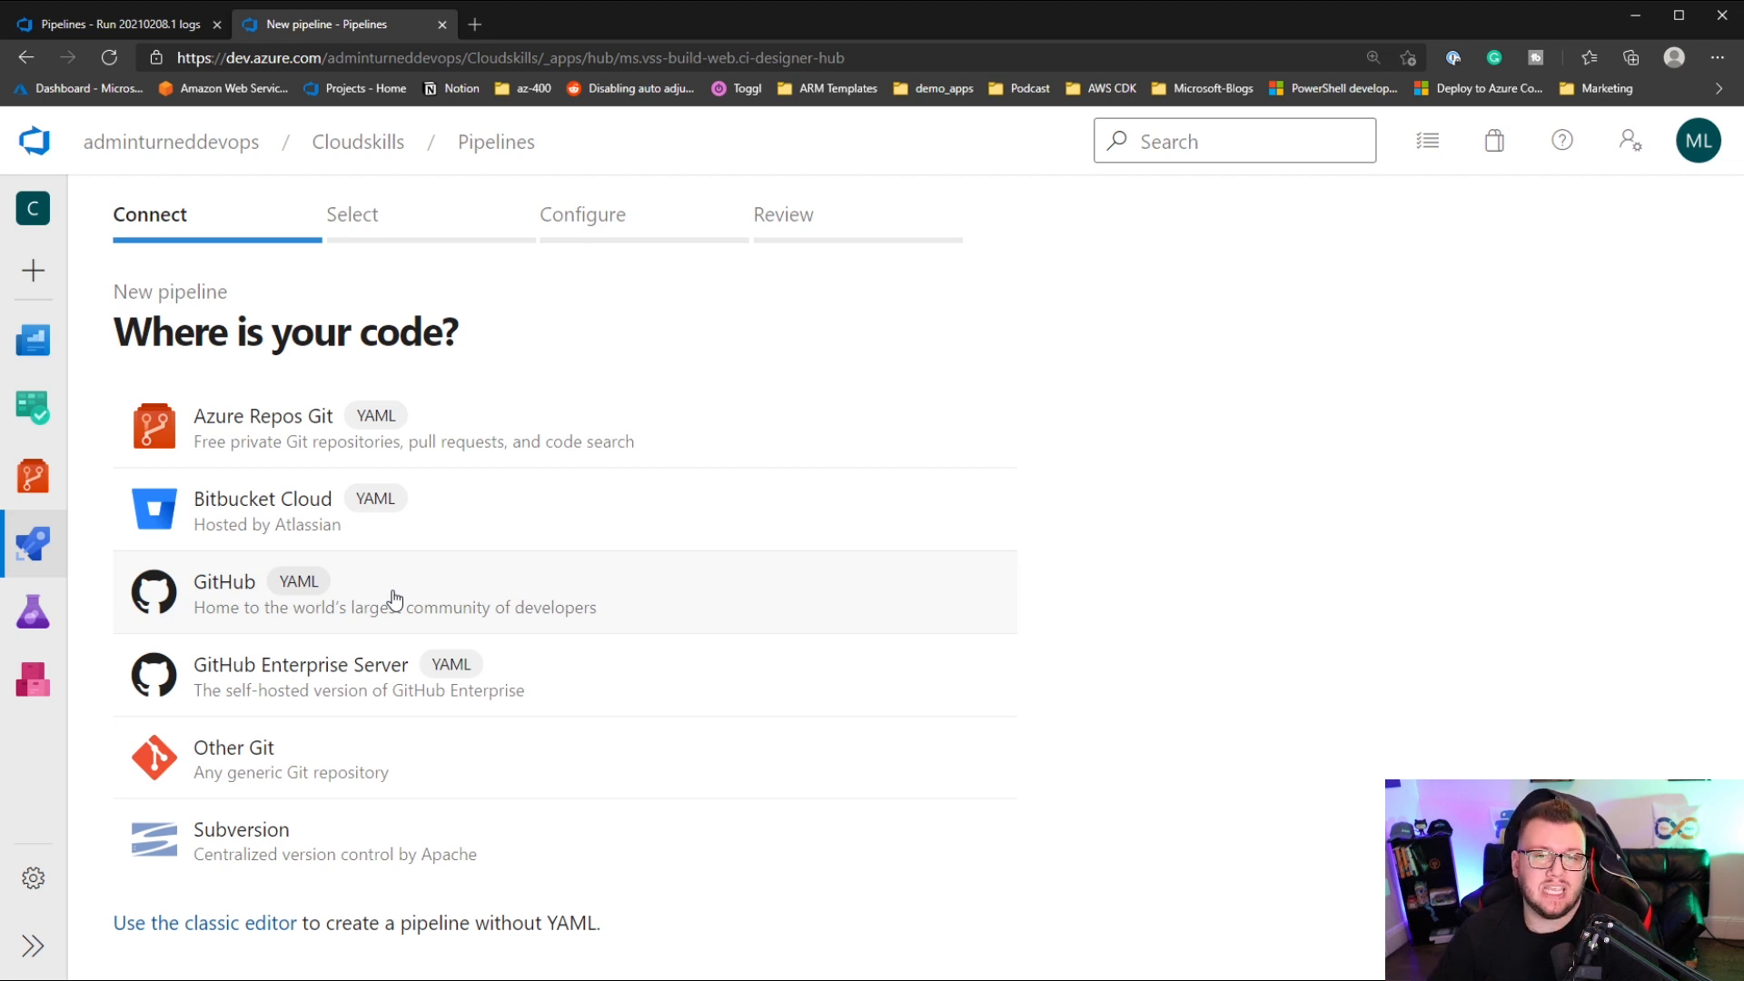
{"action": "left_click", "coordinate": [225, 582]}
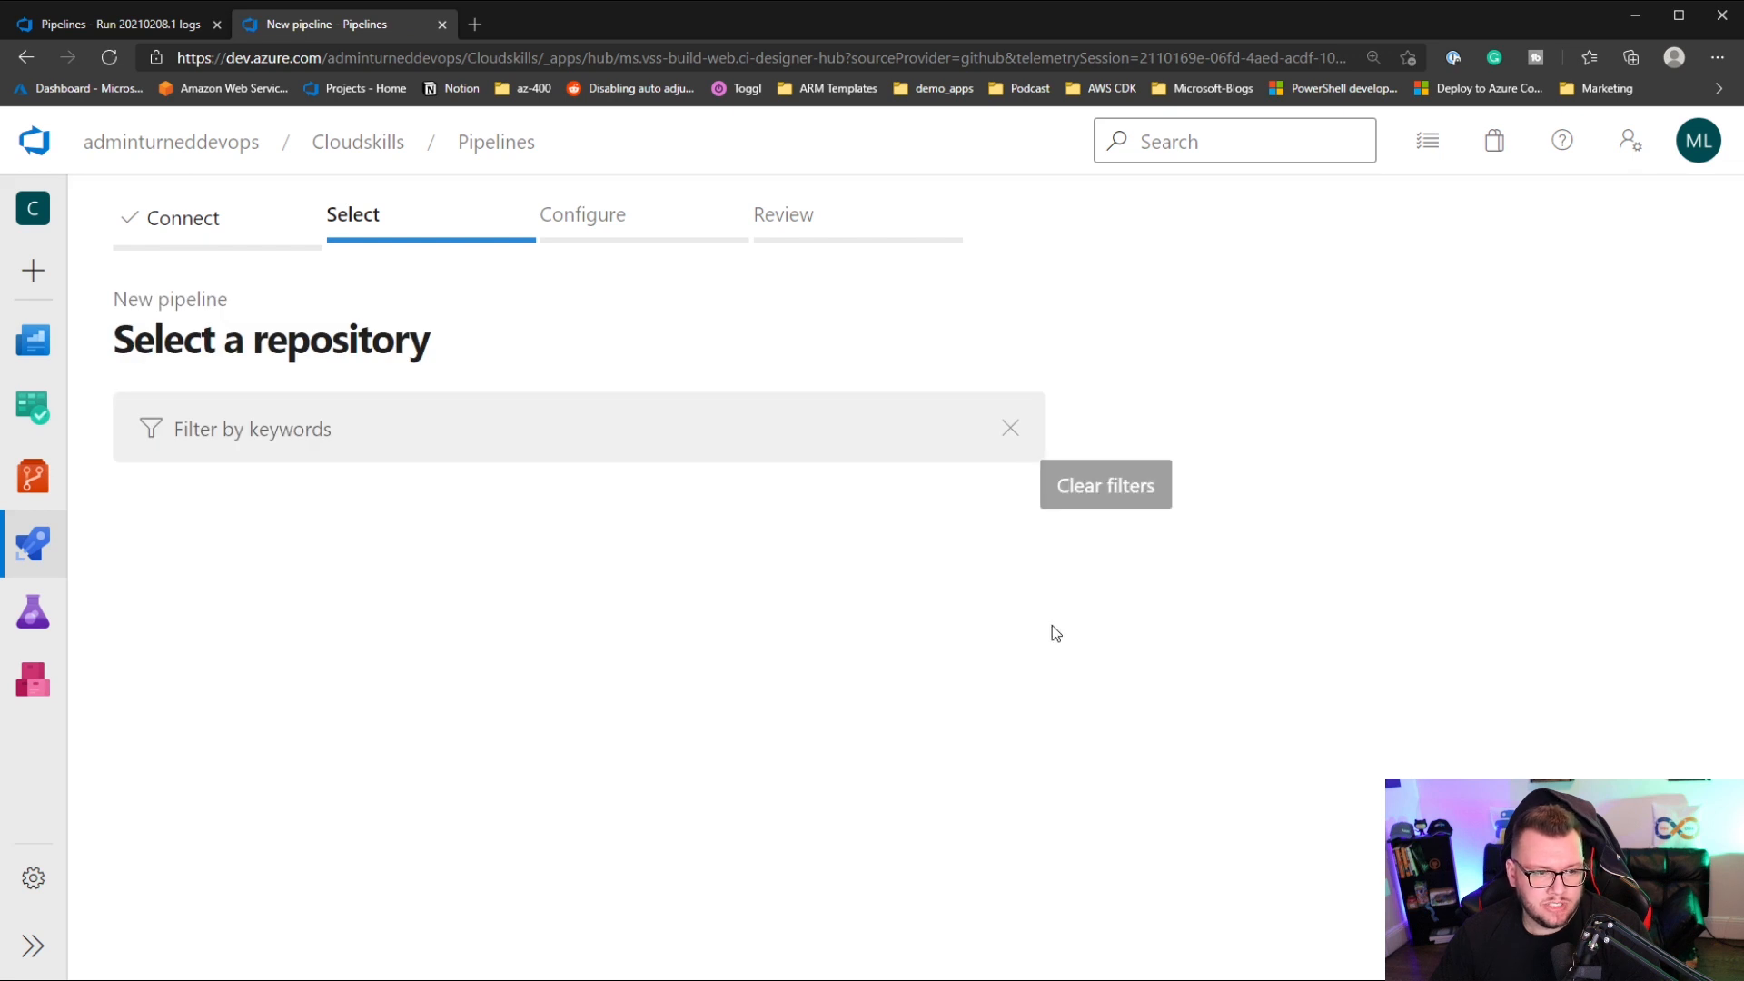
{"action": "left_click", "coordinate": [392, 440]}
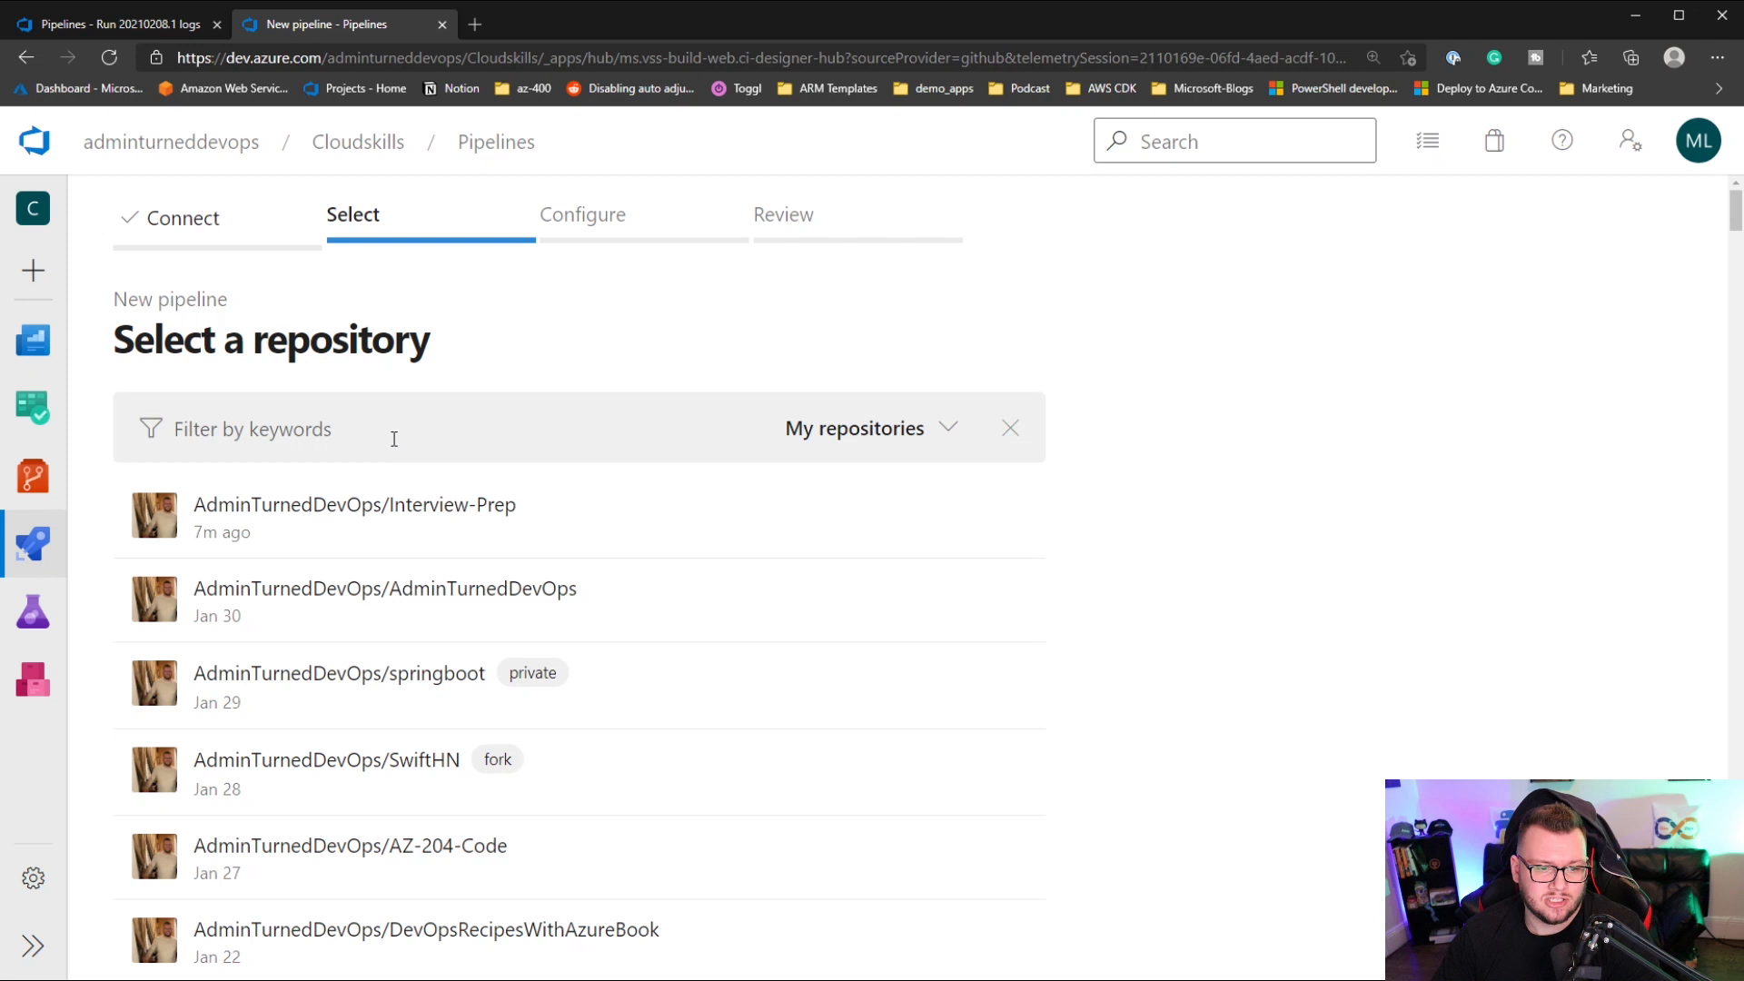
{"action": "mouse_move", "coordinate": [512, 509]}
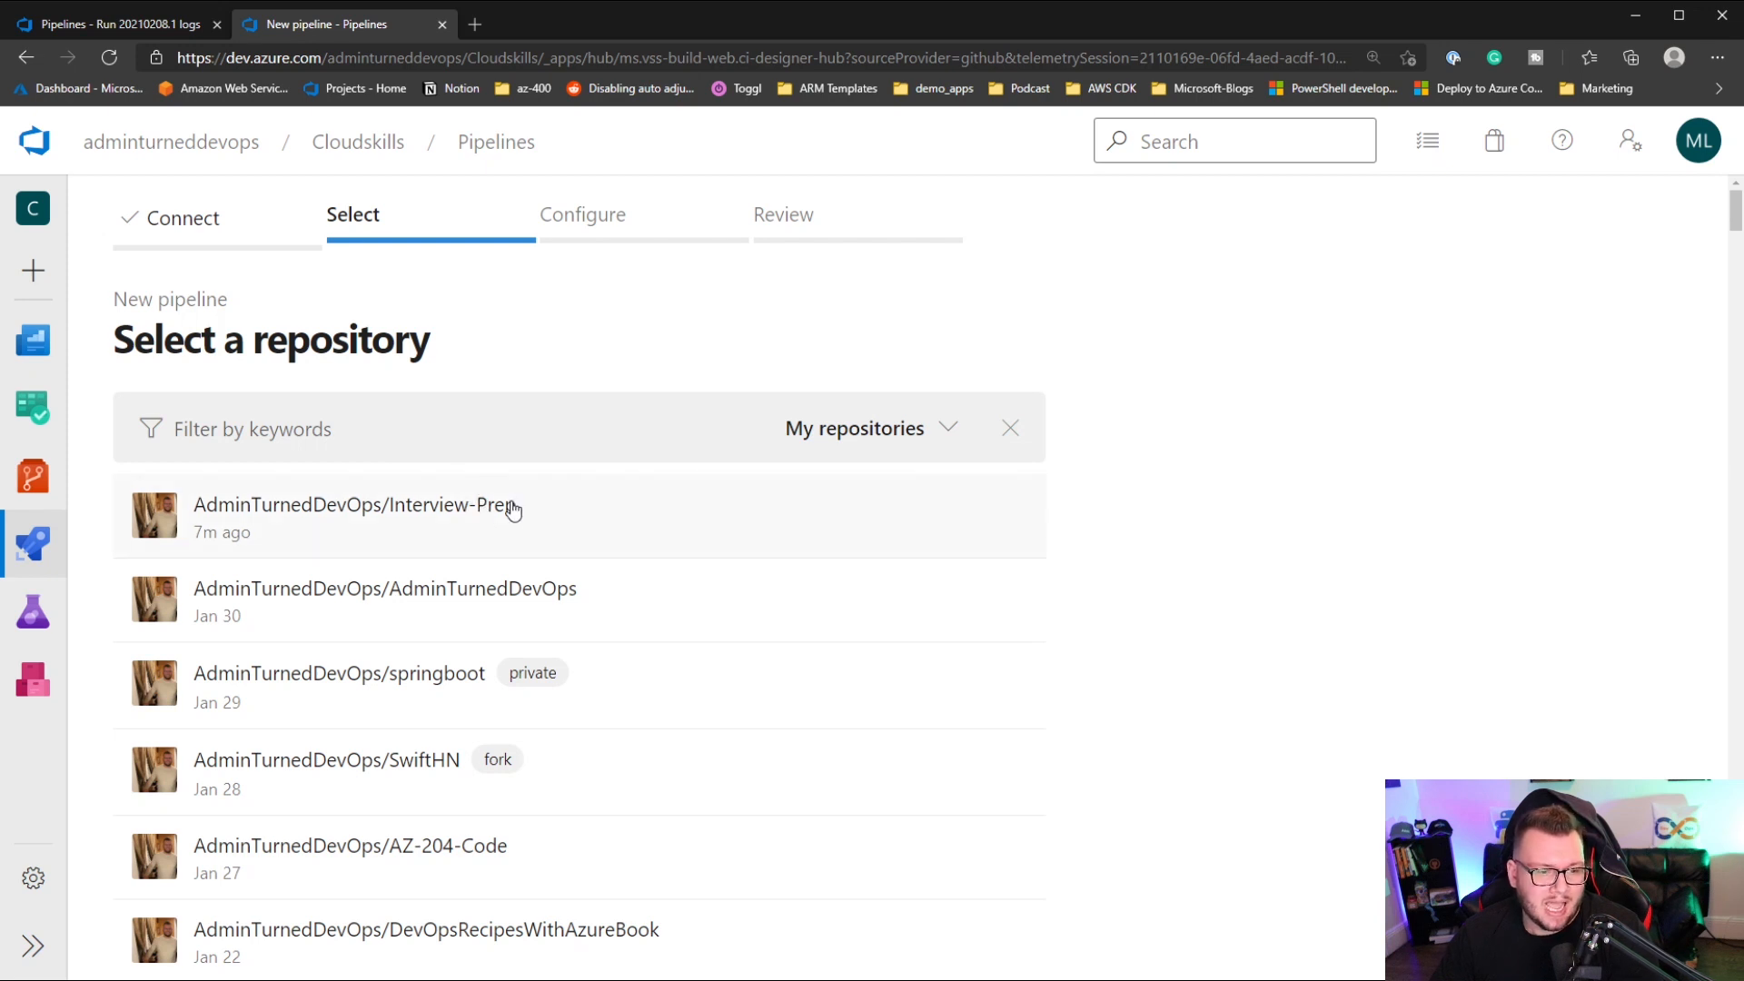
{"action": "left_click", "coordinate": [356, 505]}
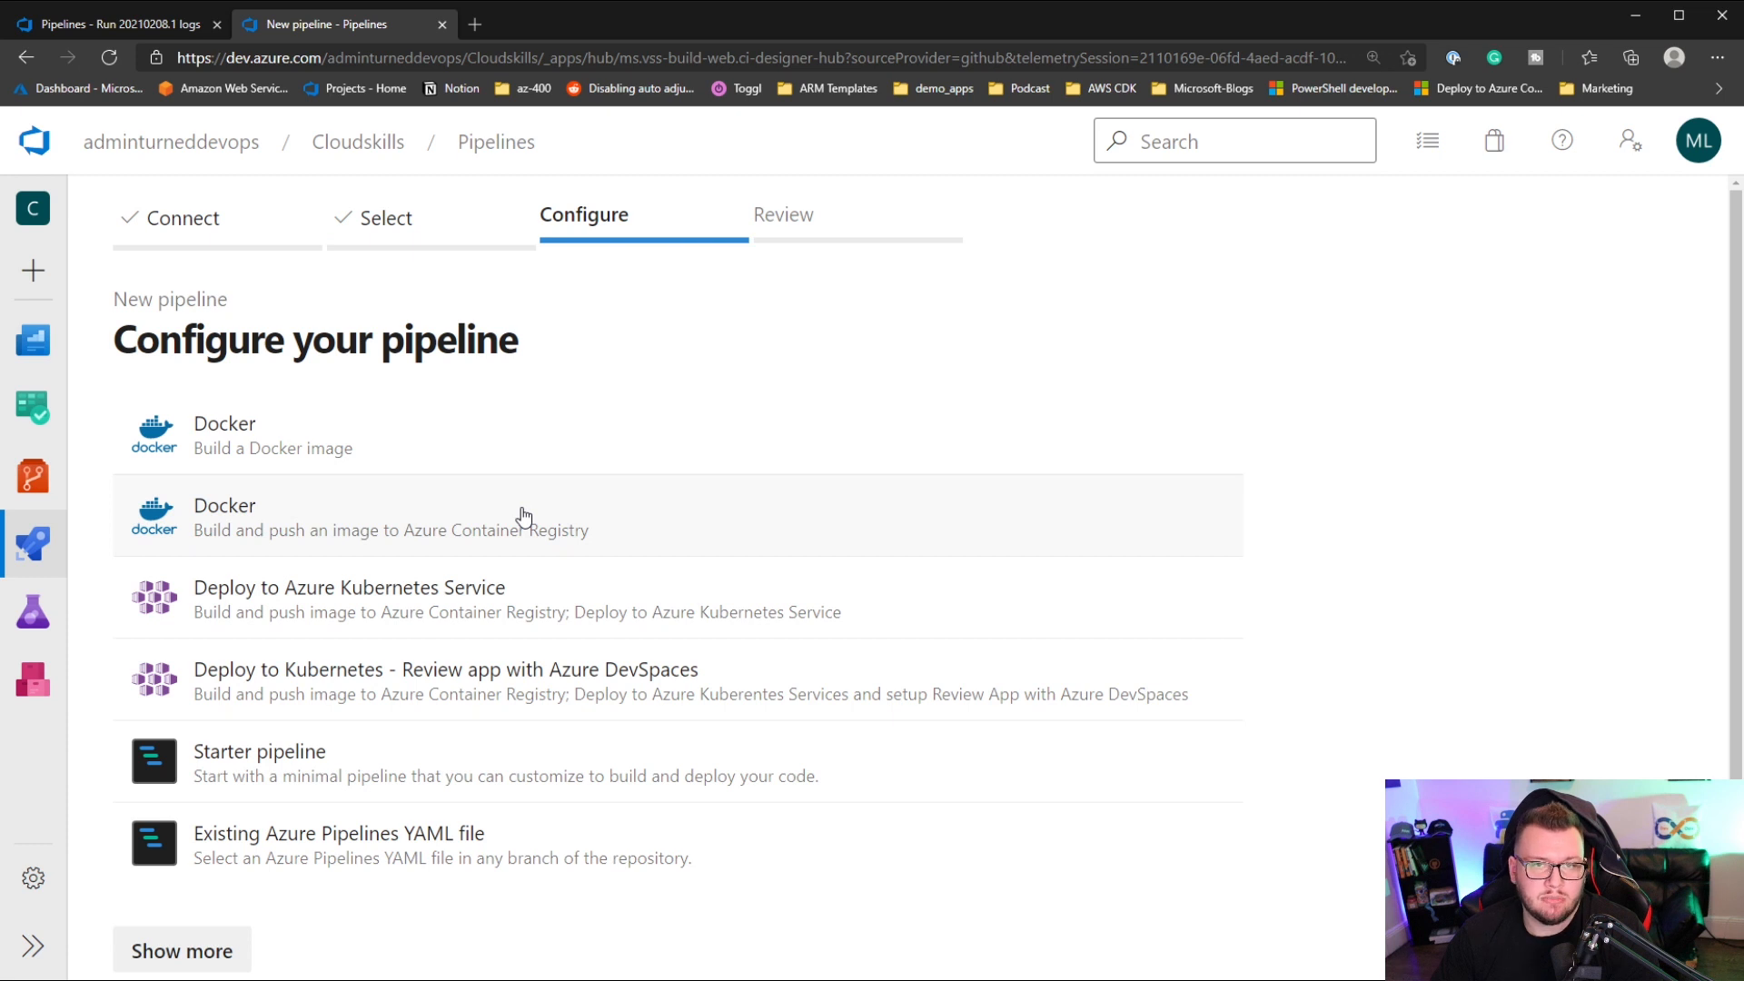
{"action": "mouse_move", "coordinate": [810, 360]}
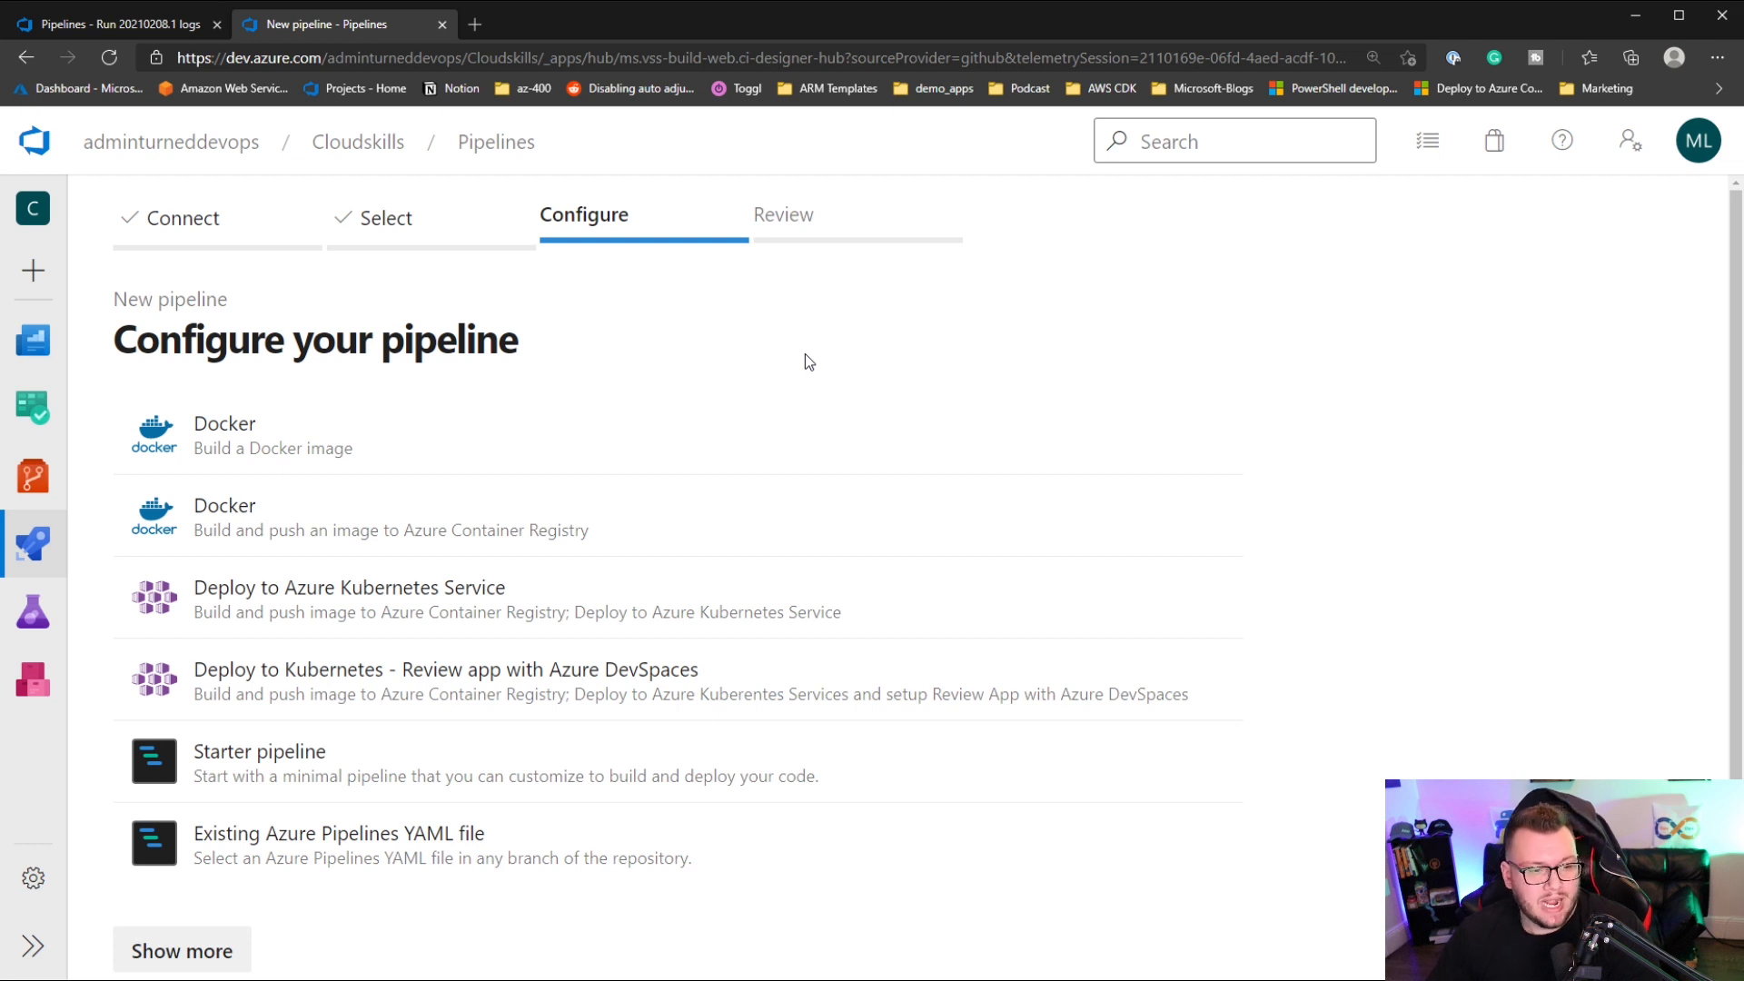
{"action": "mouse_move", "coordinate": [625, 594]}
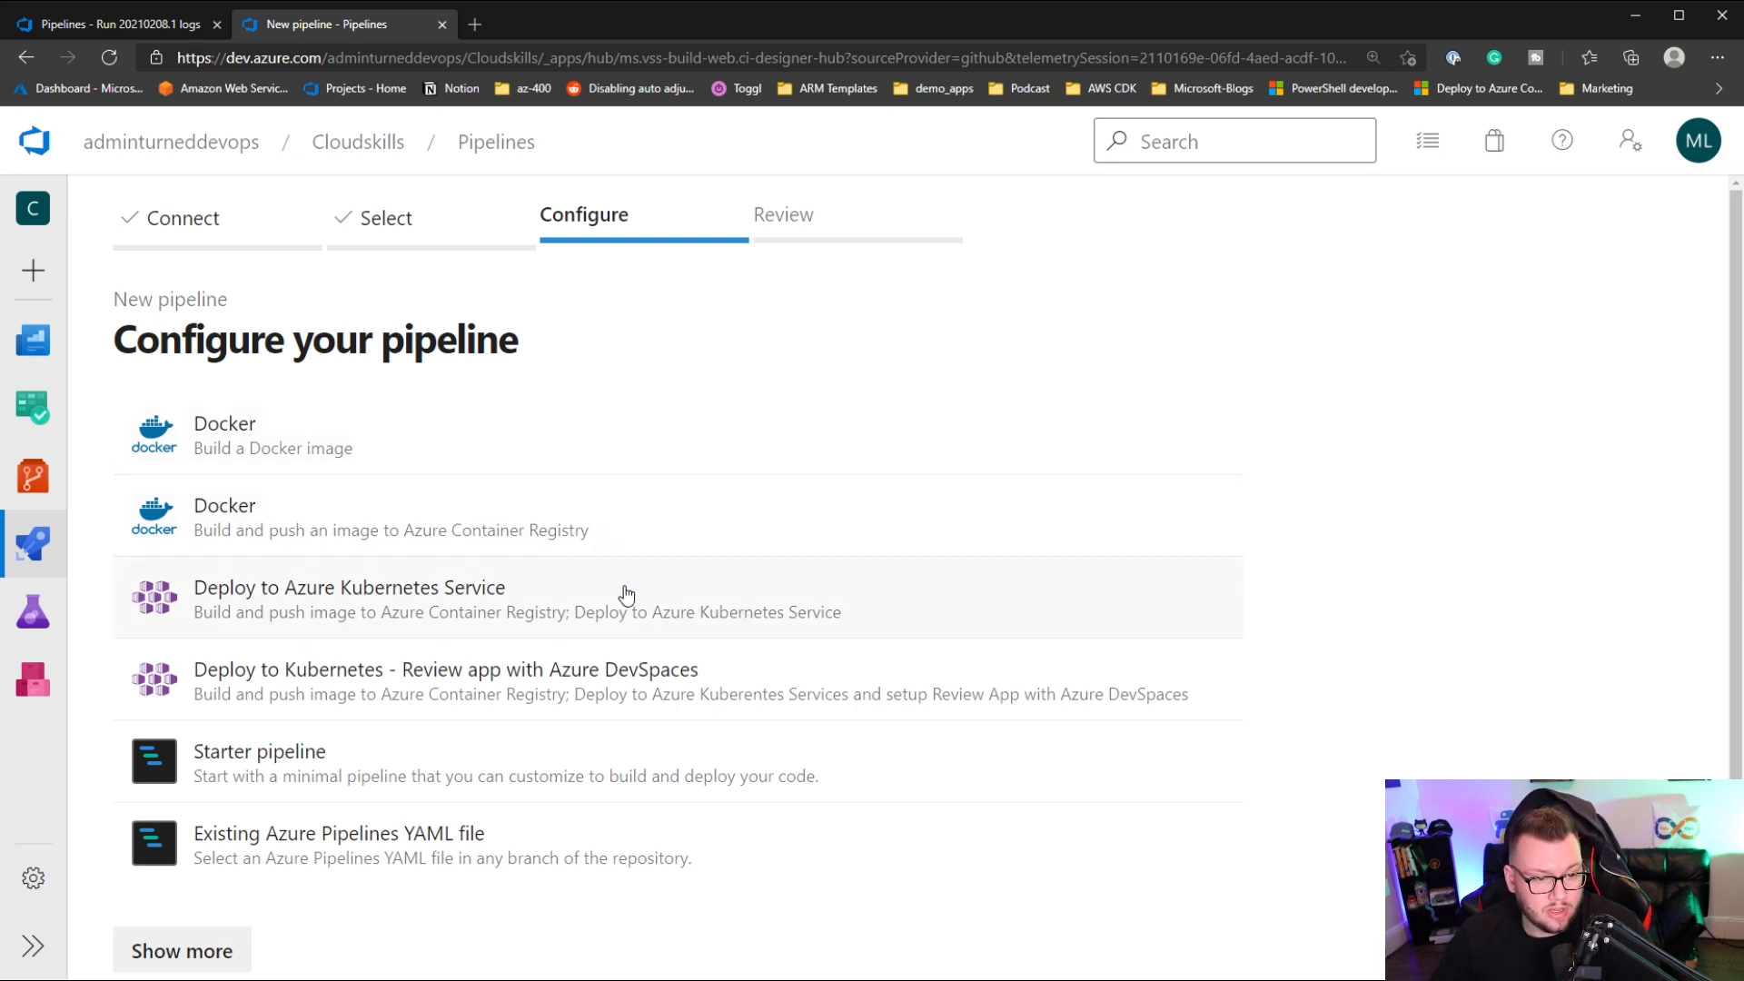
{"action": "mouse_move", "coordinate": [596, 592]}
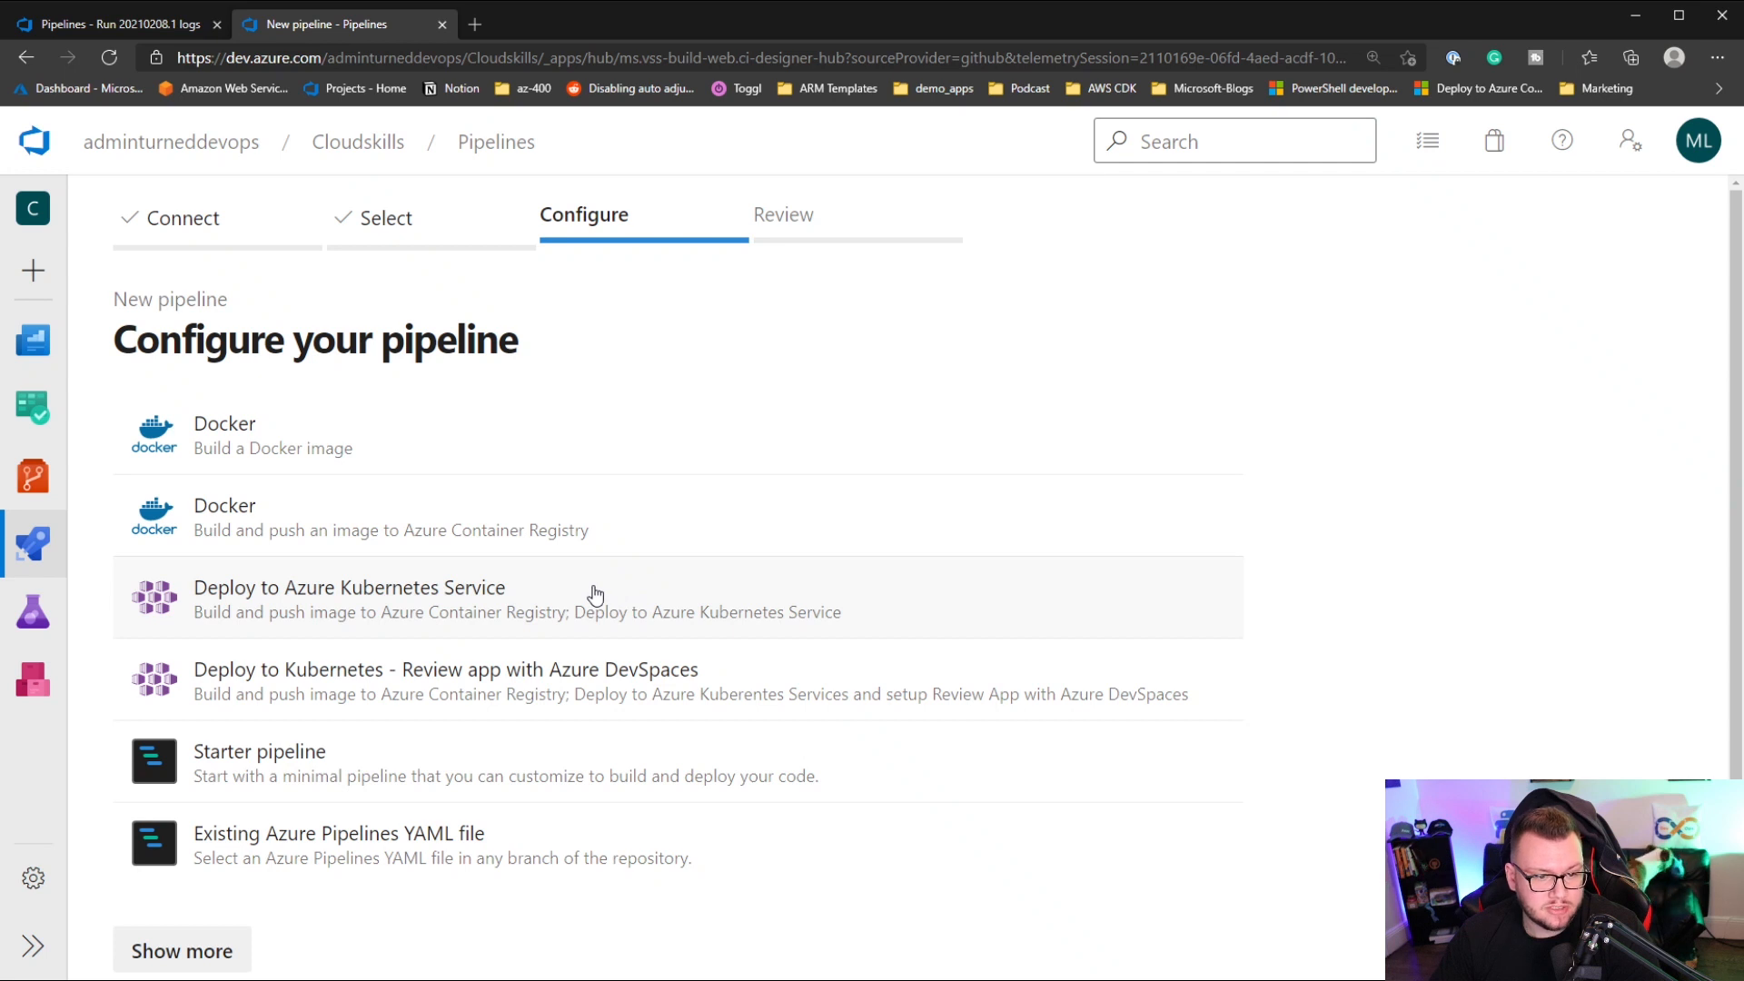
- Choose the Deploy to Azure Kubernetes Service template with the pay-as-you-go Azure subscription
{"action": "left_click", "coordinate": [349, 589]}
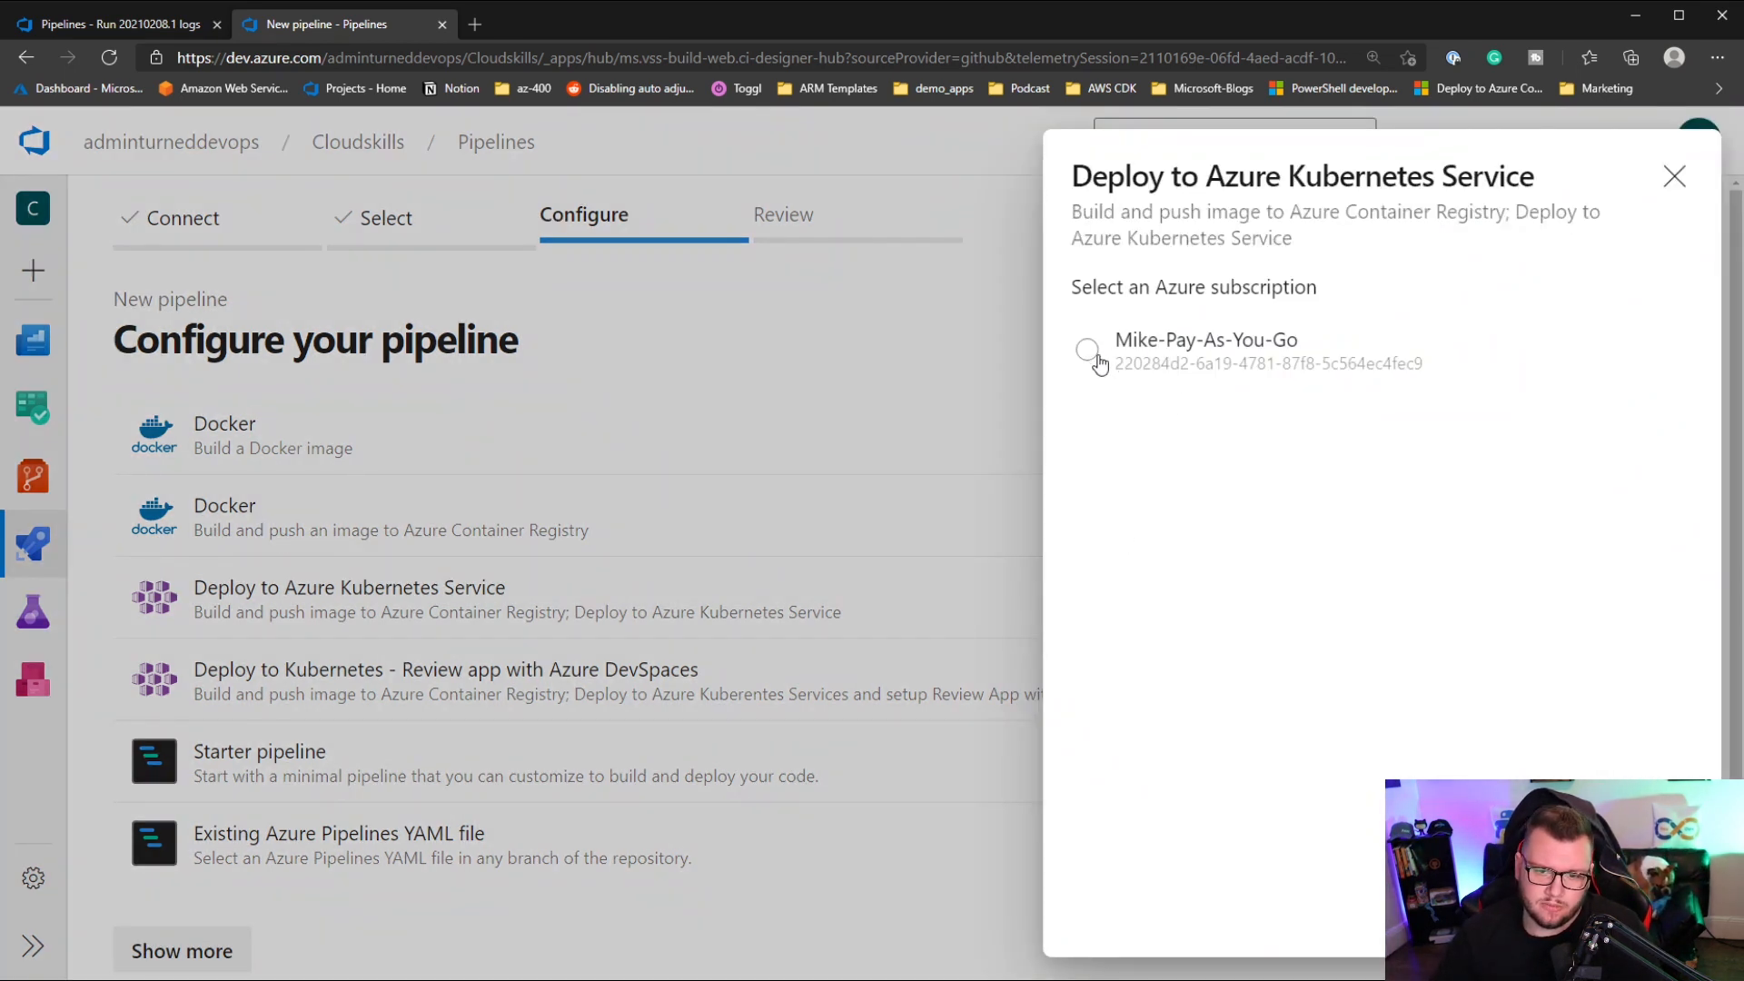
{"action": "left_click", "coordinate": [1086, 351]}
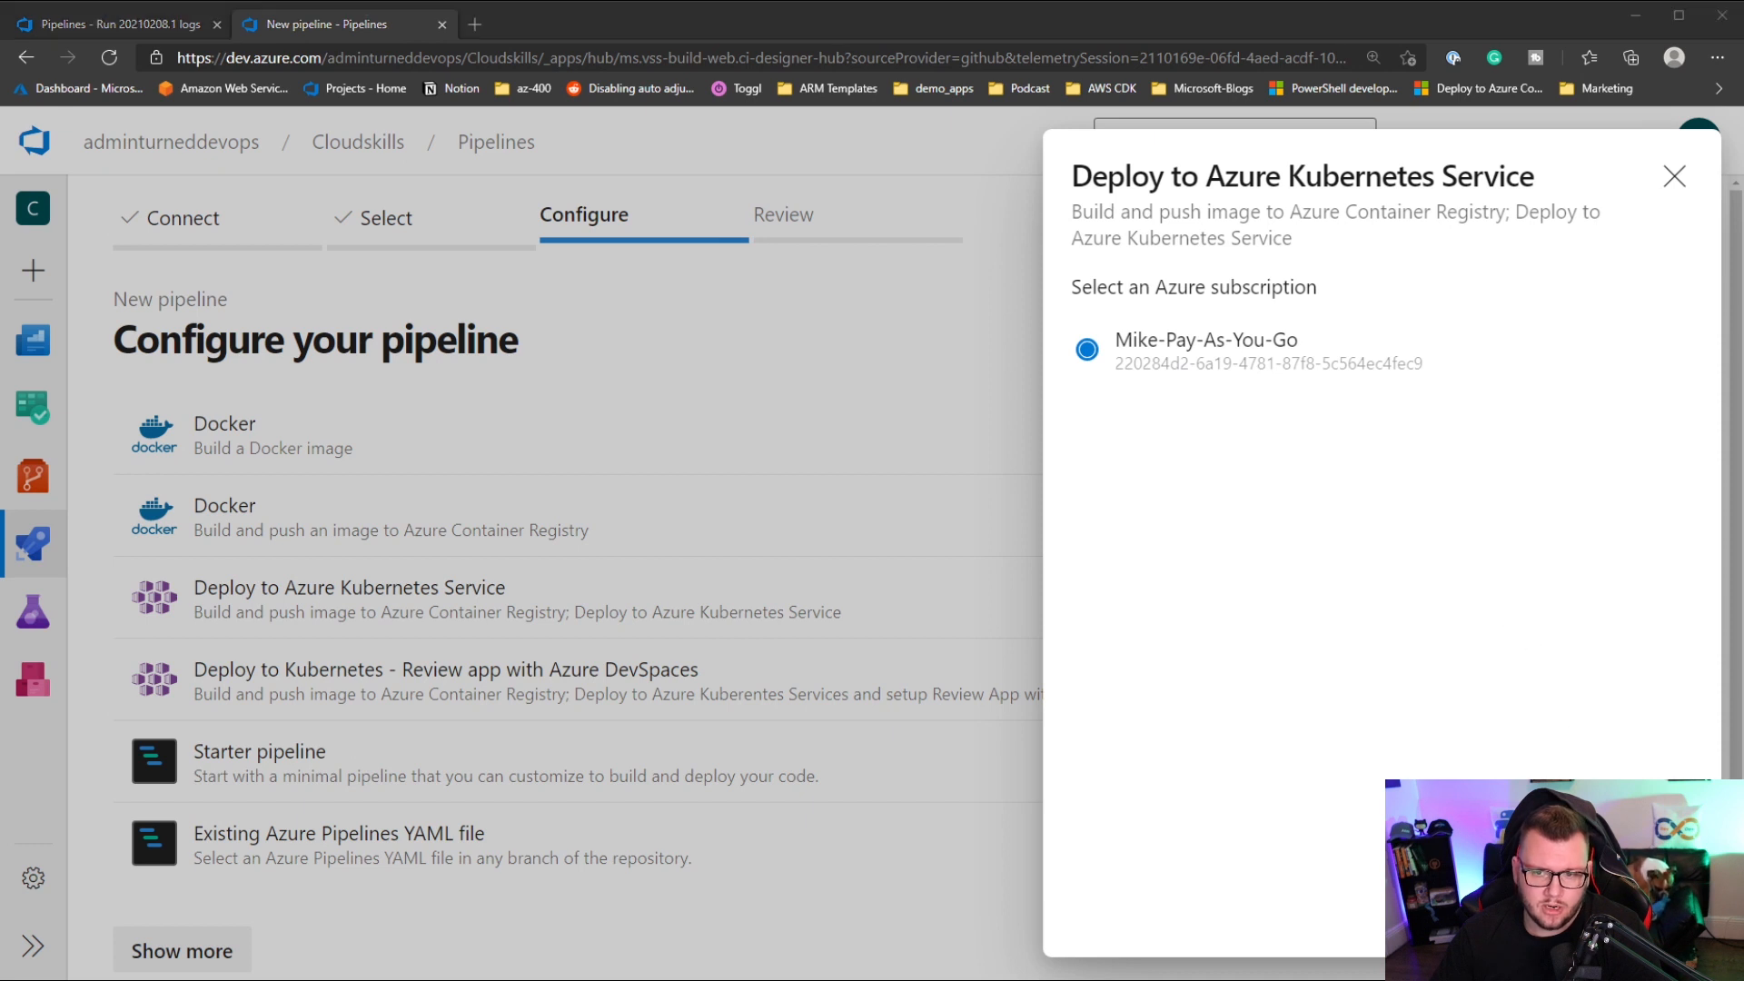
{"action": "mouse_move", "coordinate": [242, 307]}
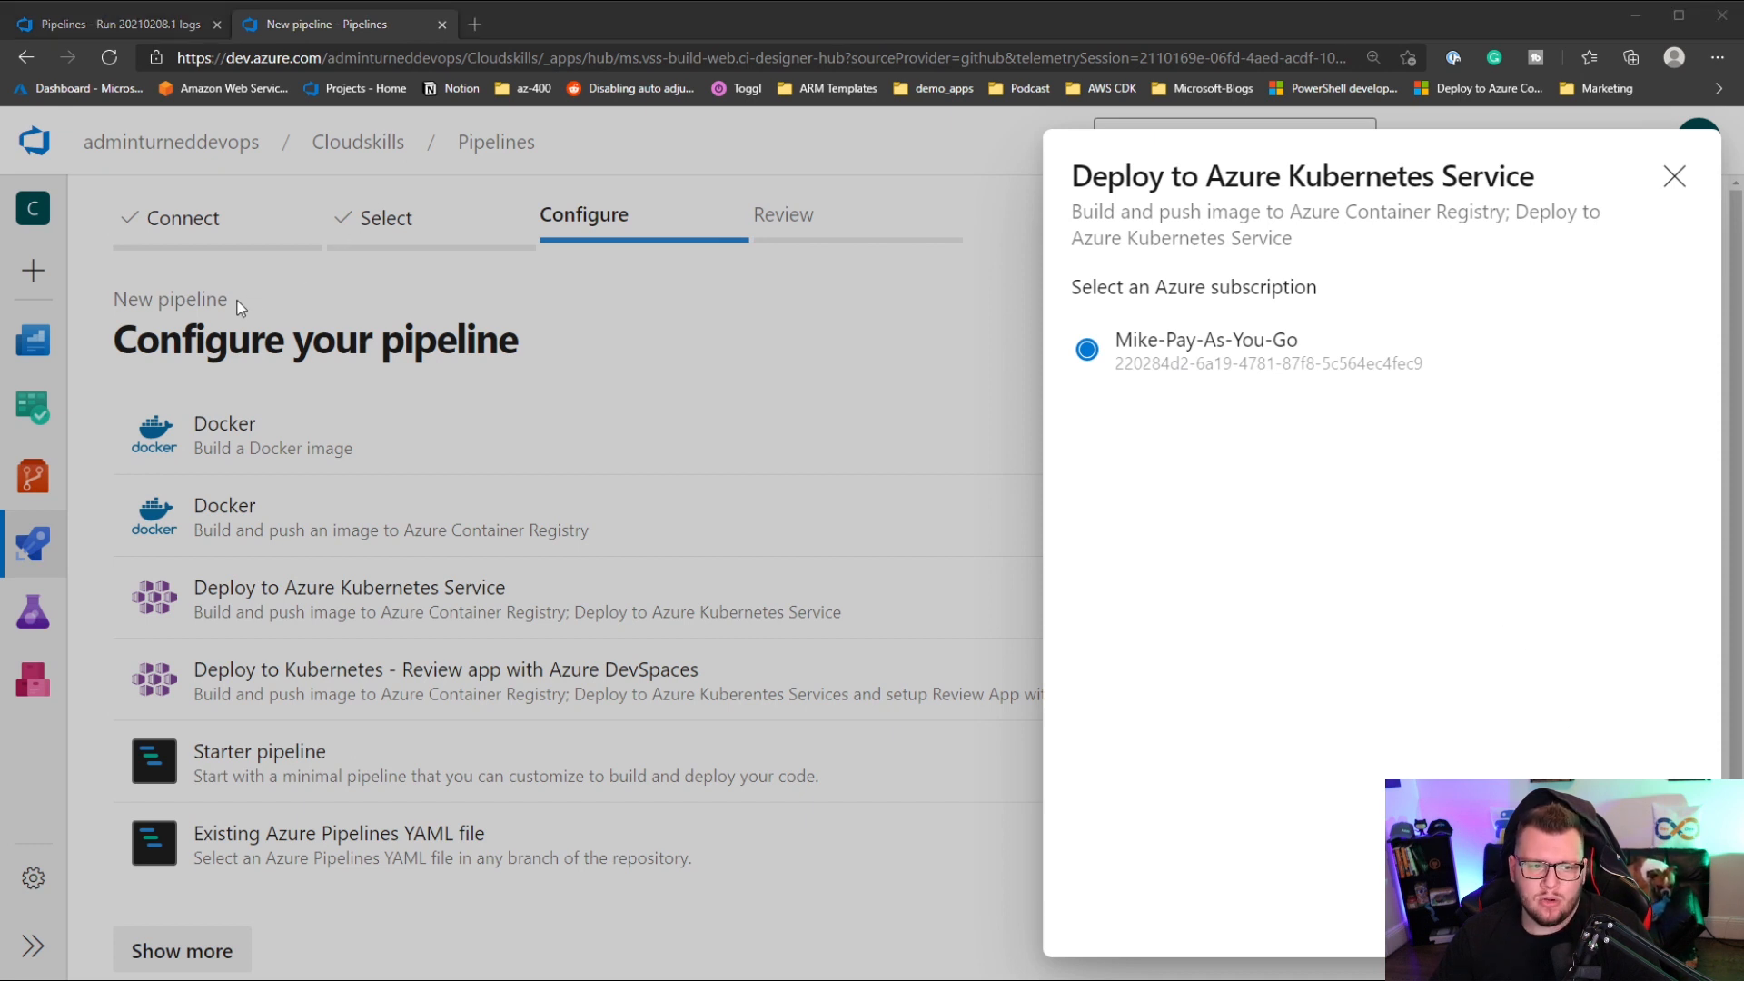
{"action": "mouse_move", "coordinate": [393, 411]}
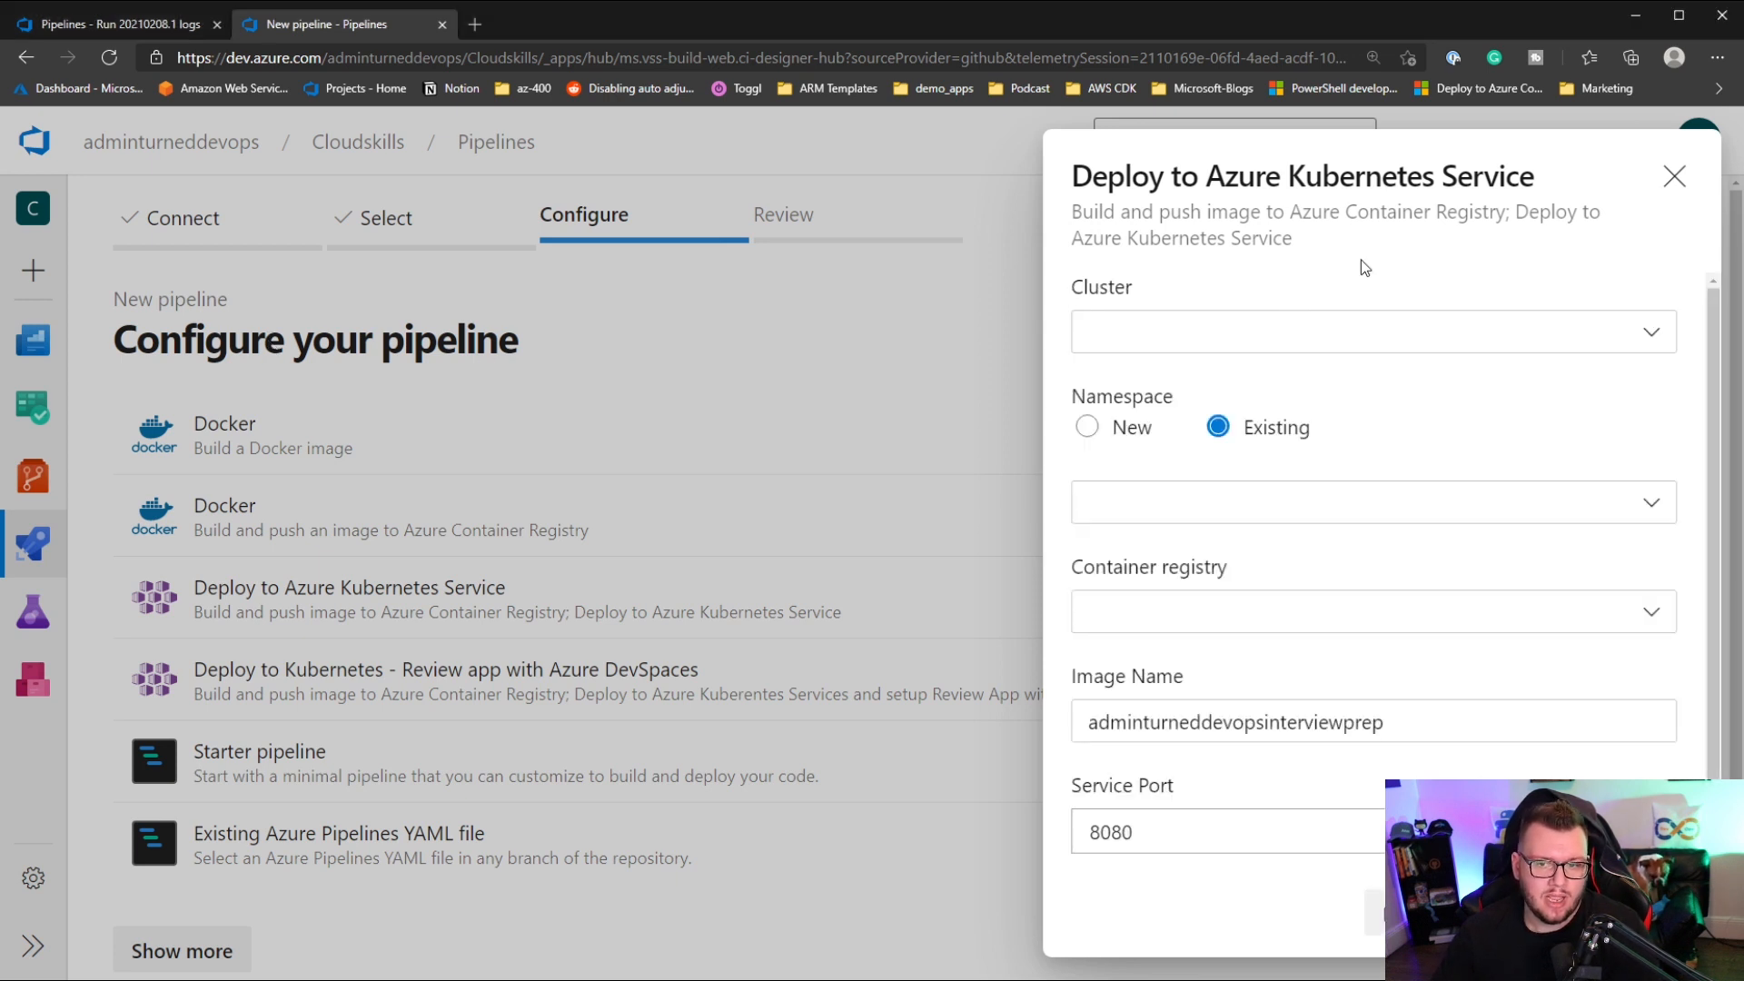
{"action": "mouse_move", "coordinate": [1260, 342]}
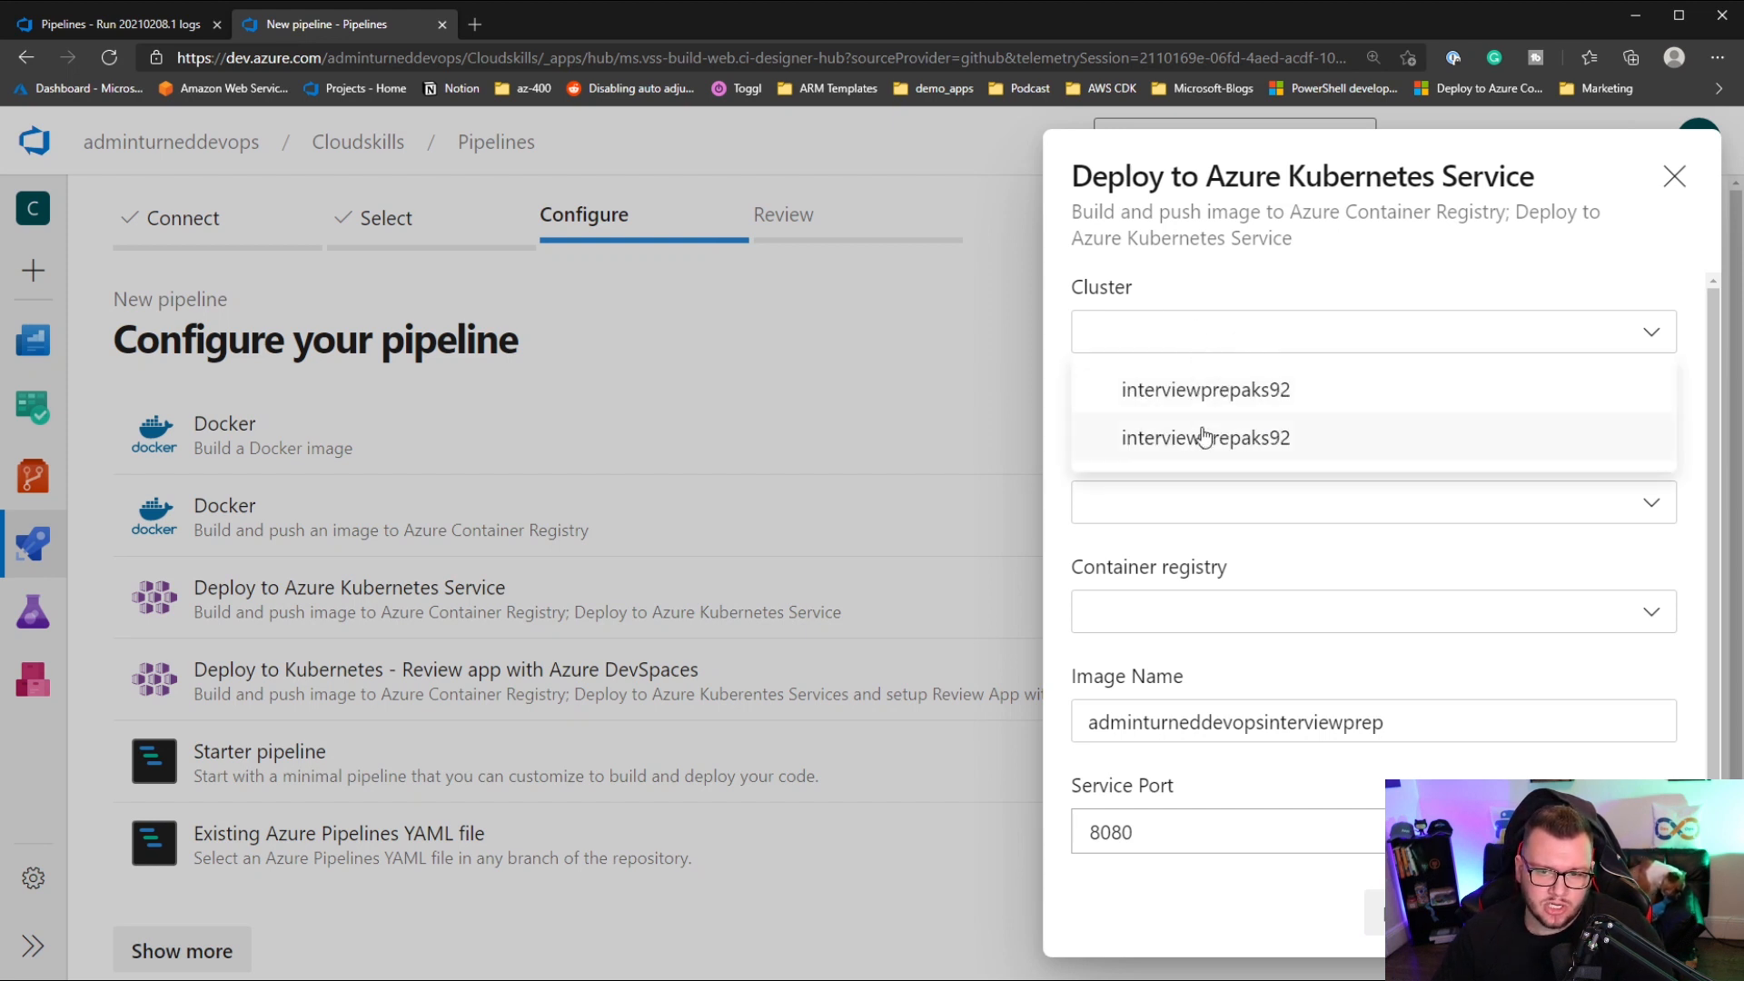
{"action": "mouse_move", "coordinate": [1286, 450]}
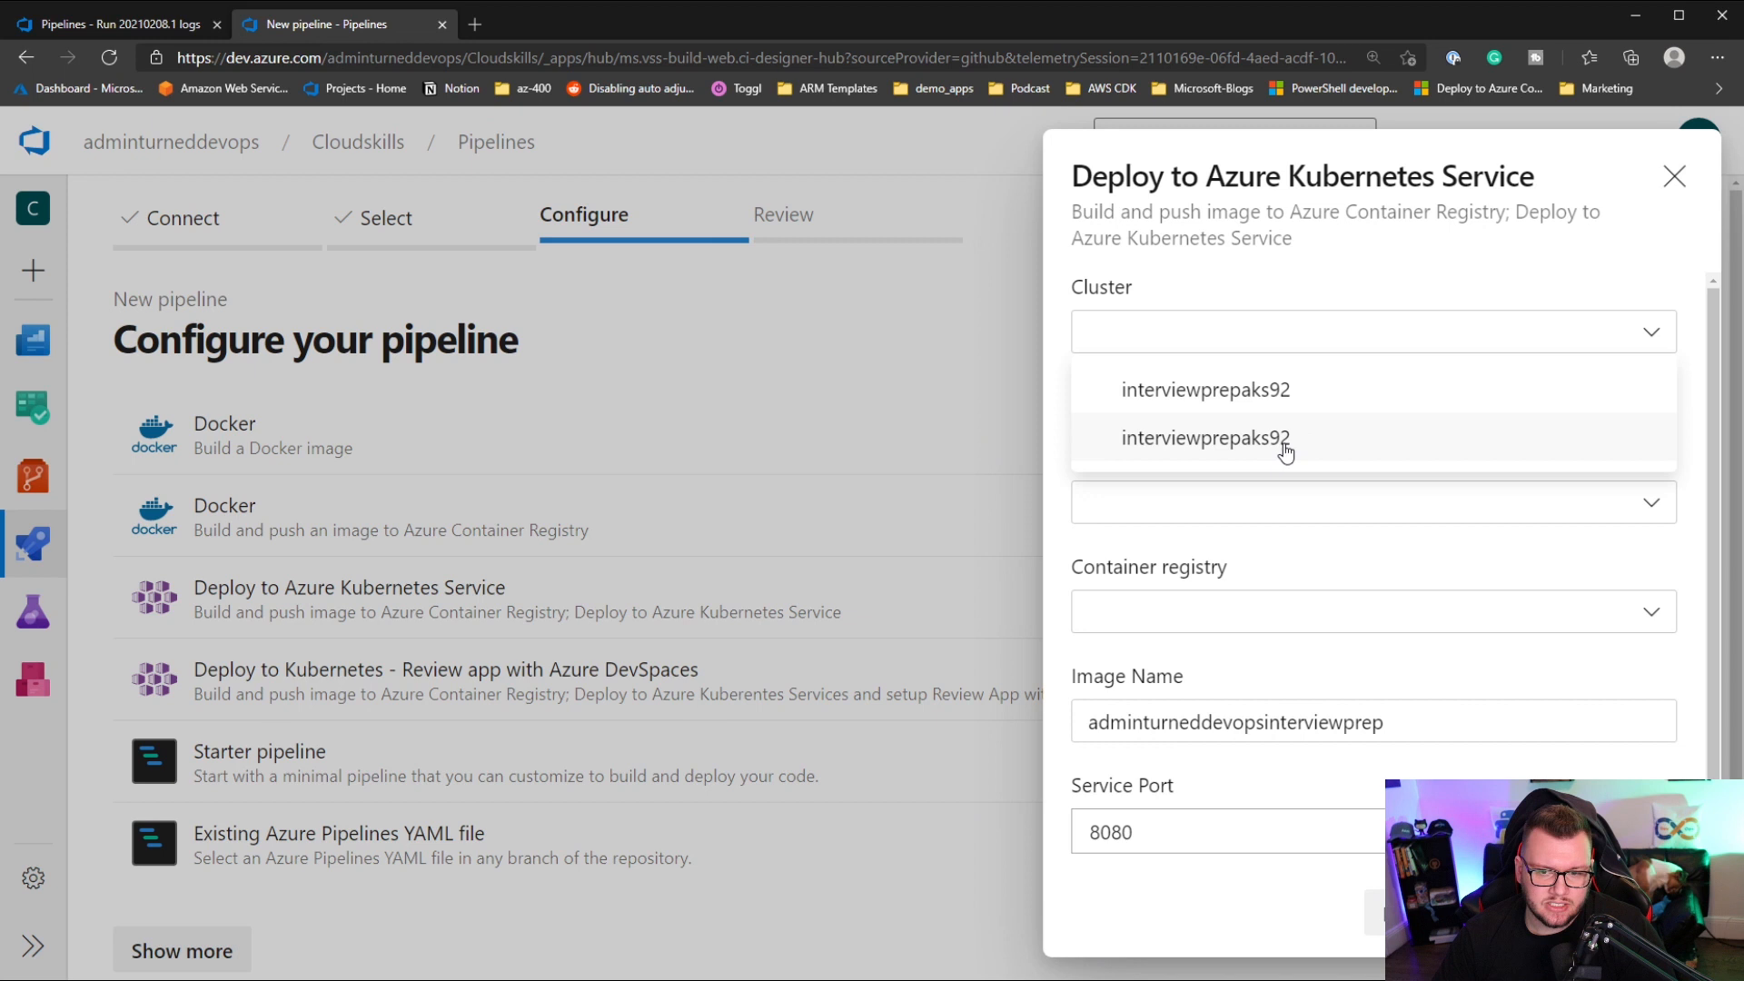
- Target cluster interviewprepaks92, namespace default and container registry interviewprep92
{"action": "left_click", "coordinate": [1204, 437]}
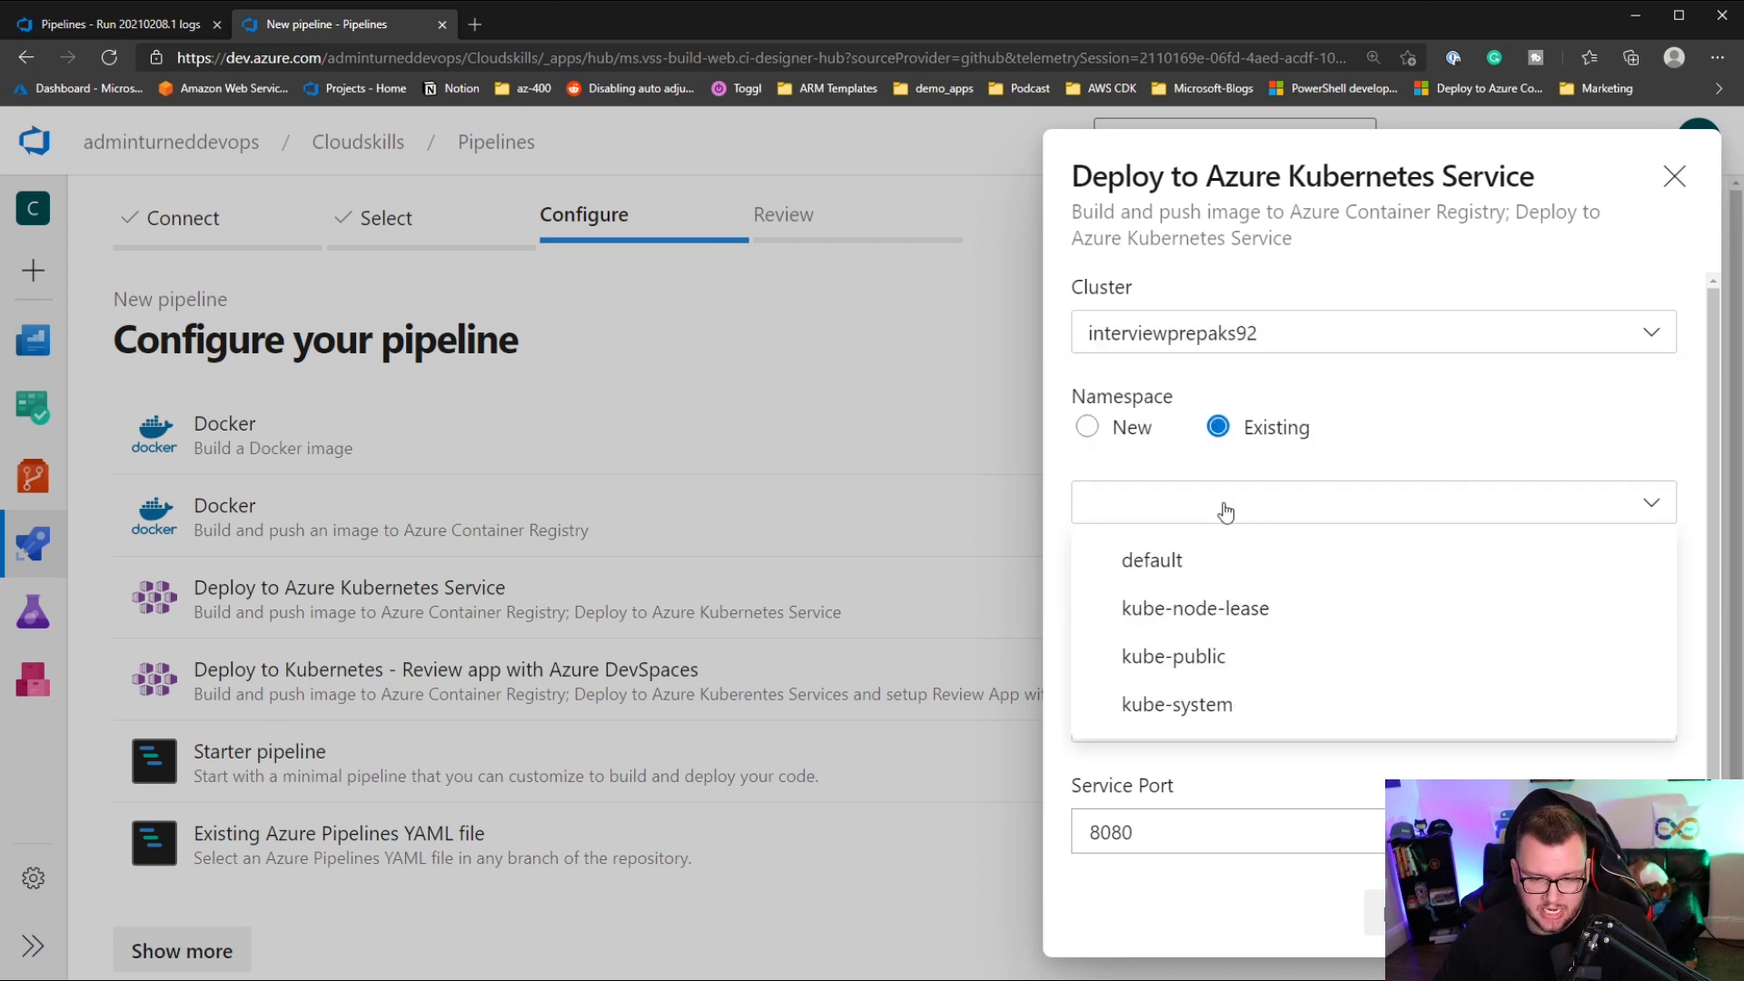
{"action": "mouse_move", "coordinate": [1158, 433]}
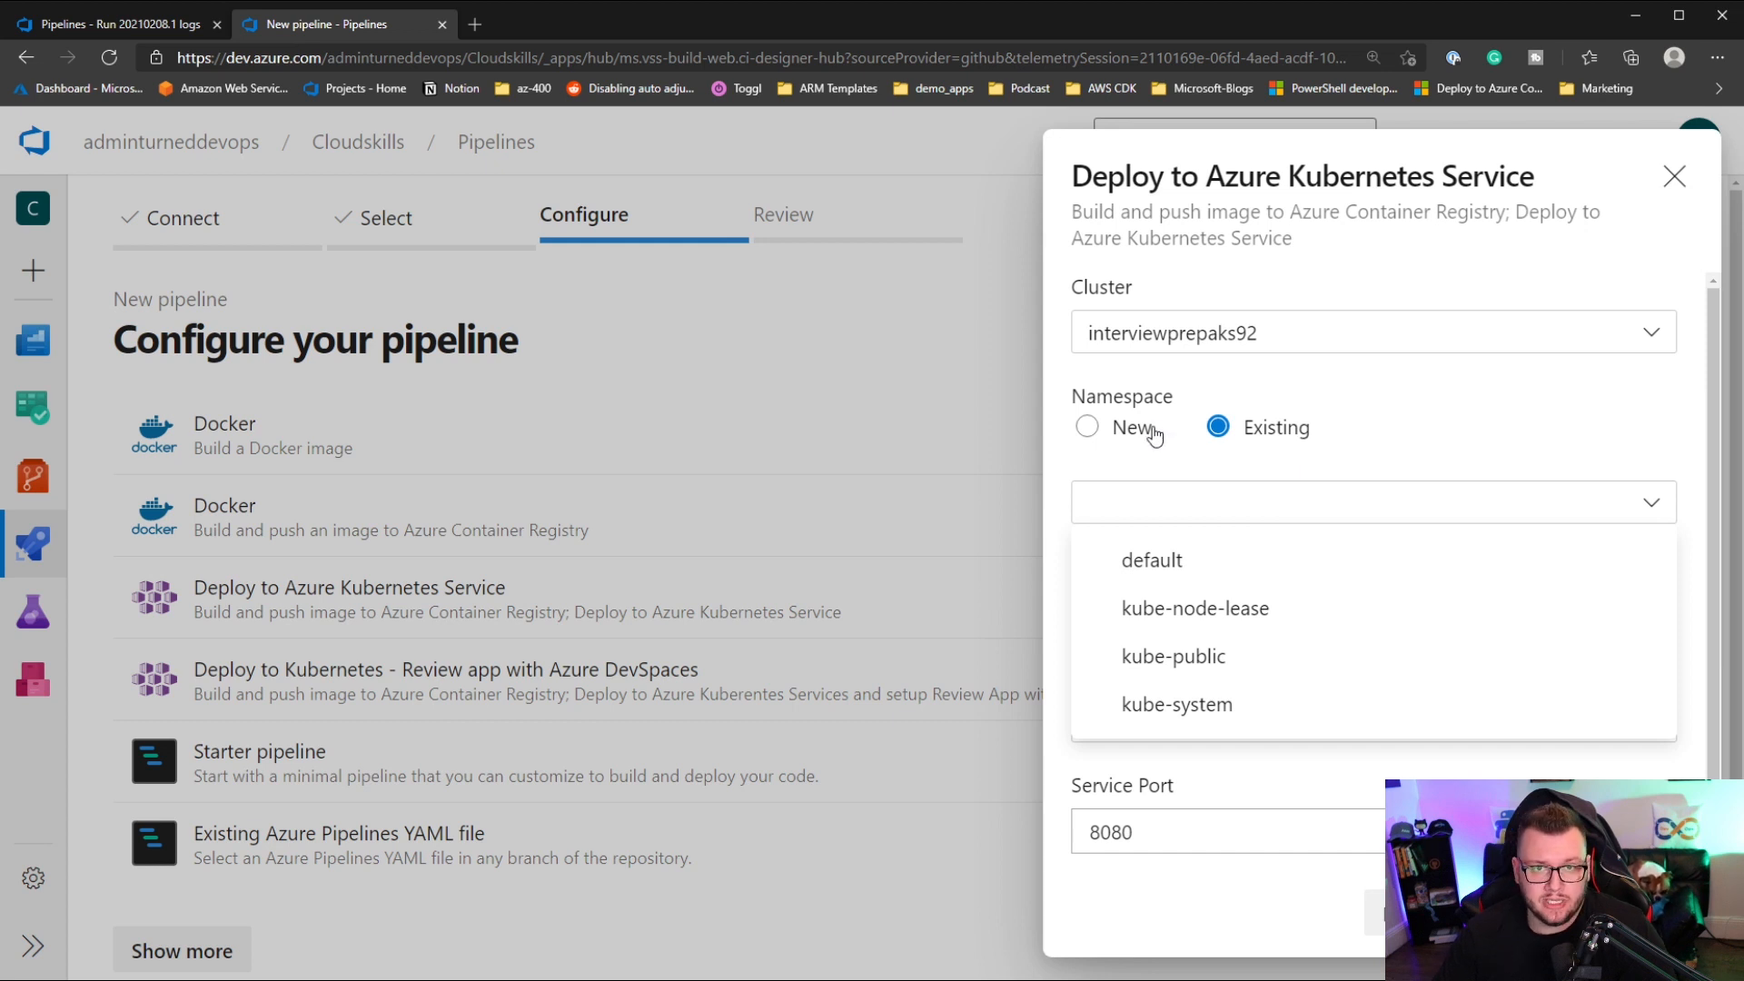
{"action": "mouse_move", "coordinate": [1197, 577]}
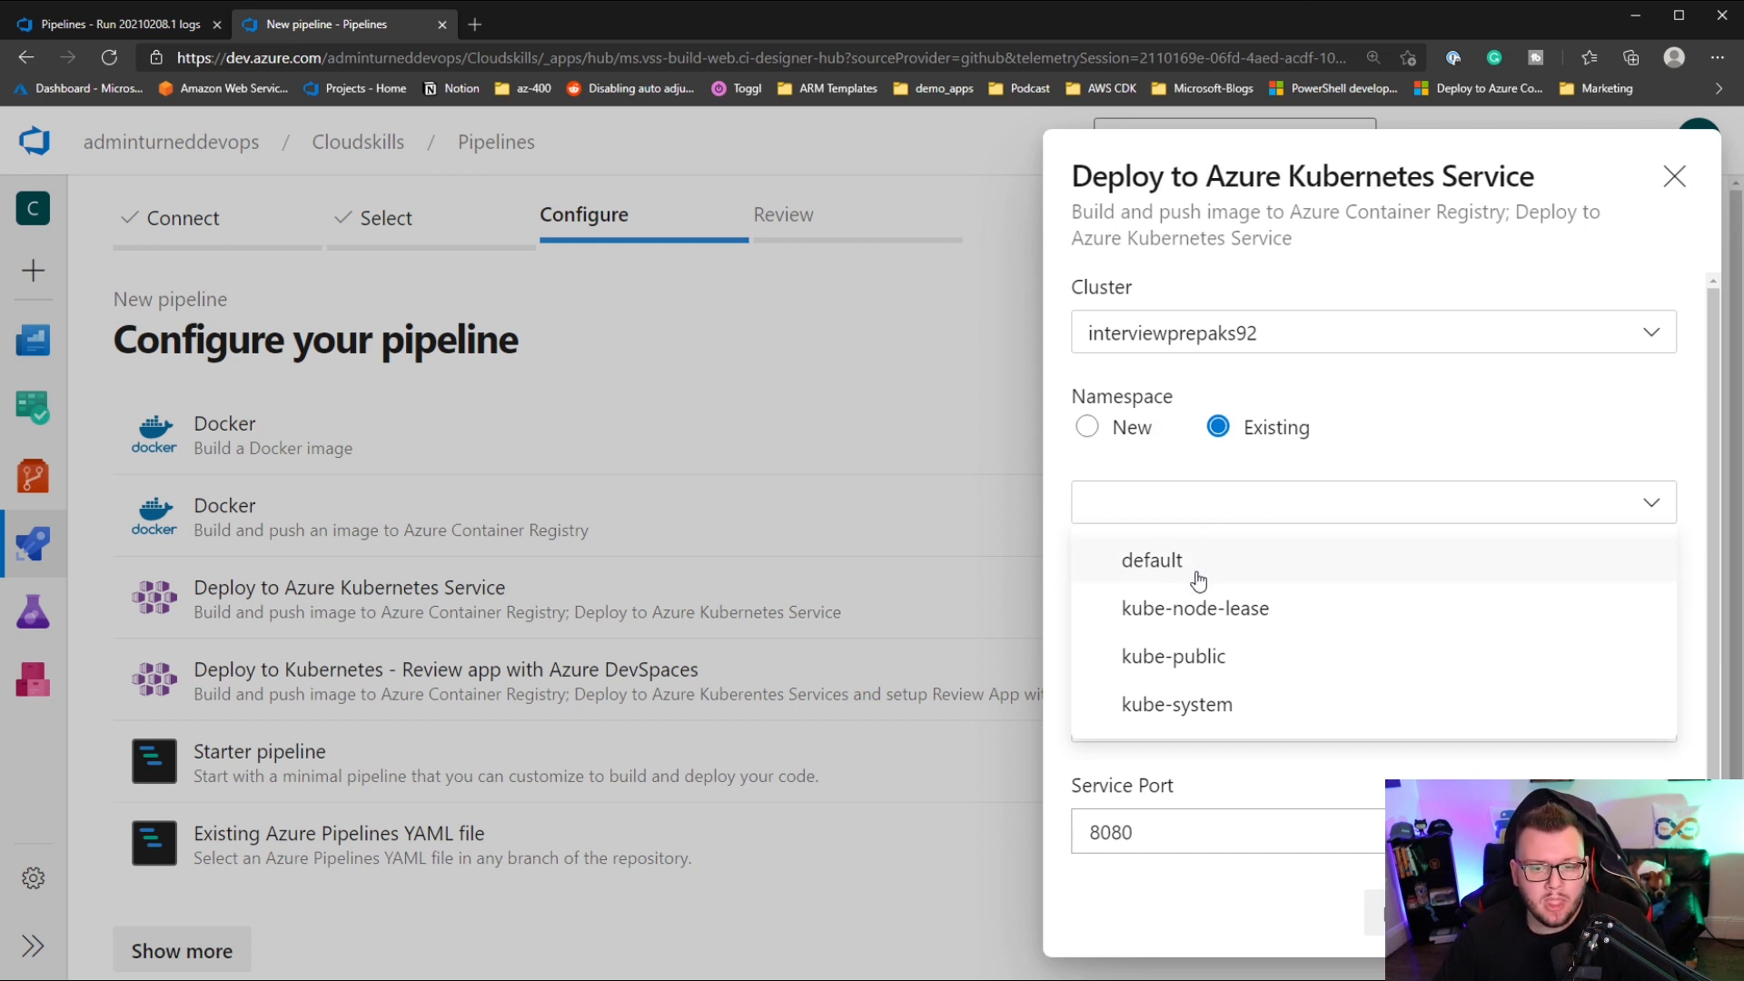
{"action": "left_click", "coordinate": [1151, 559]}
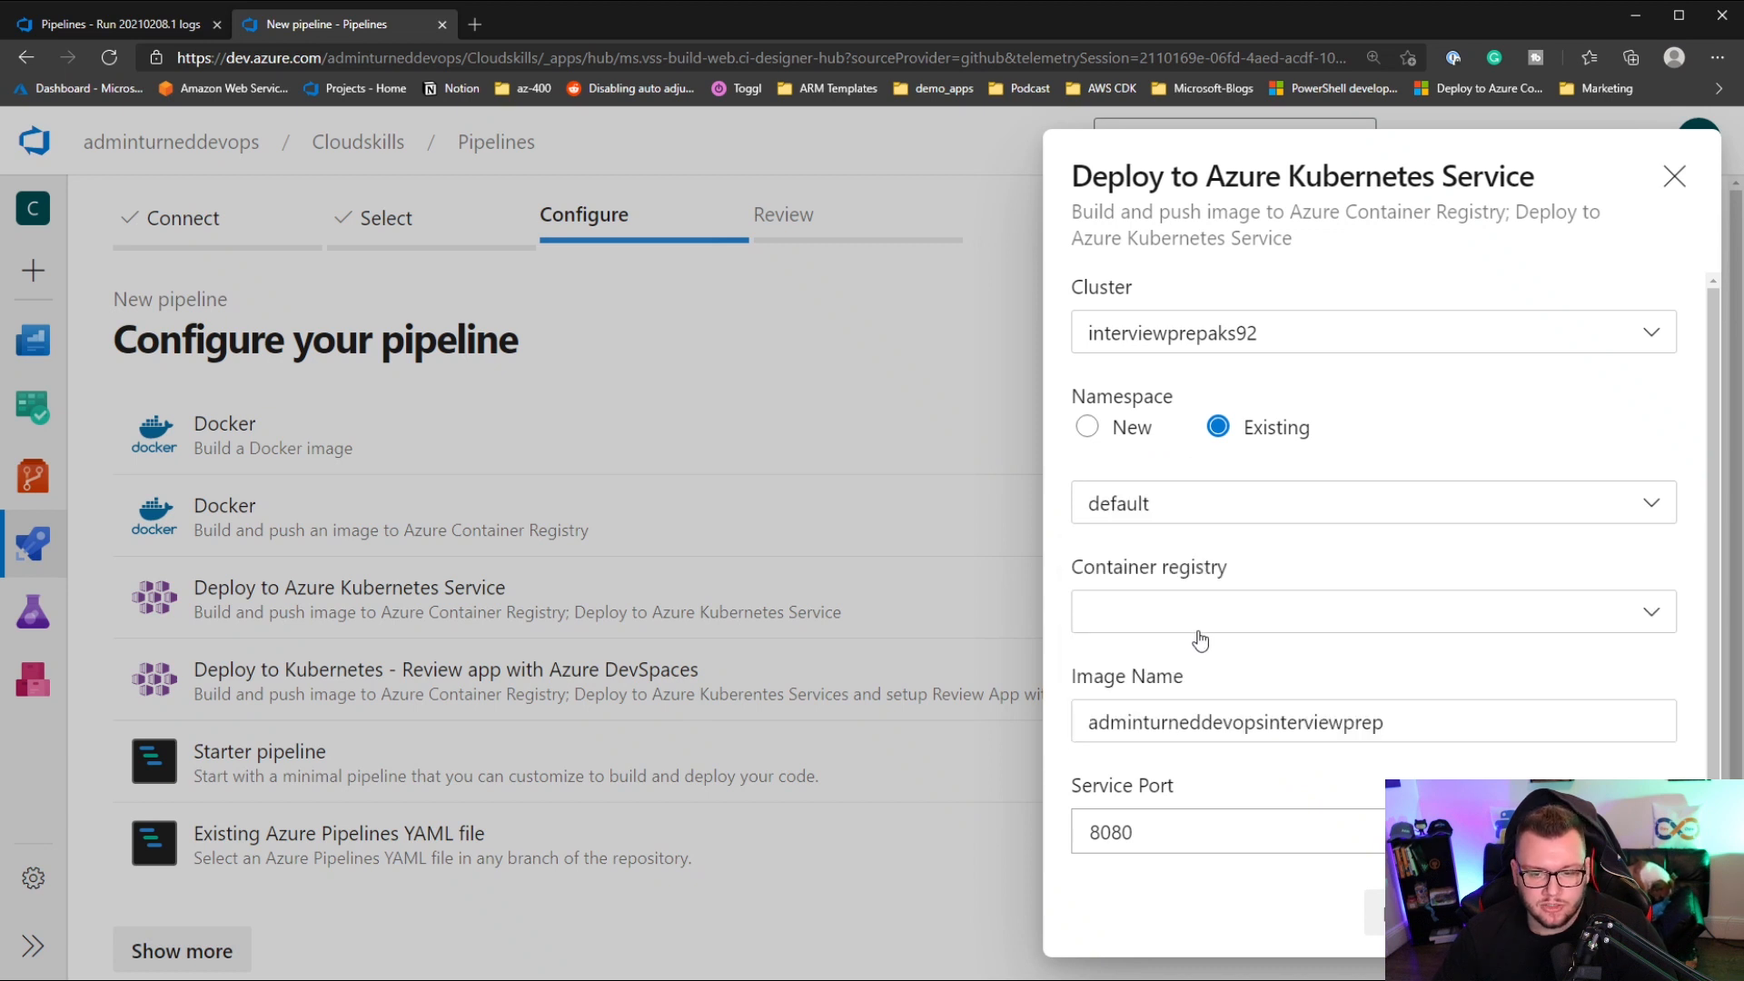
{"action": "left_click", "coordinate": [1373, 611]}
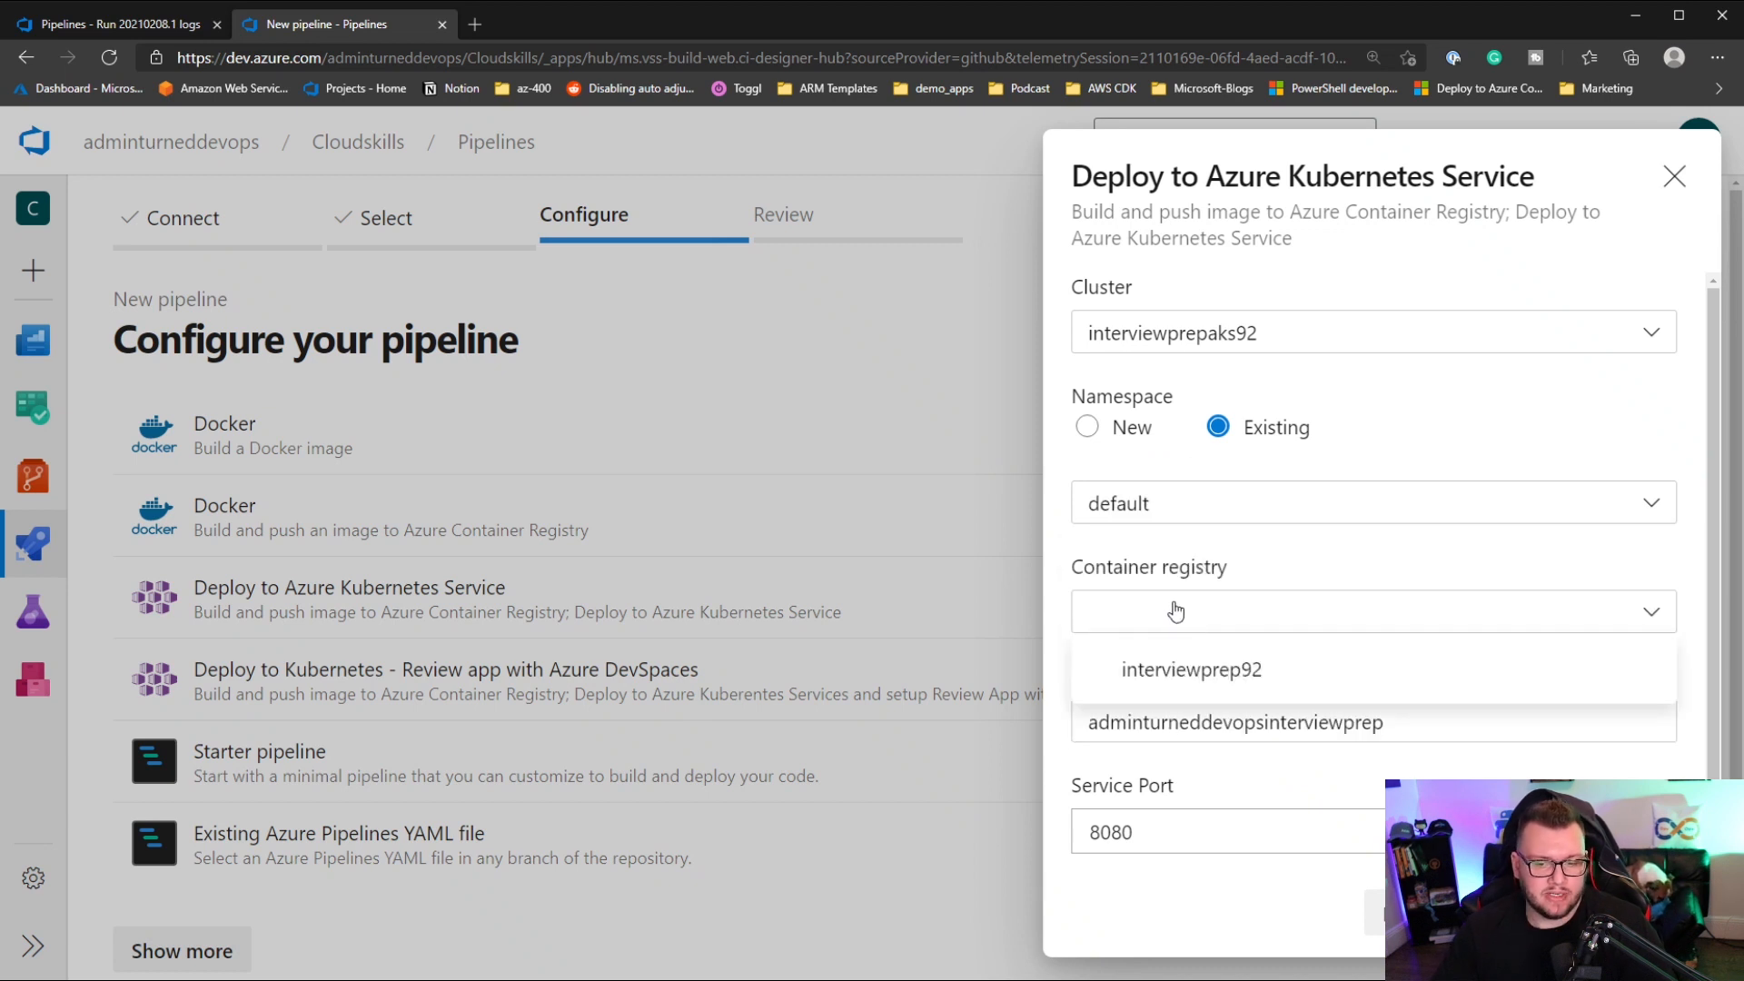
{"action": "mouse_move", "coordinate": [1210, 627]}
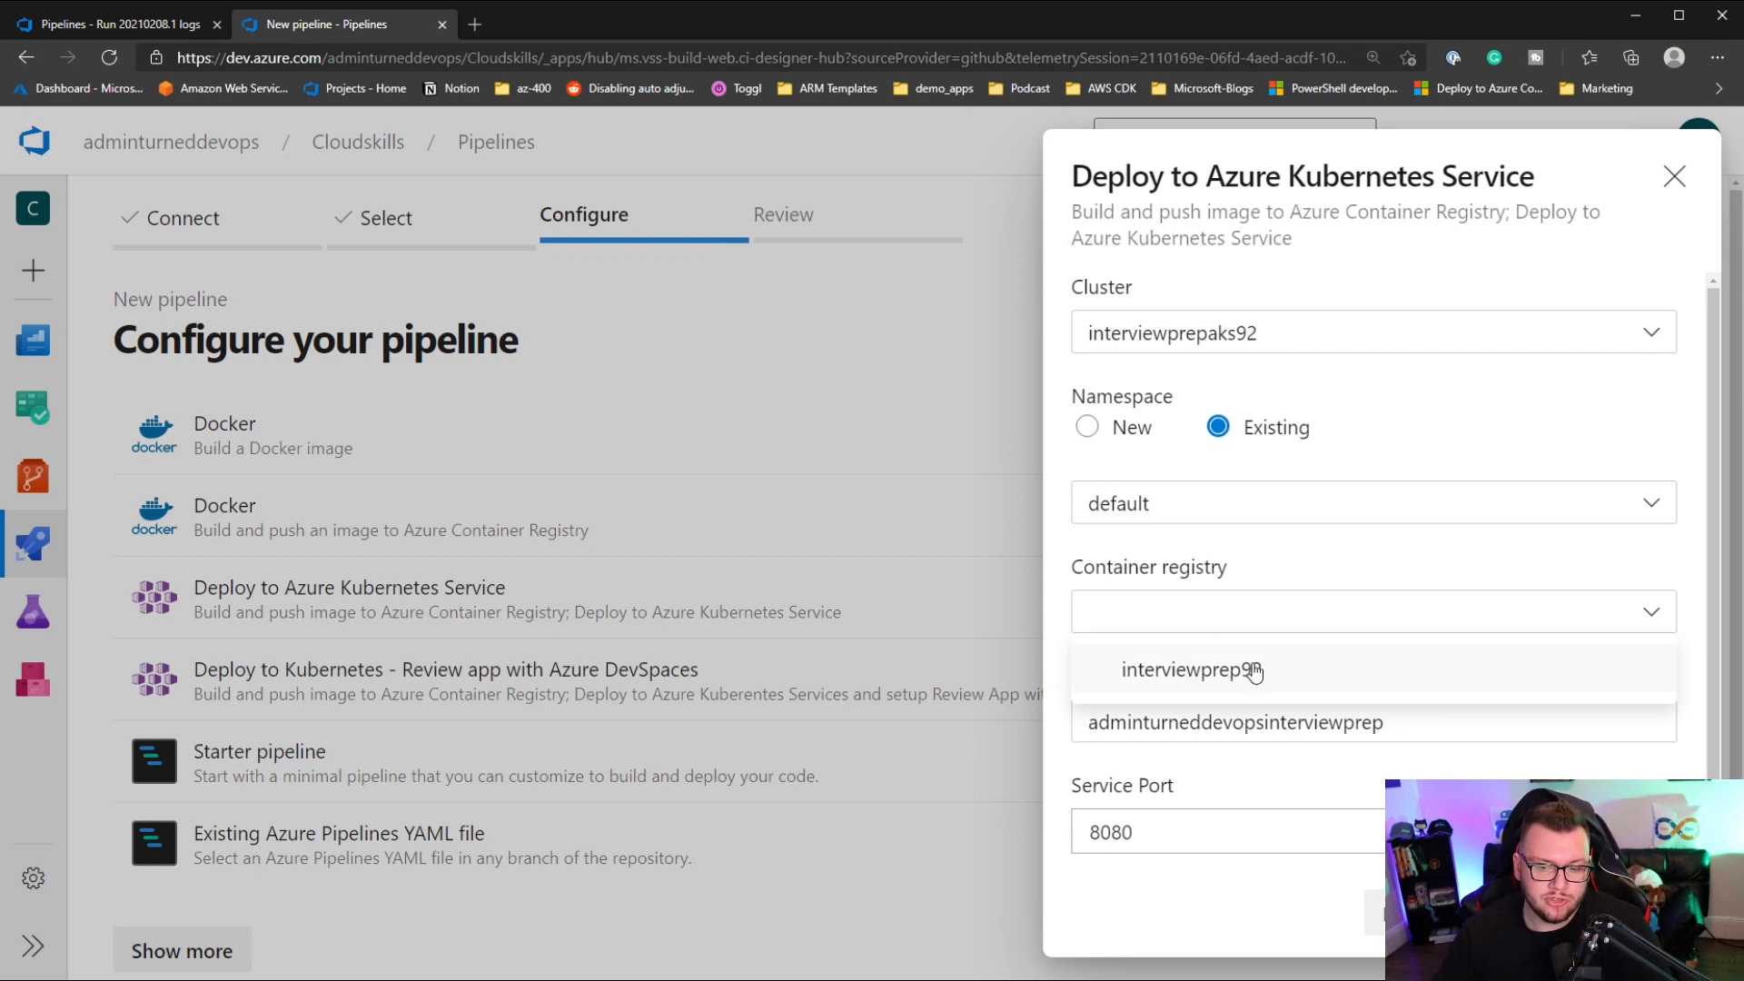
{"action": "left_click", "coordinate": [1204, 670]}
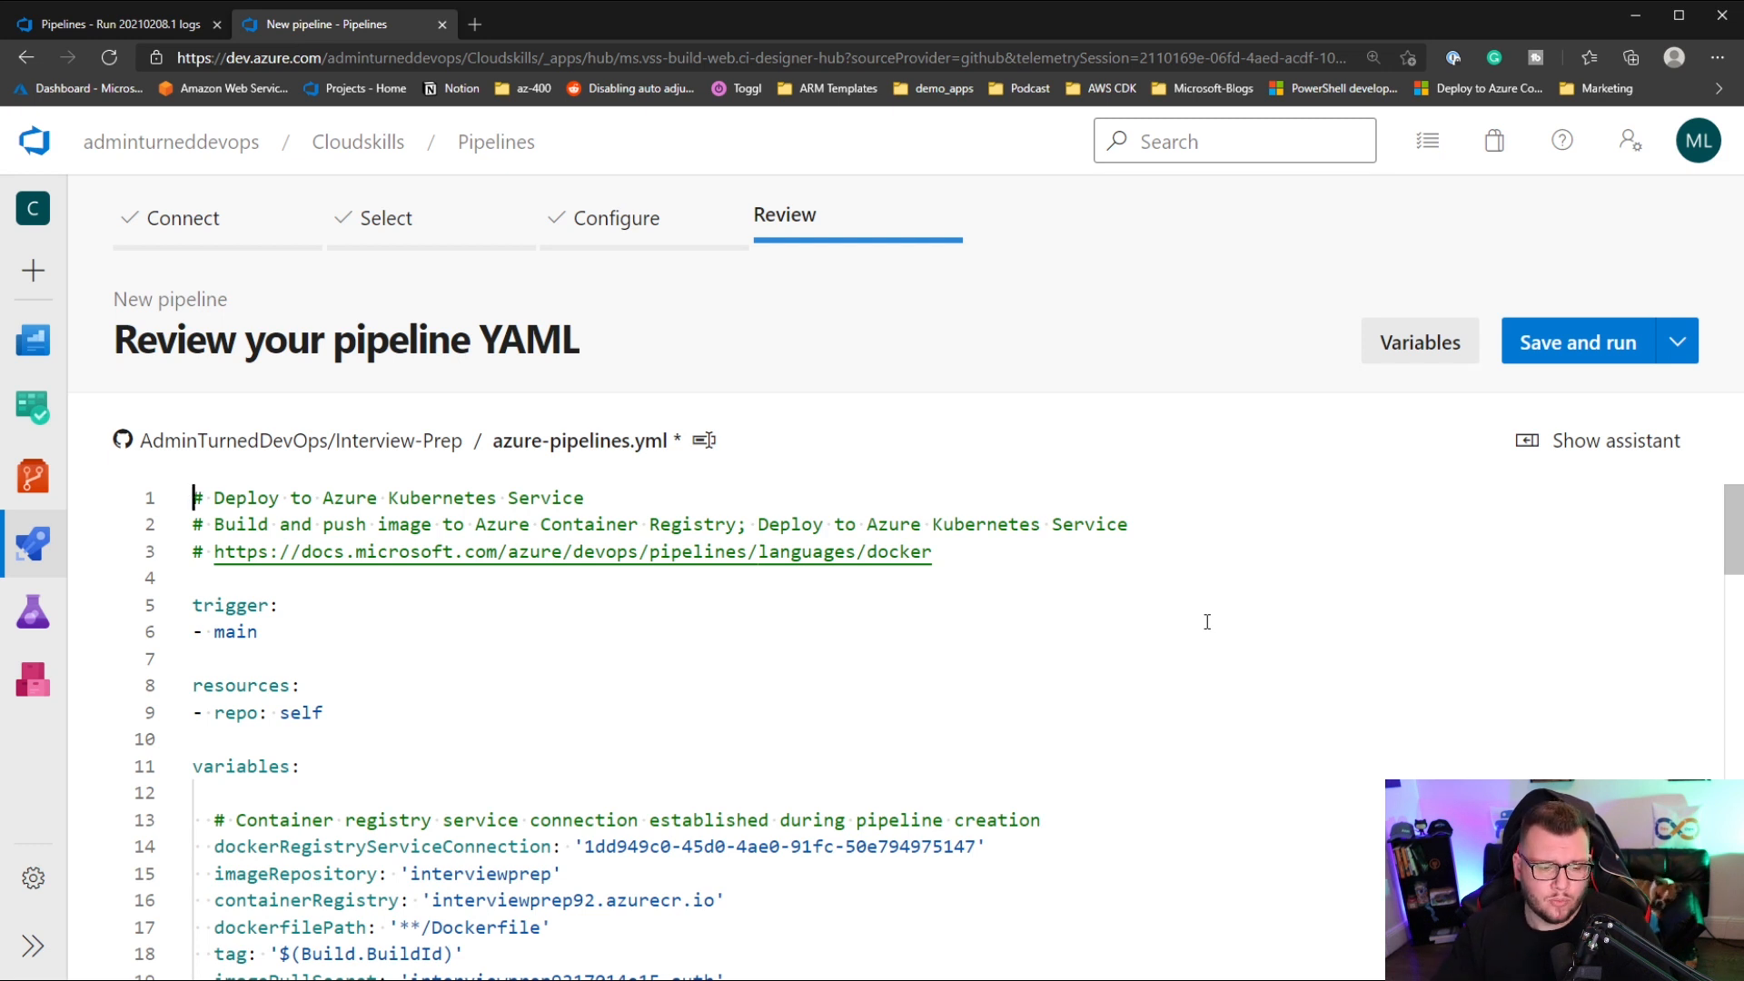
{"action": "scroll", "scroll_direction": "down", "scroll_amount": 3}
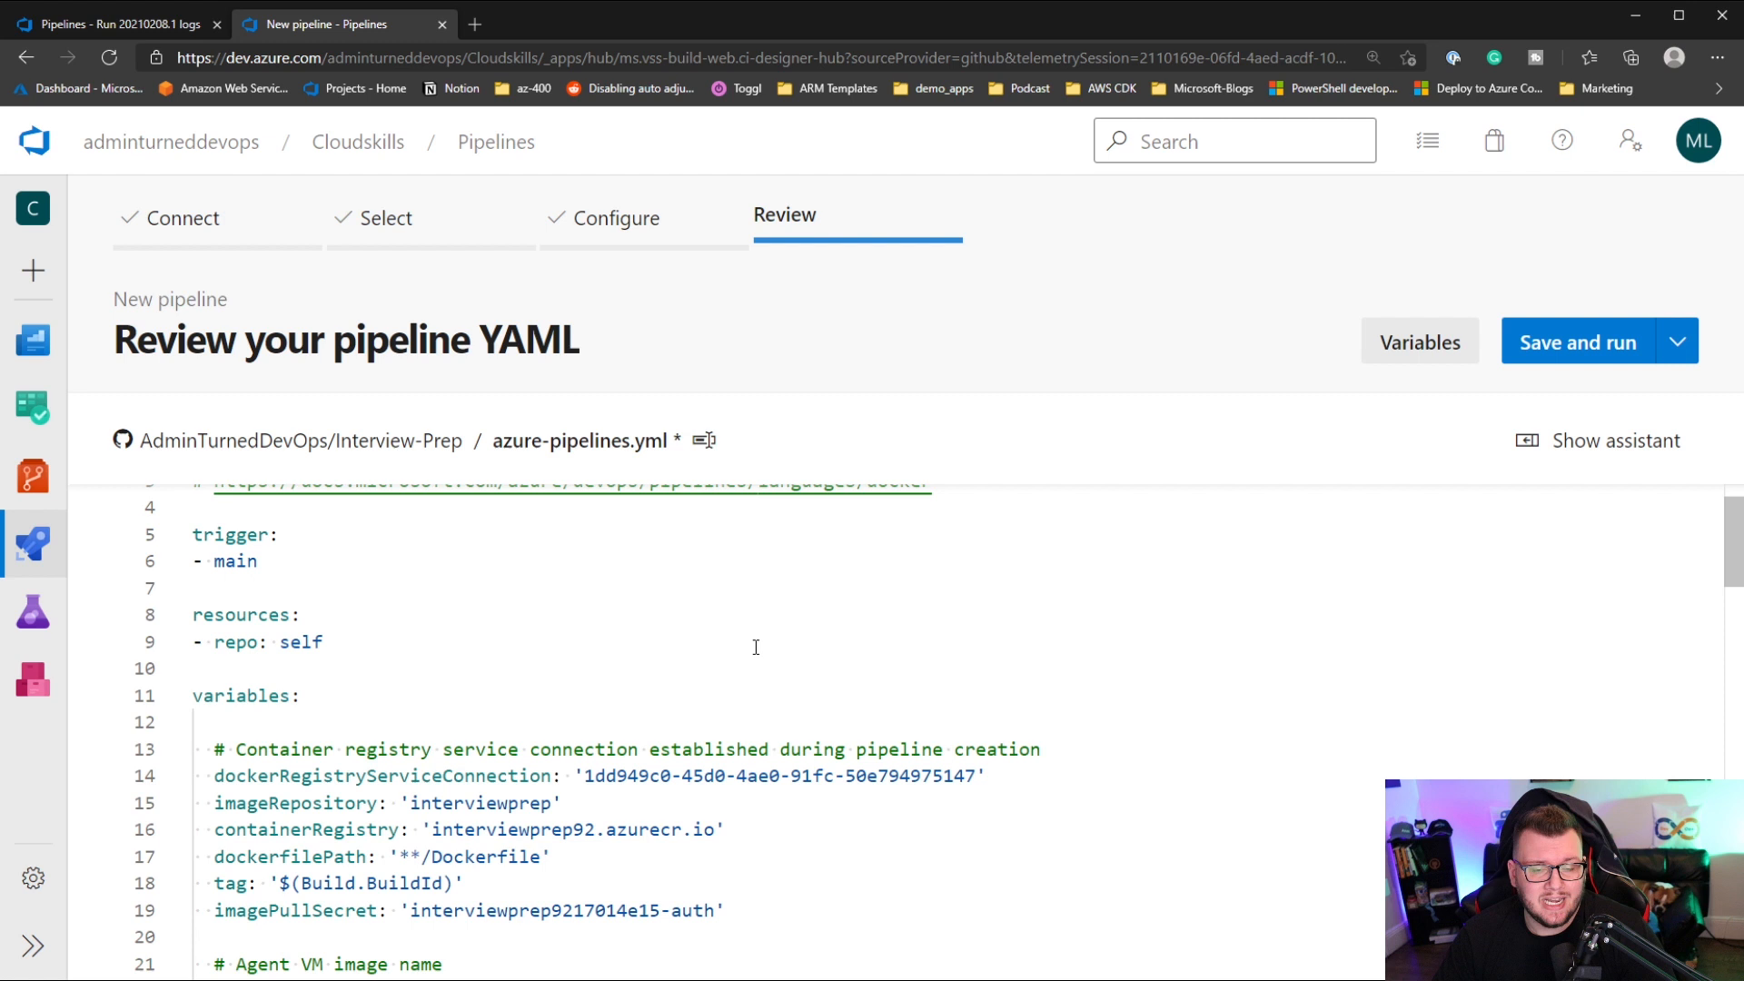
{"action": "mouse_move", "coordinate": [744, 580]}
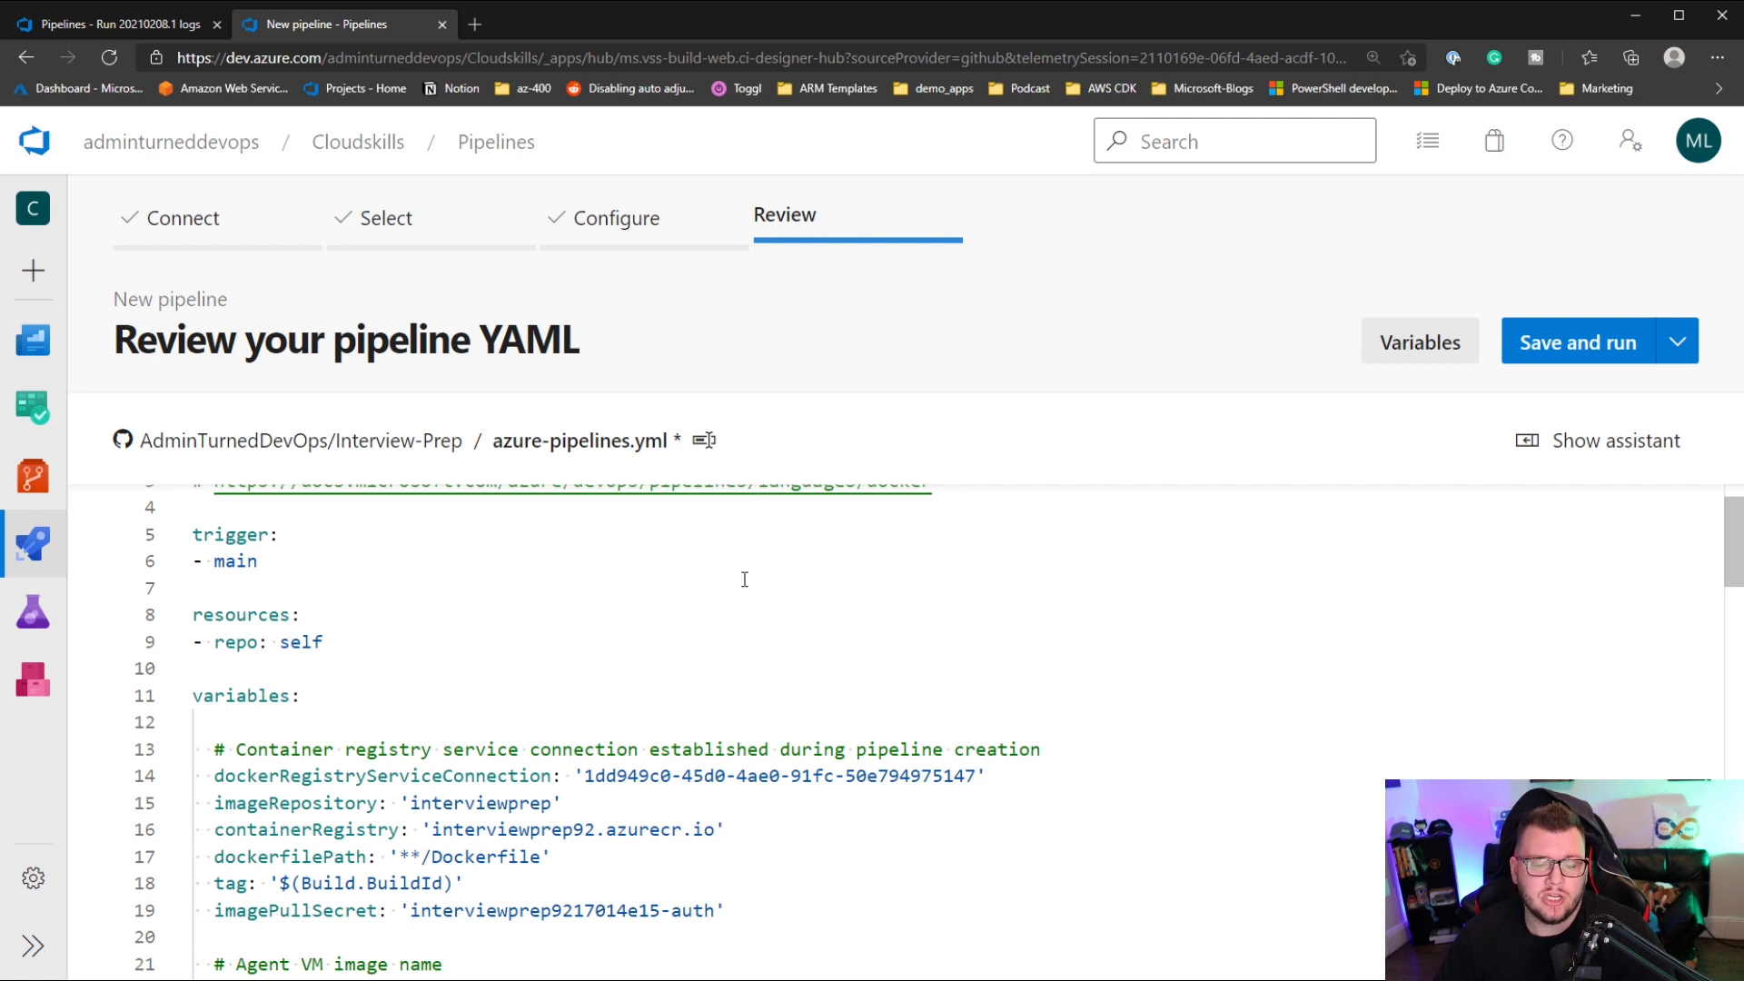
{"action": "scroll", "scroll_direction": "down", "scroll_amount": 3}
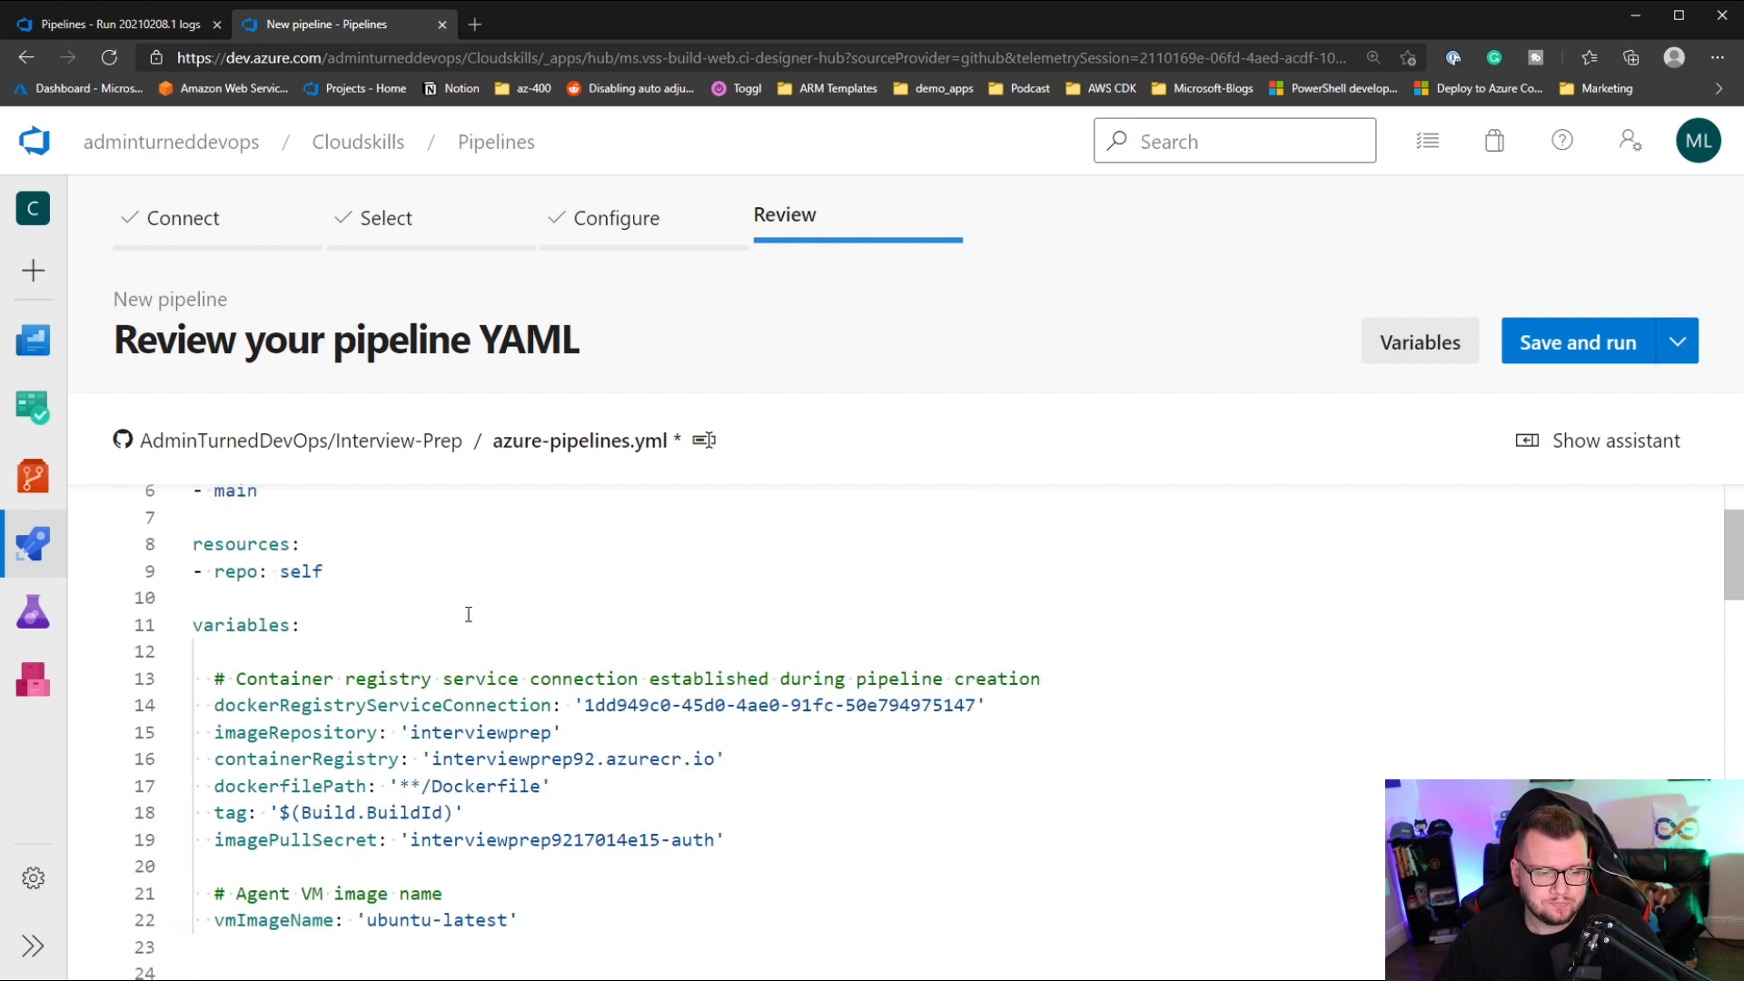
{"action": "mouse_move", "coordinate": [382, 556]}
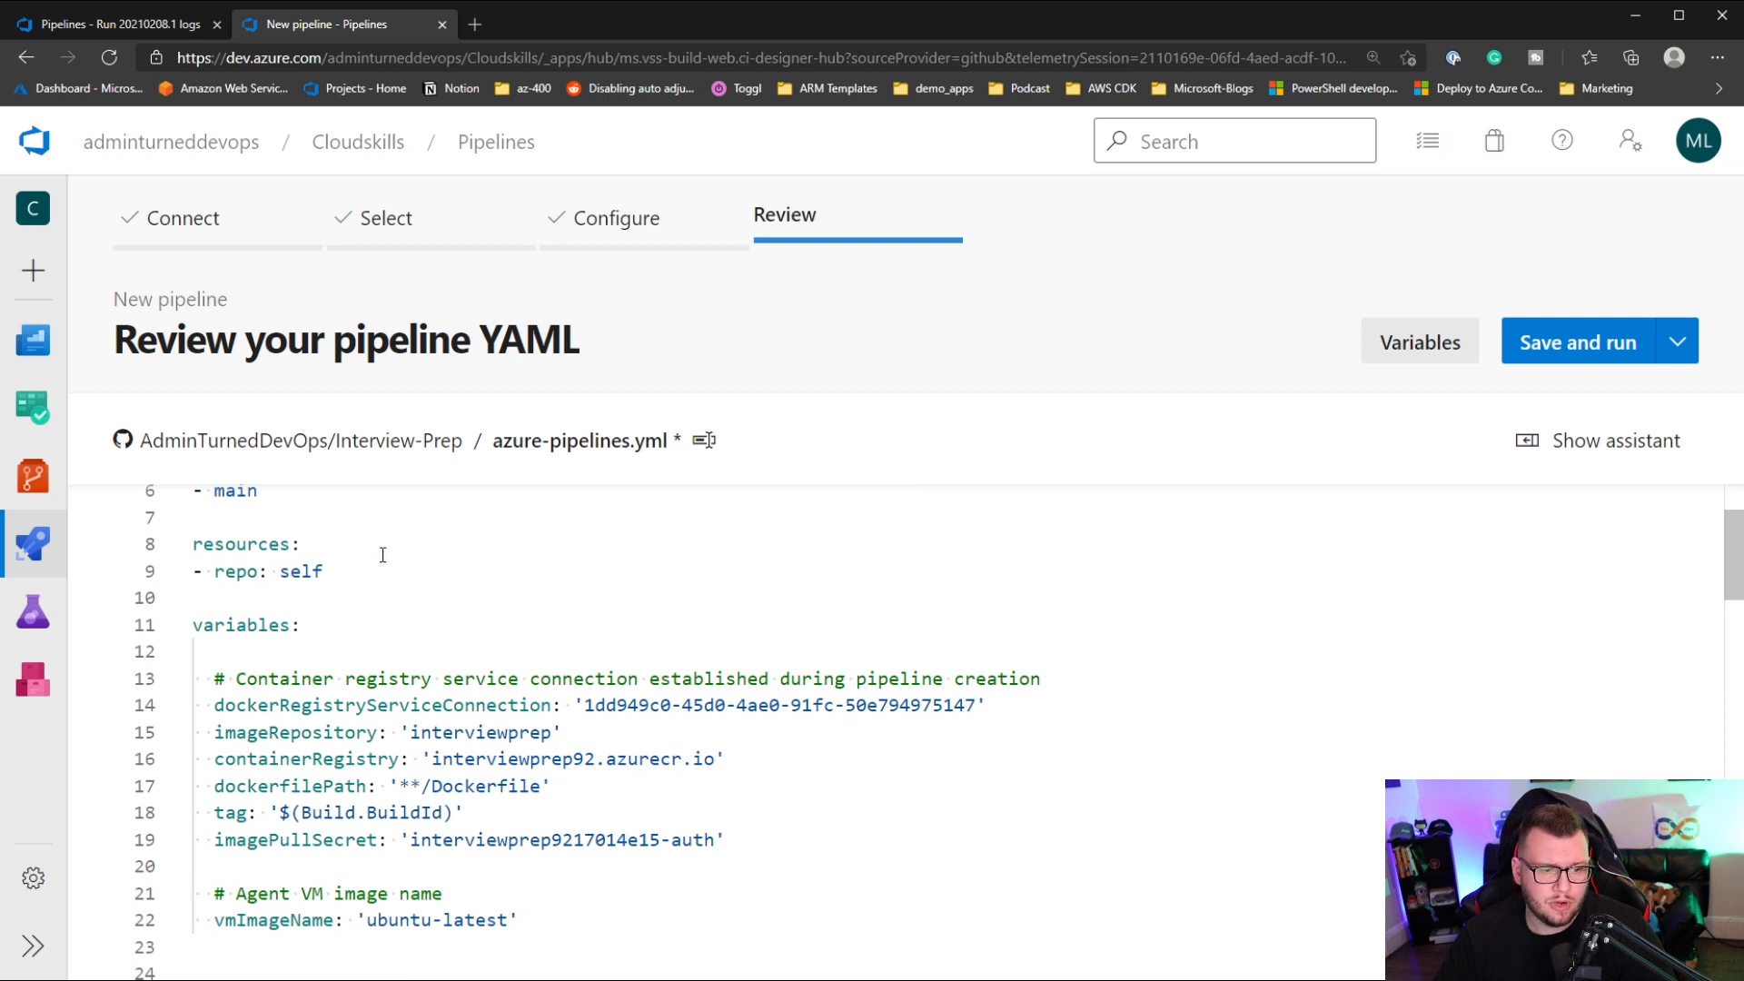
{"action": "mouse_move", "coordinate": [460, 612]}
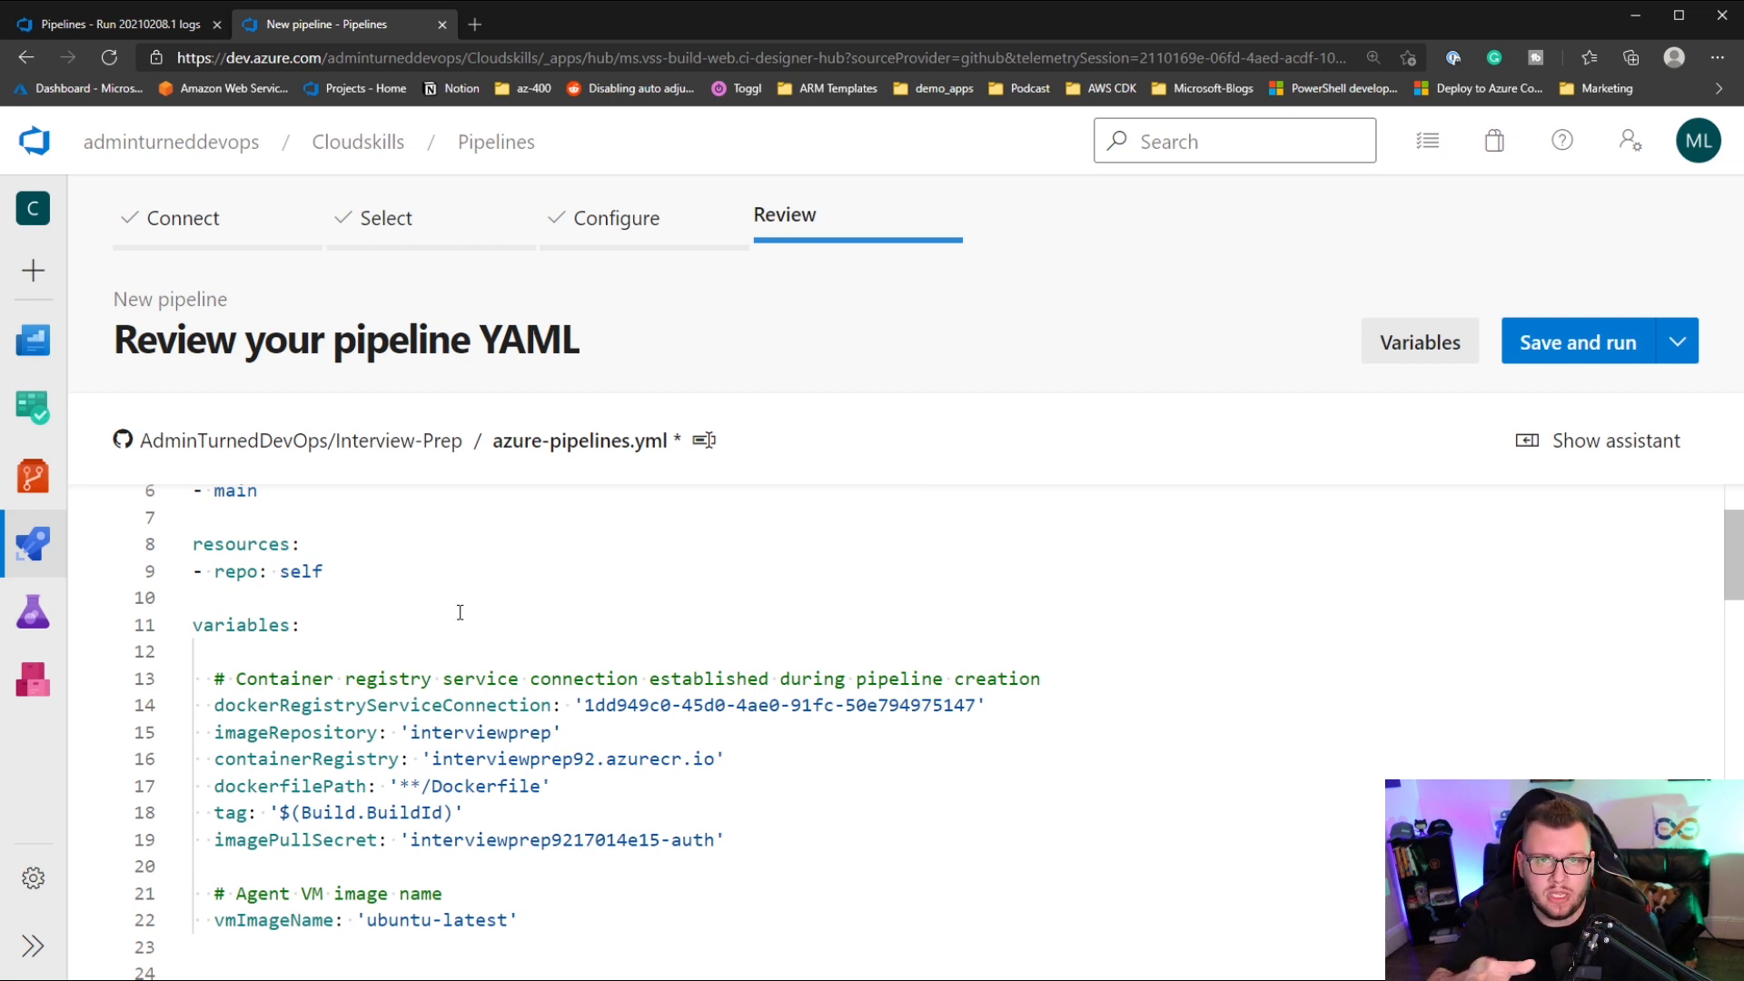
{"action": "scroll", "scroll_direction": "down", "scroll_amount": 3}
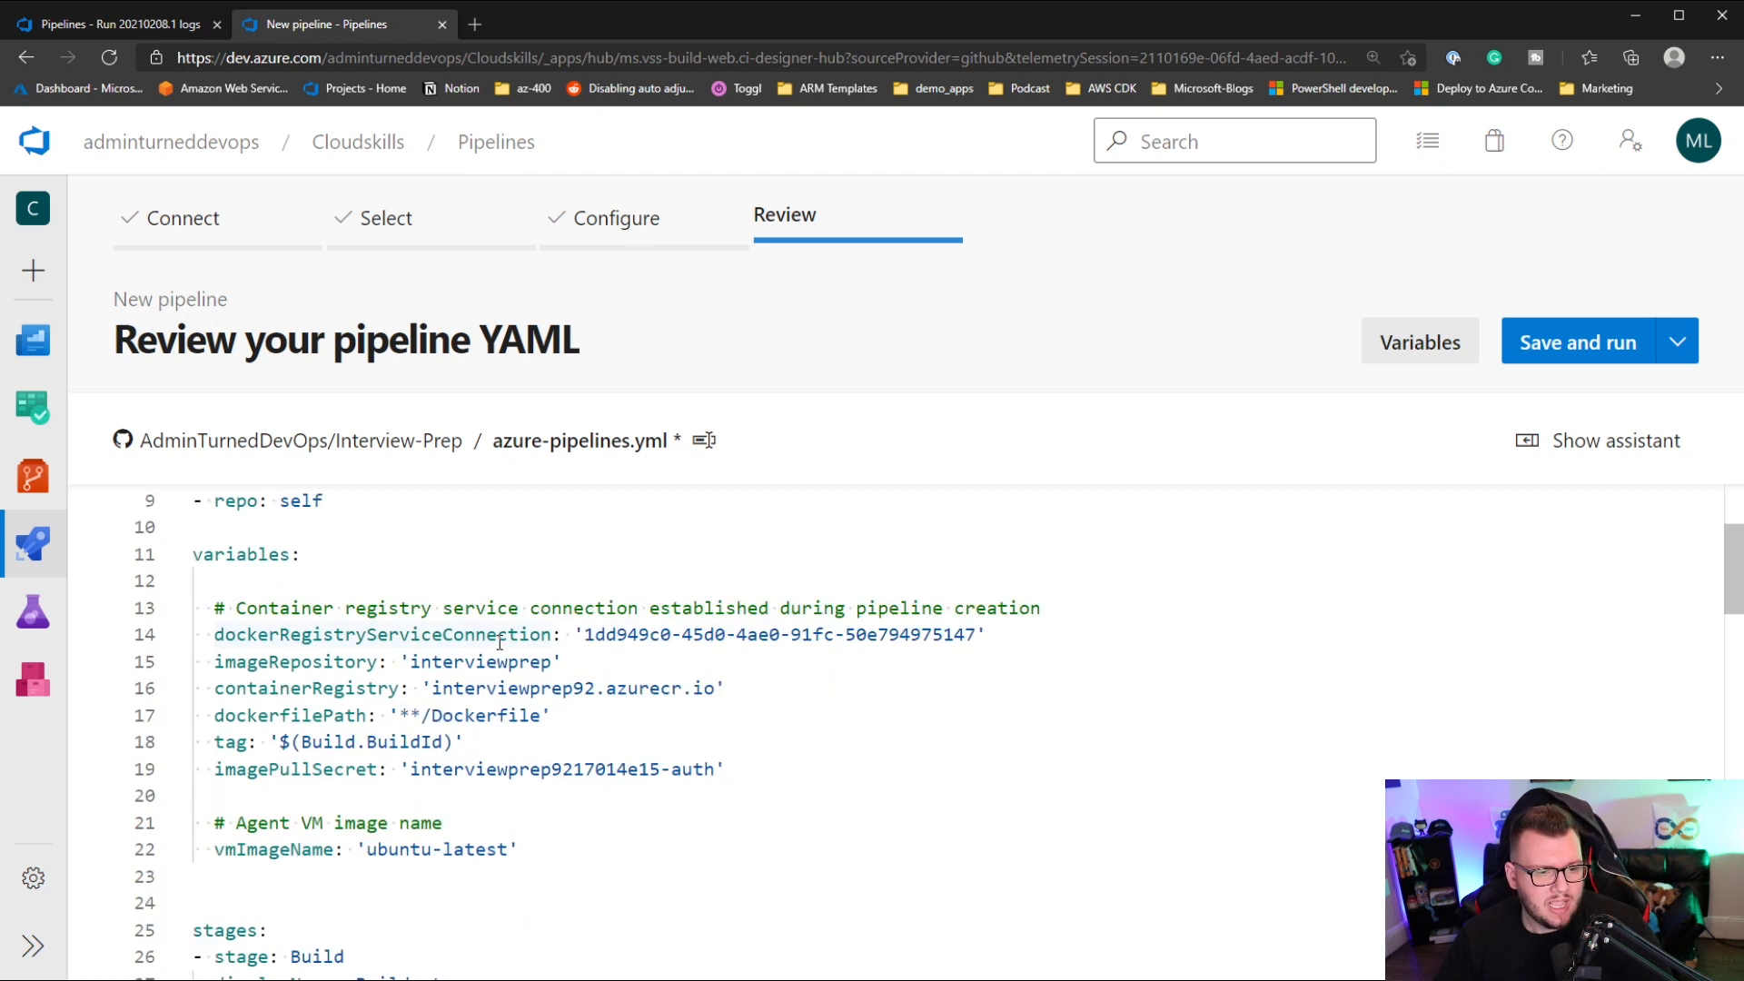
{"action": "mouse_move", "coordinate": [405, 523]}
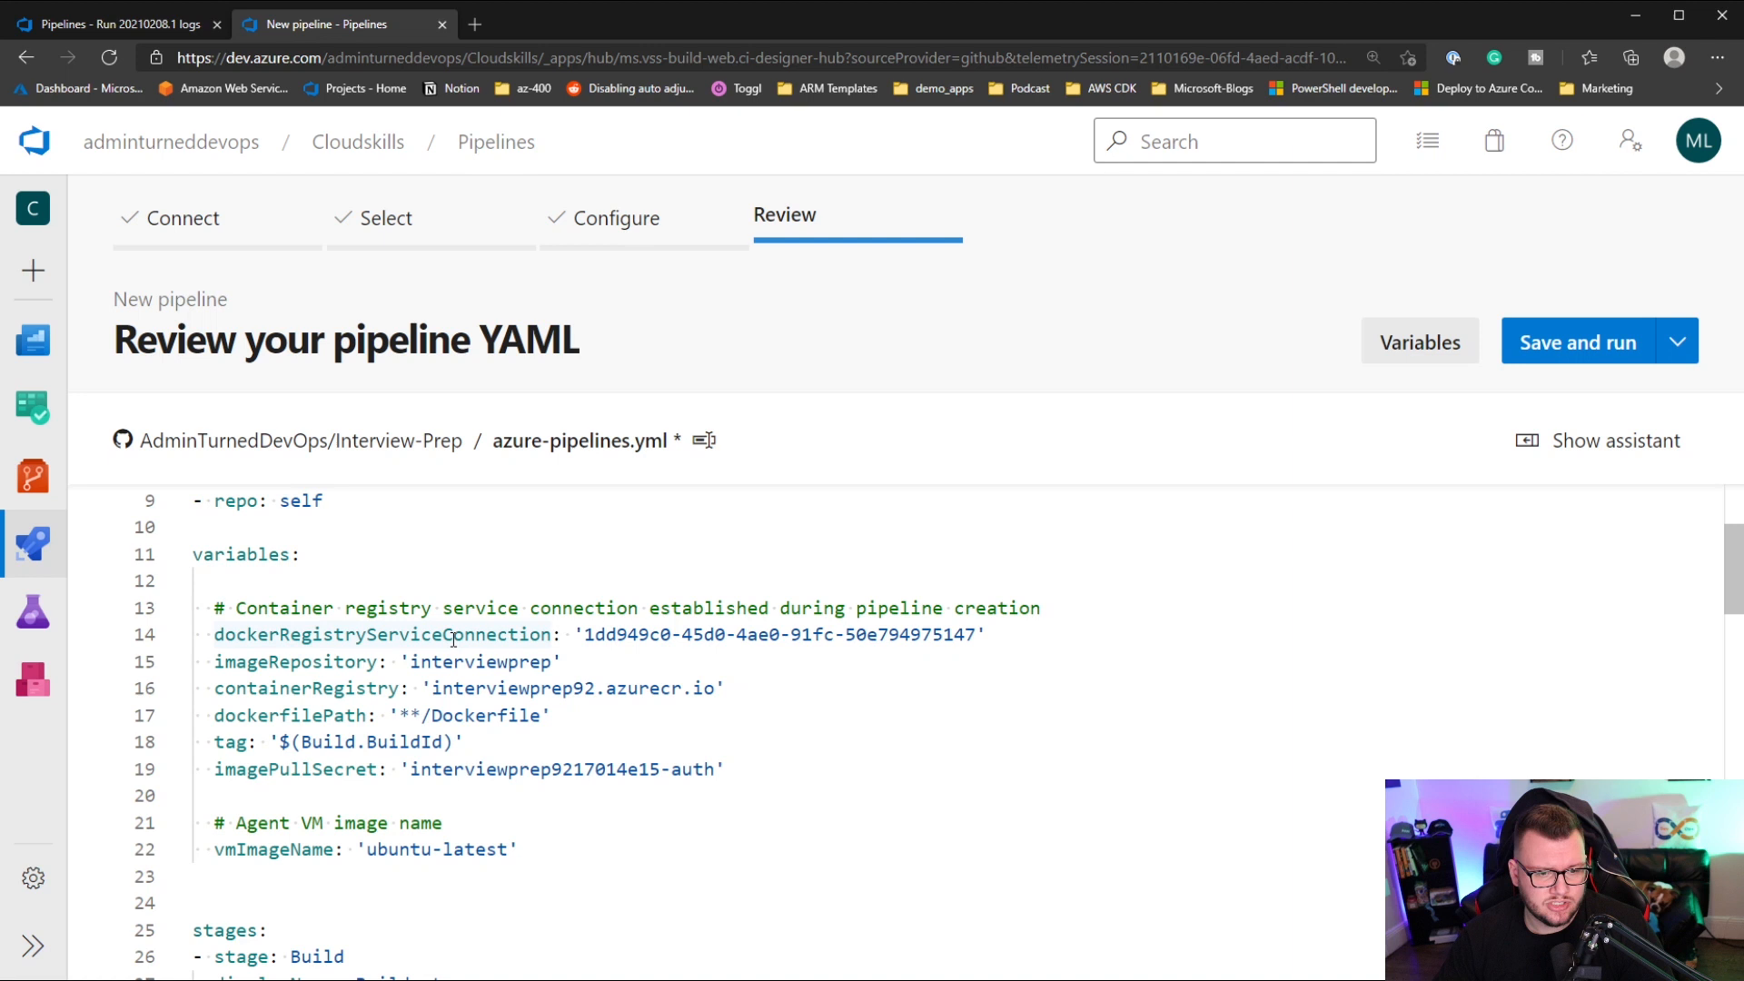
{"action": "mouse_move", "coordinate": [661, 539]}
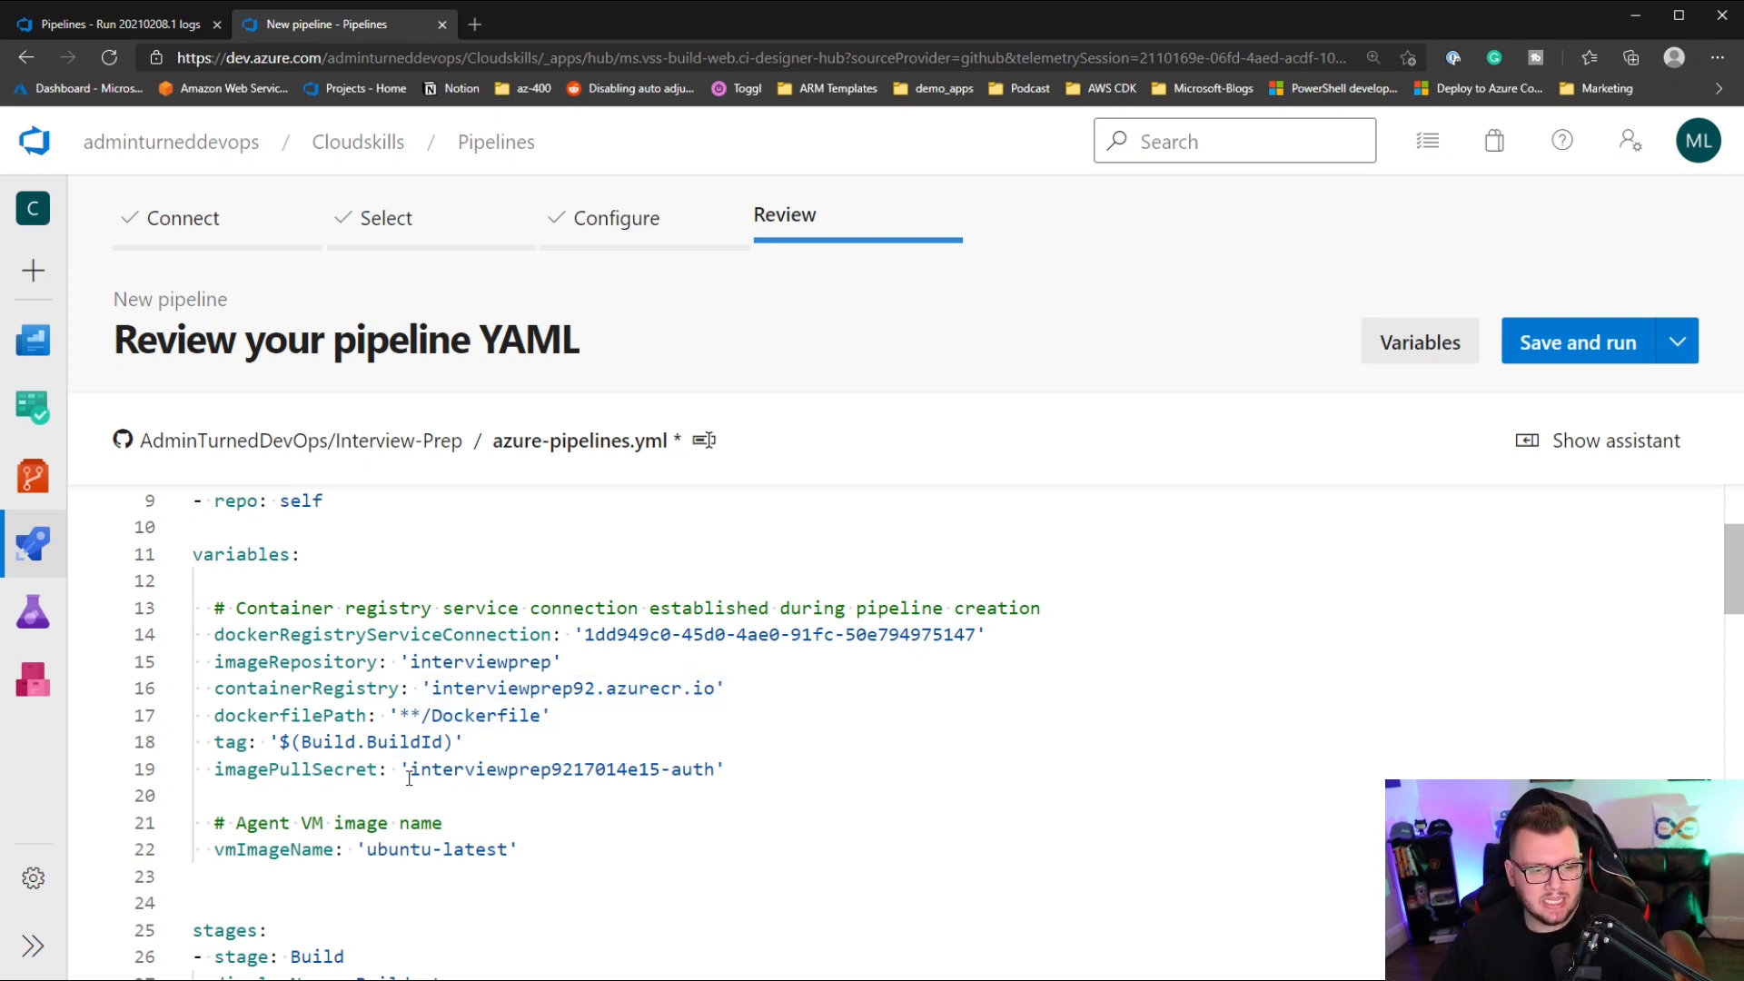
{"action": "scroll", "scroll_direction": "down", "scroll_amount": 3}
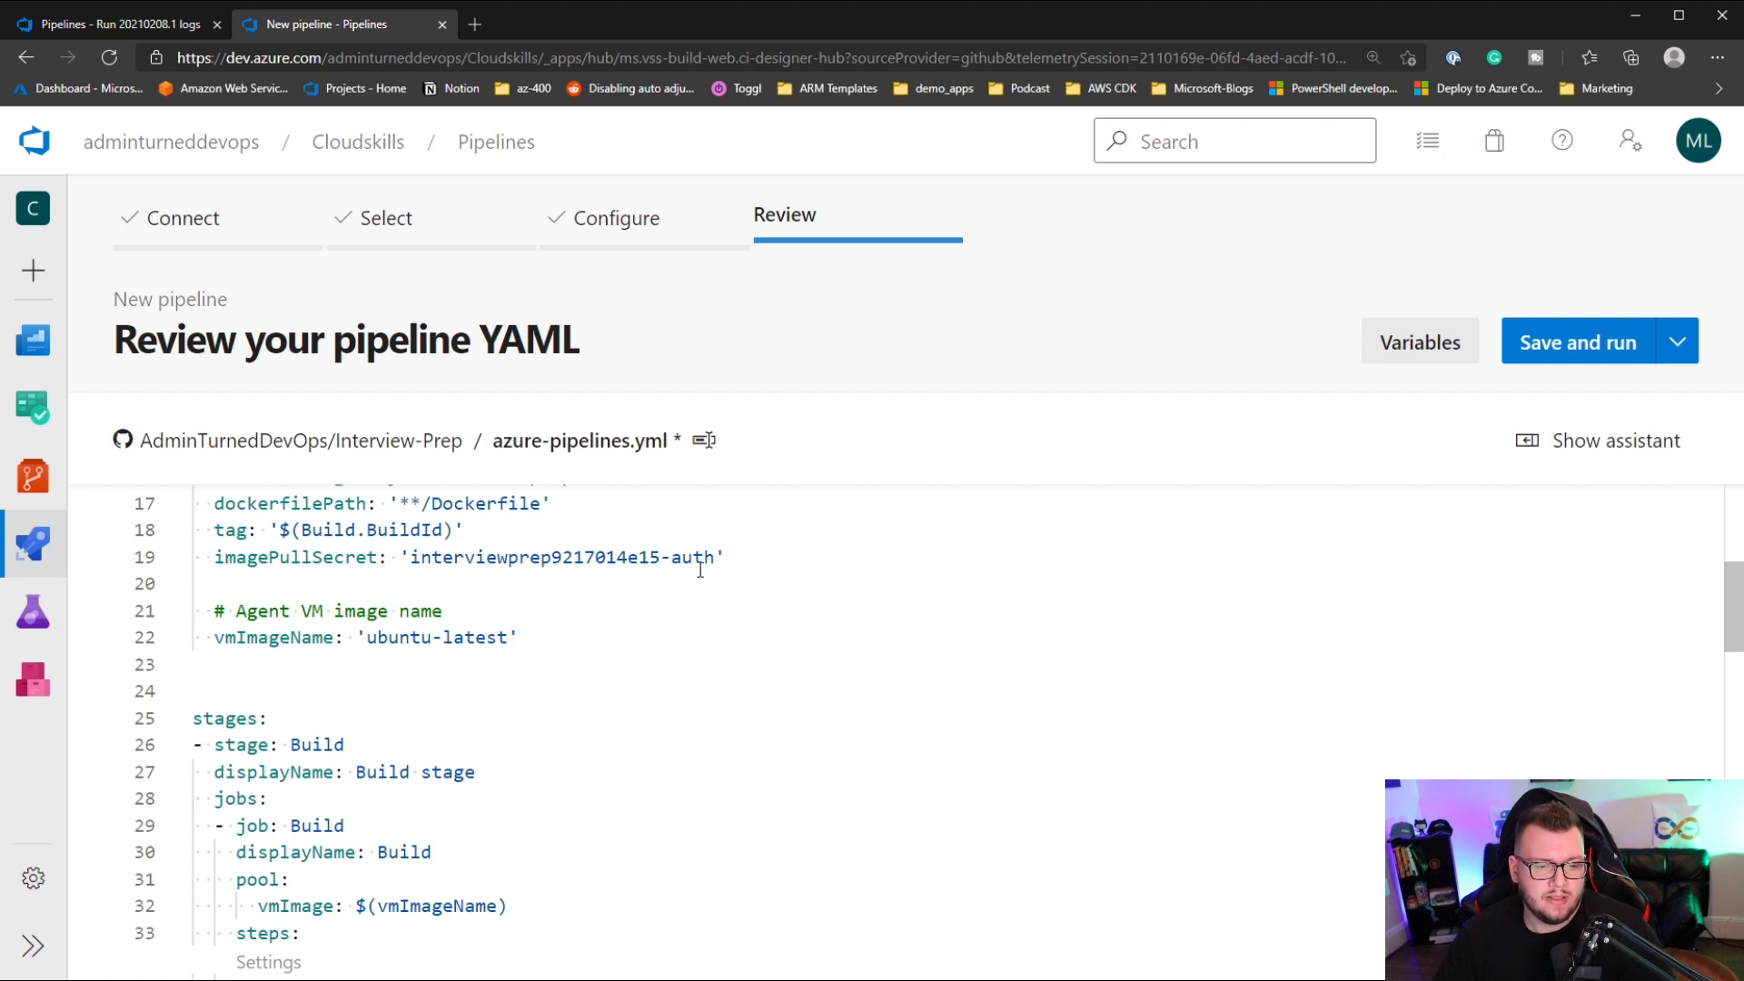
{"action": "scroll", "scroll_direction": "down", "scroll_amount": 3}
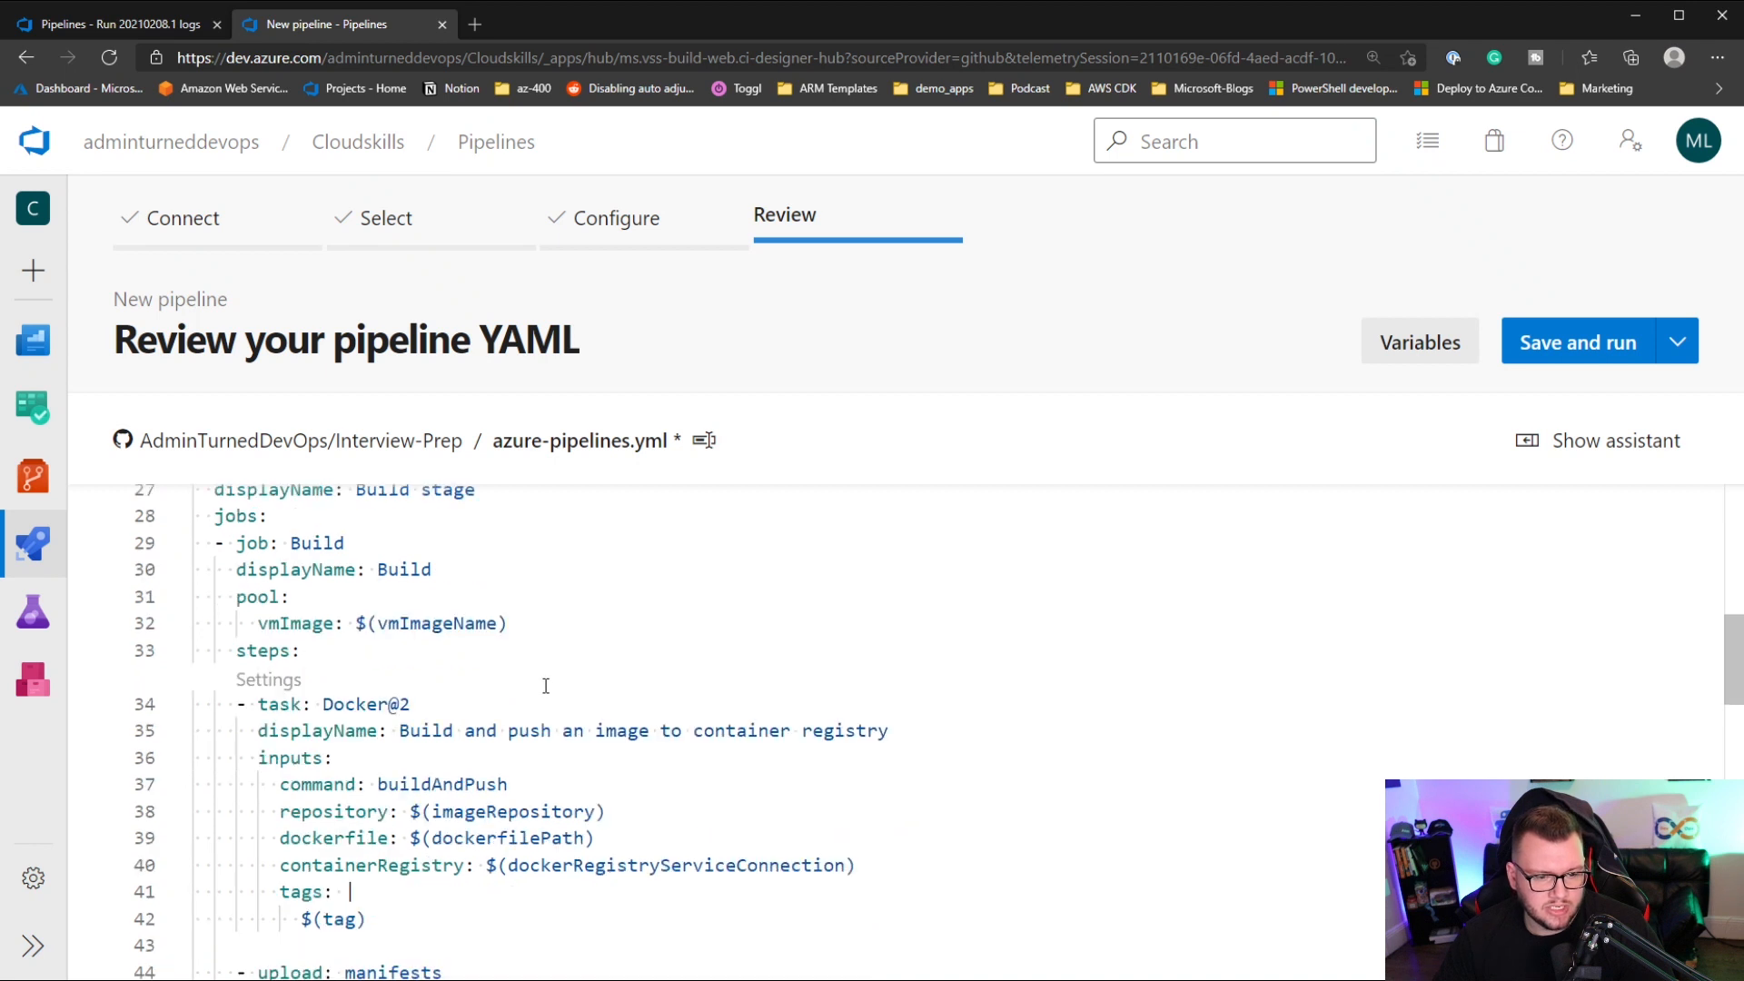
{"action": "scroll", "scroll_direction": "down", "scroll_amount": 3}
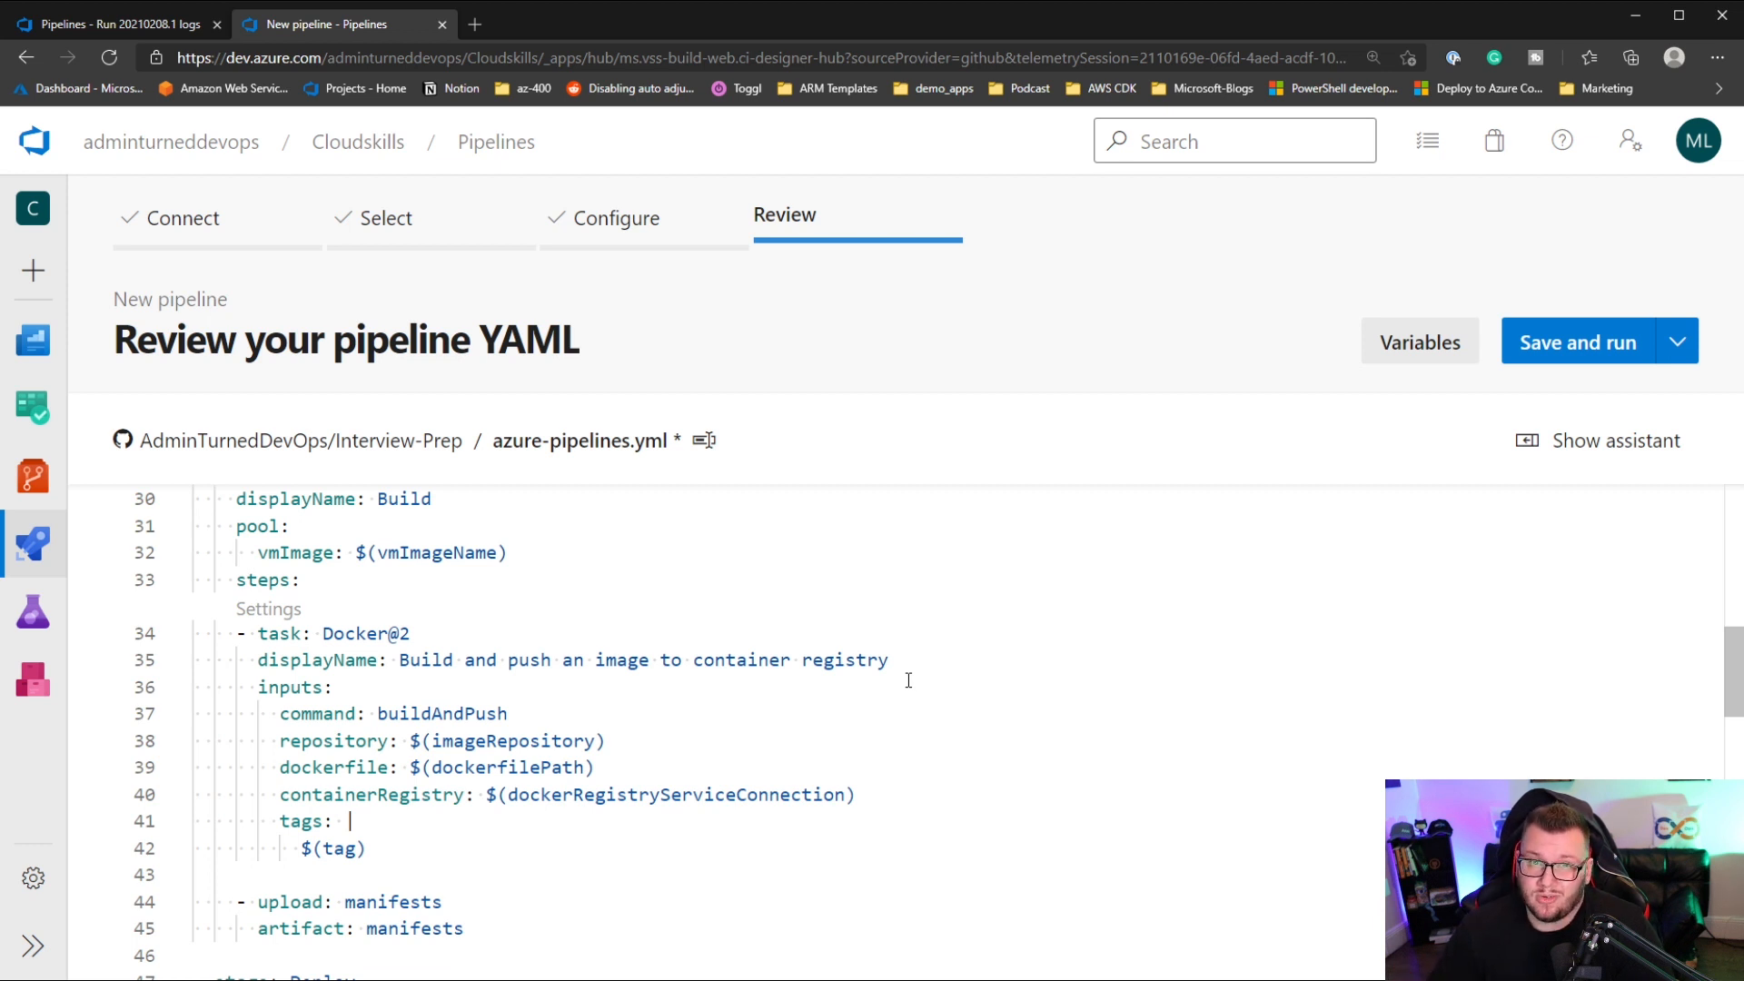
{"action": "scroll", "scroll_direction": "down", "scroll_amount": 3}
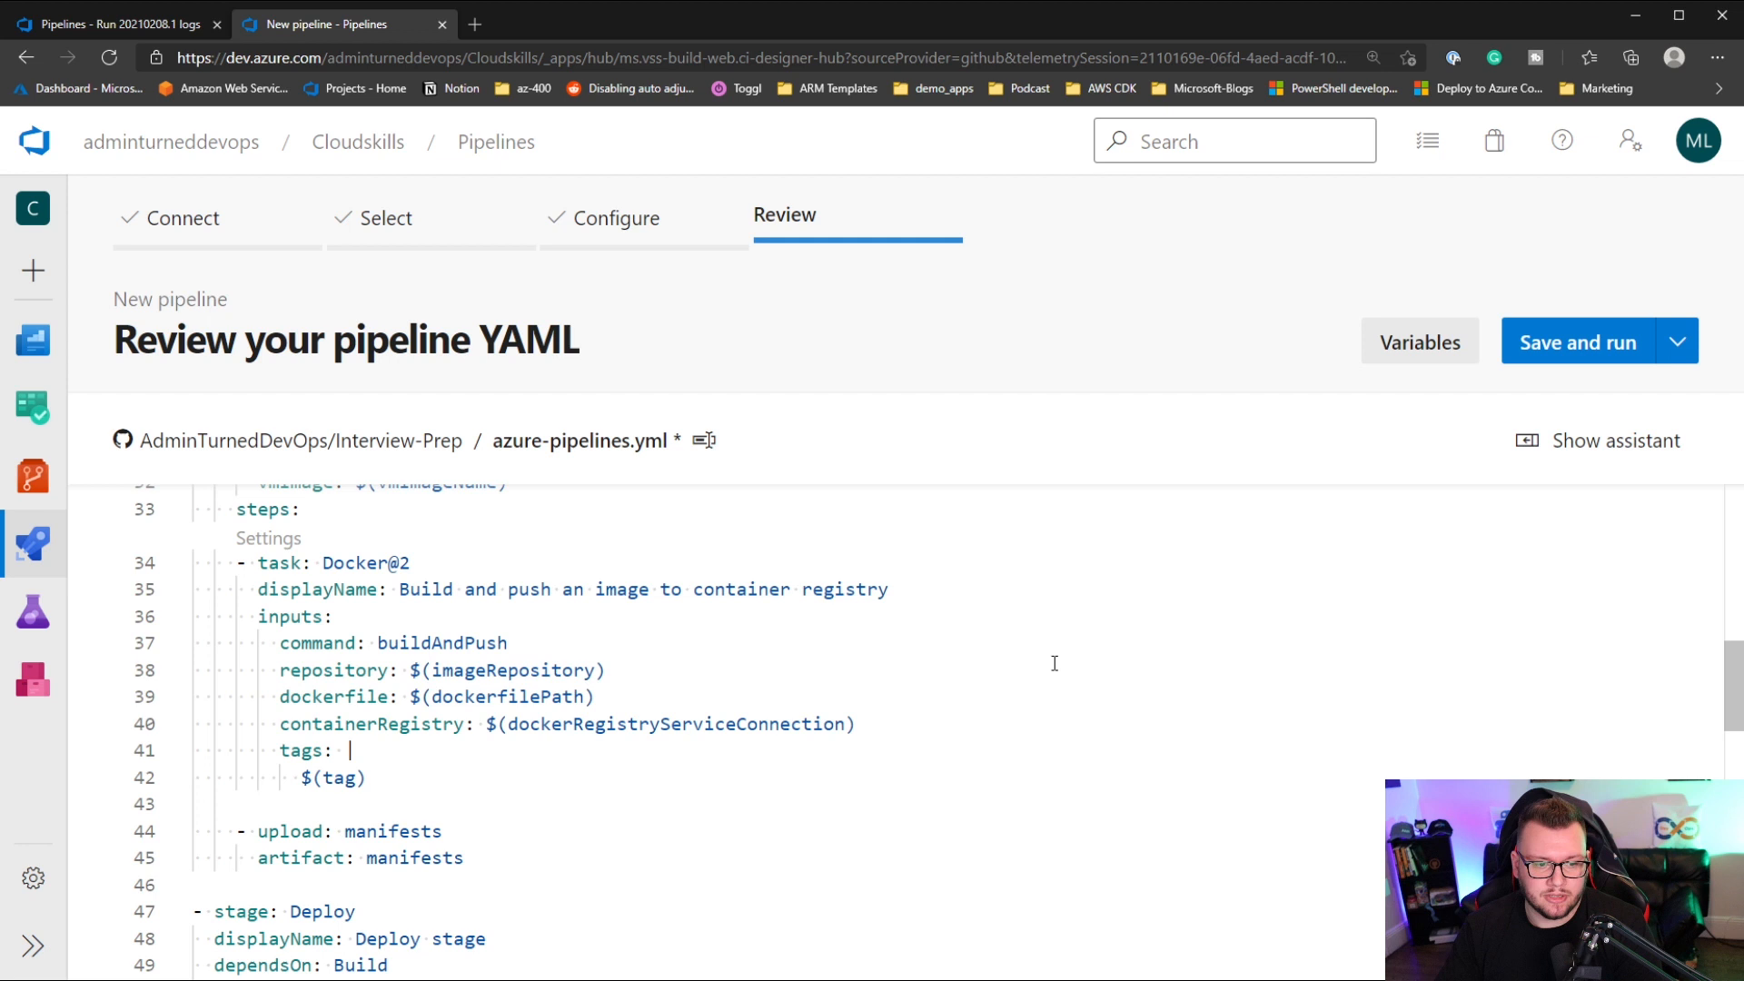
{"action": "scroll", "scroll_direction": "down", "scroll_amount": 3}
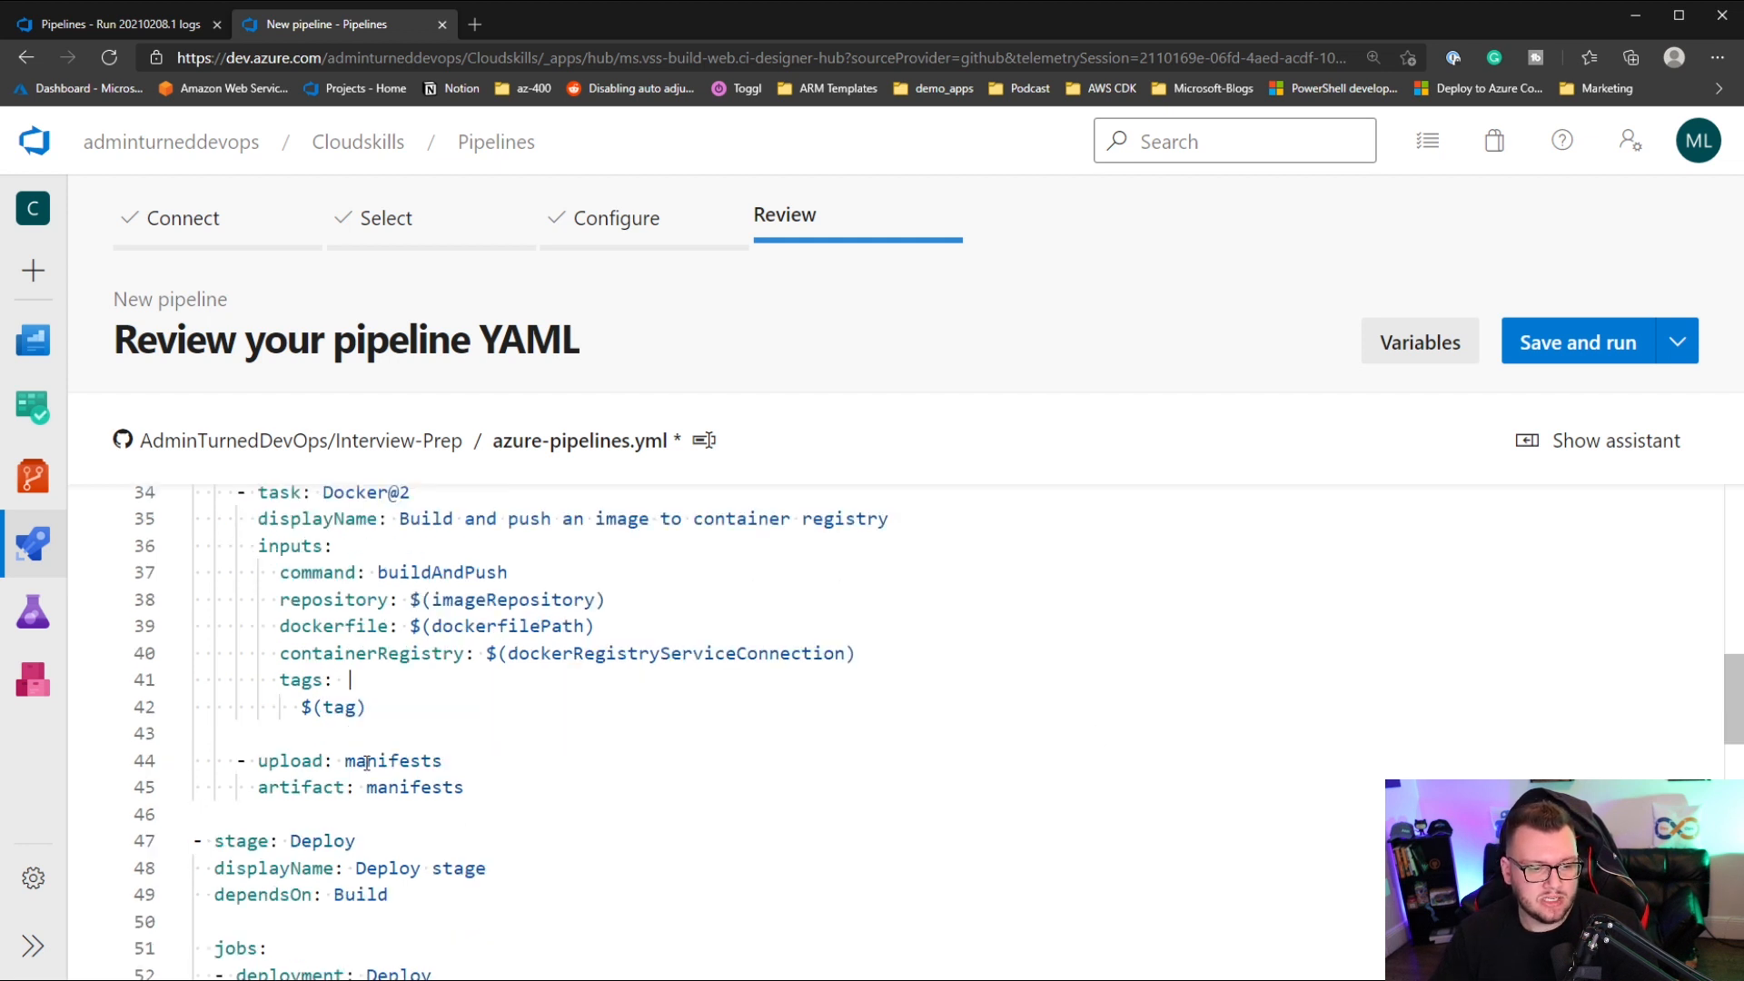
{"action": "mouse_move", "coordinate": [570, 777]}
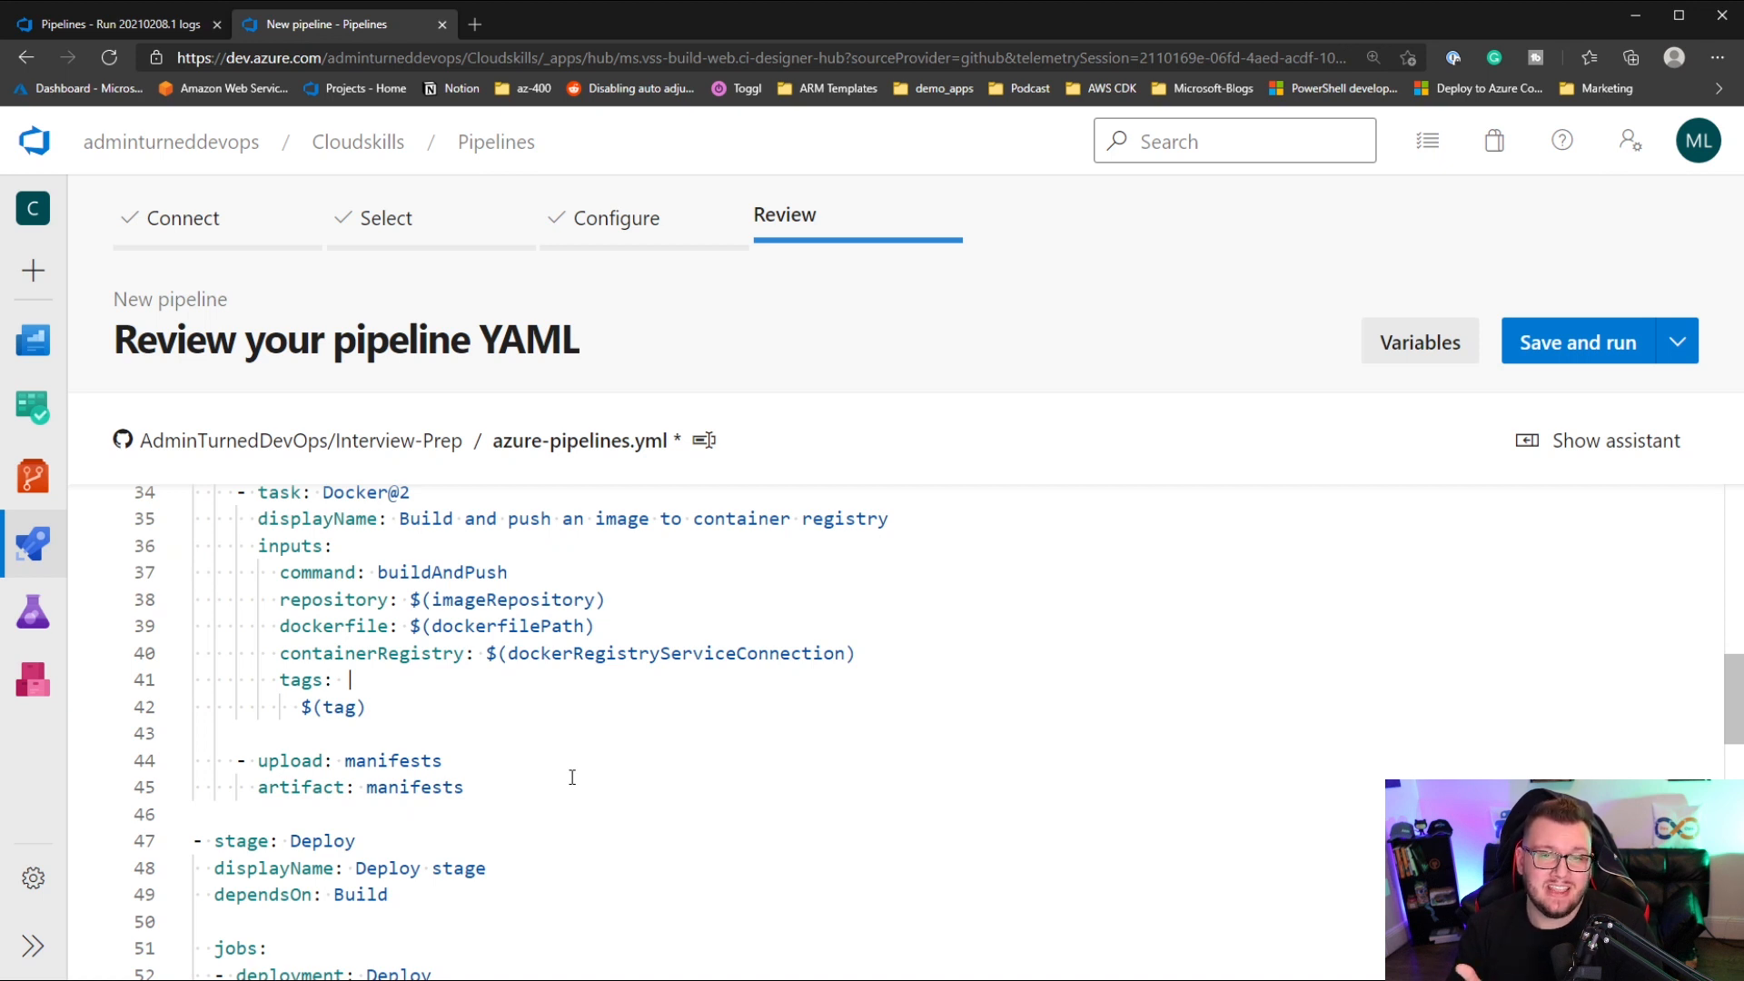
{"action": "scroll", "scroll_direction": "down", "scroll_amount": 3}
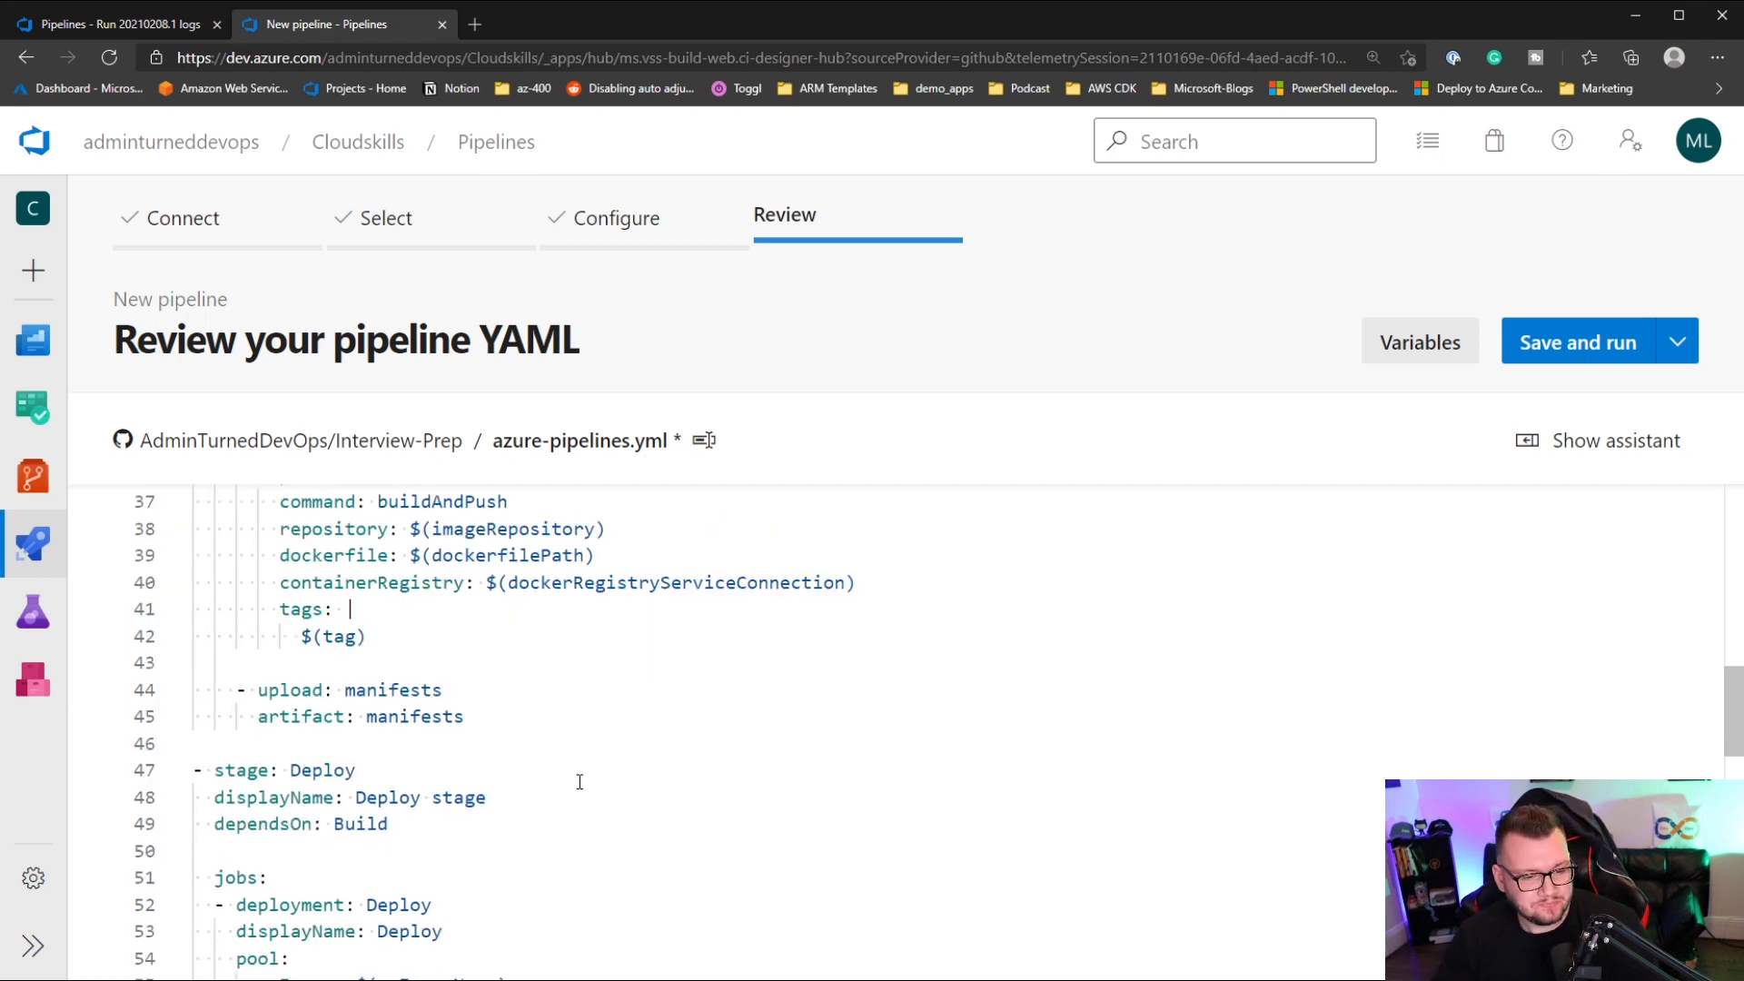
- Review the YAML down to the Kubernetes deploy task and bring up Save and run
{"action": "scroll", "scroll_direction": "down", "scroll_amount": 3}
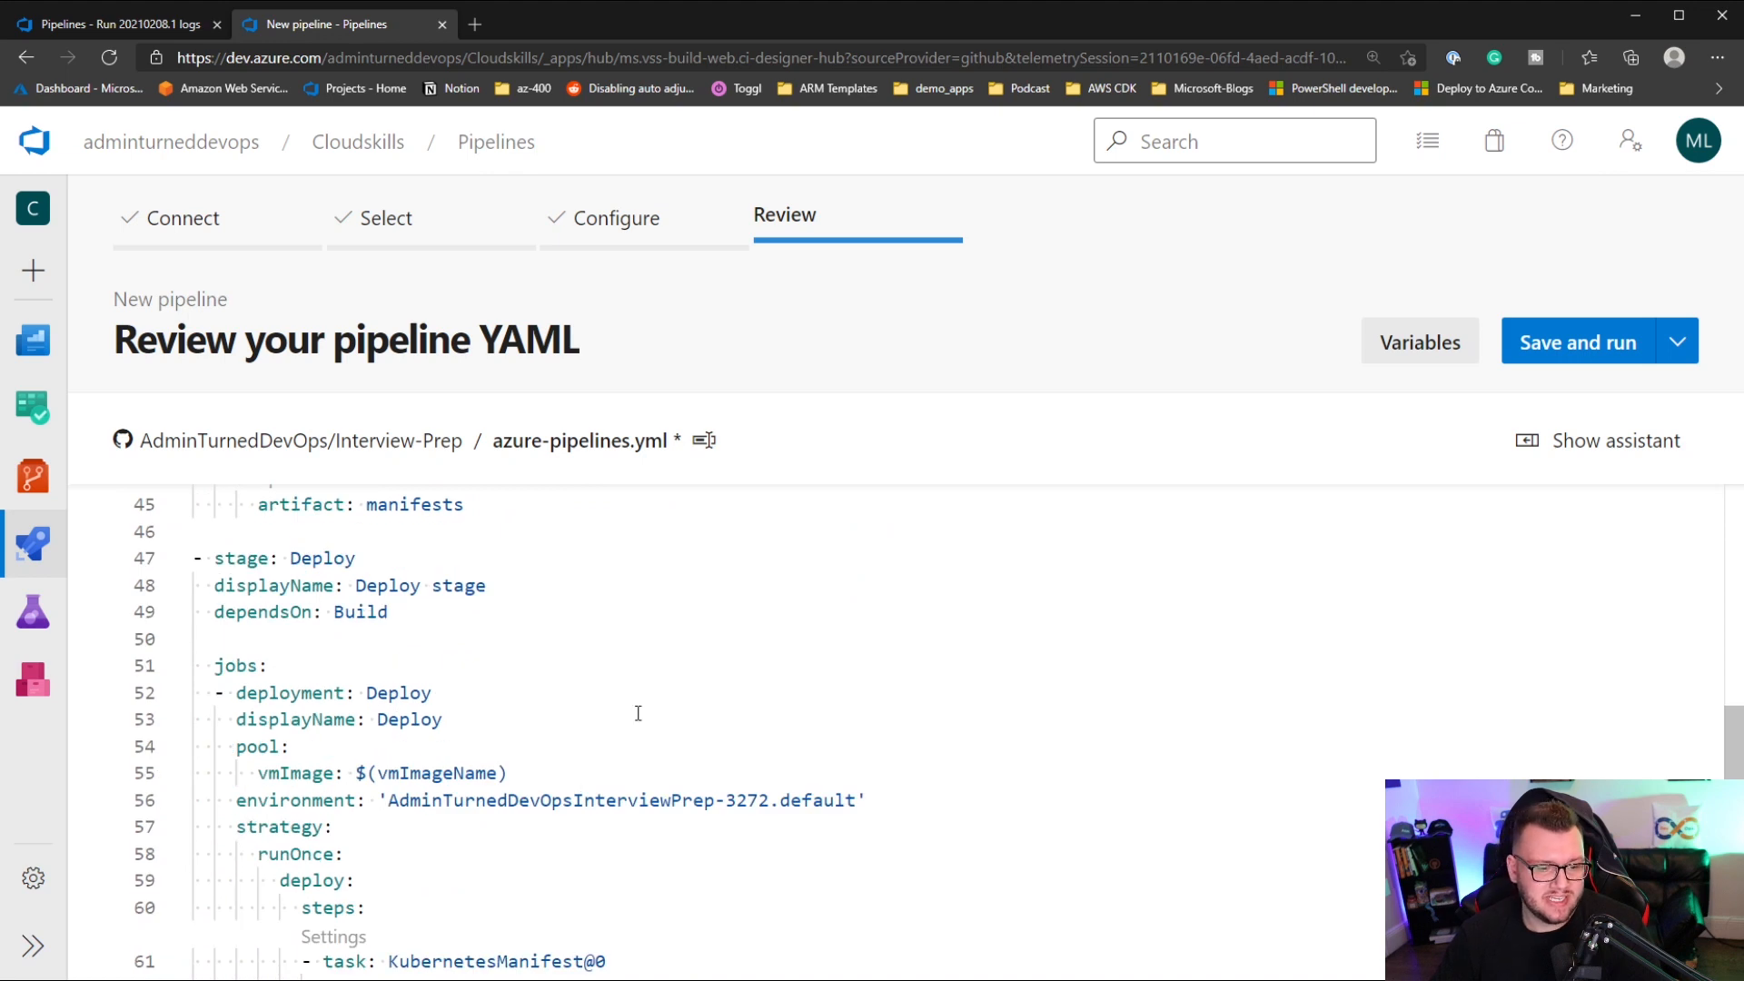
{"action": "scroll", "scroll_direction": "down", "scroll_amount": 3}
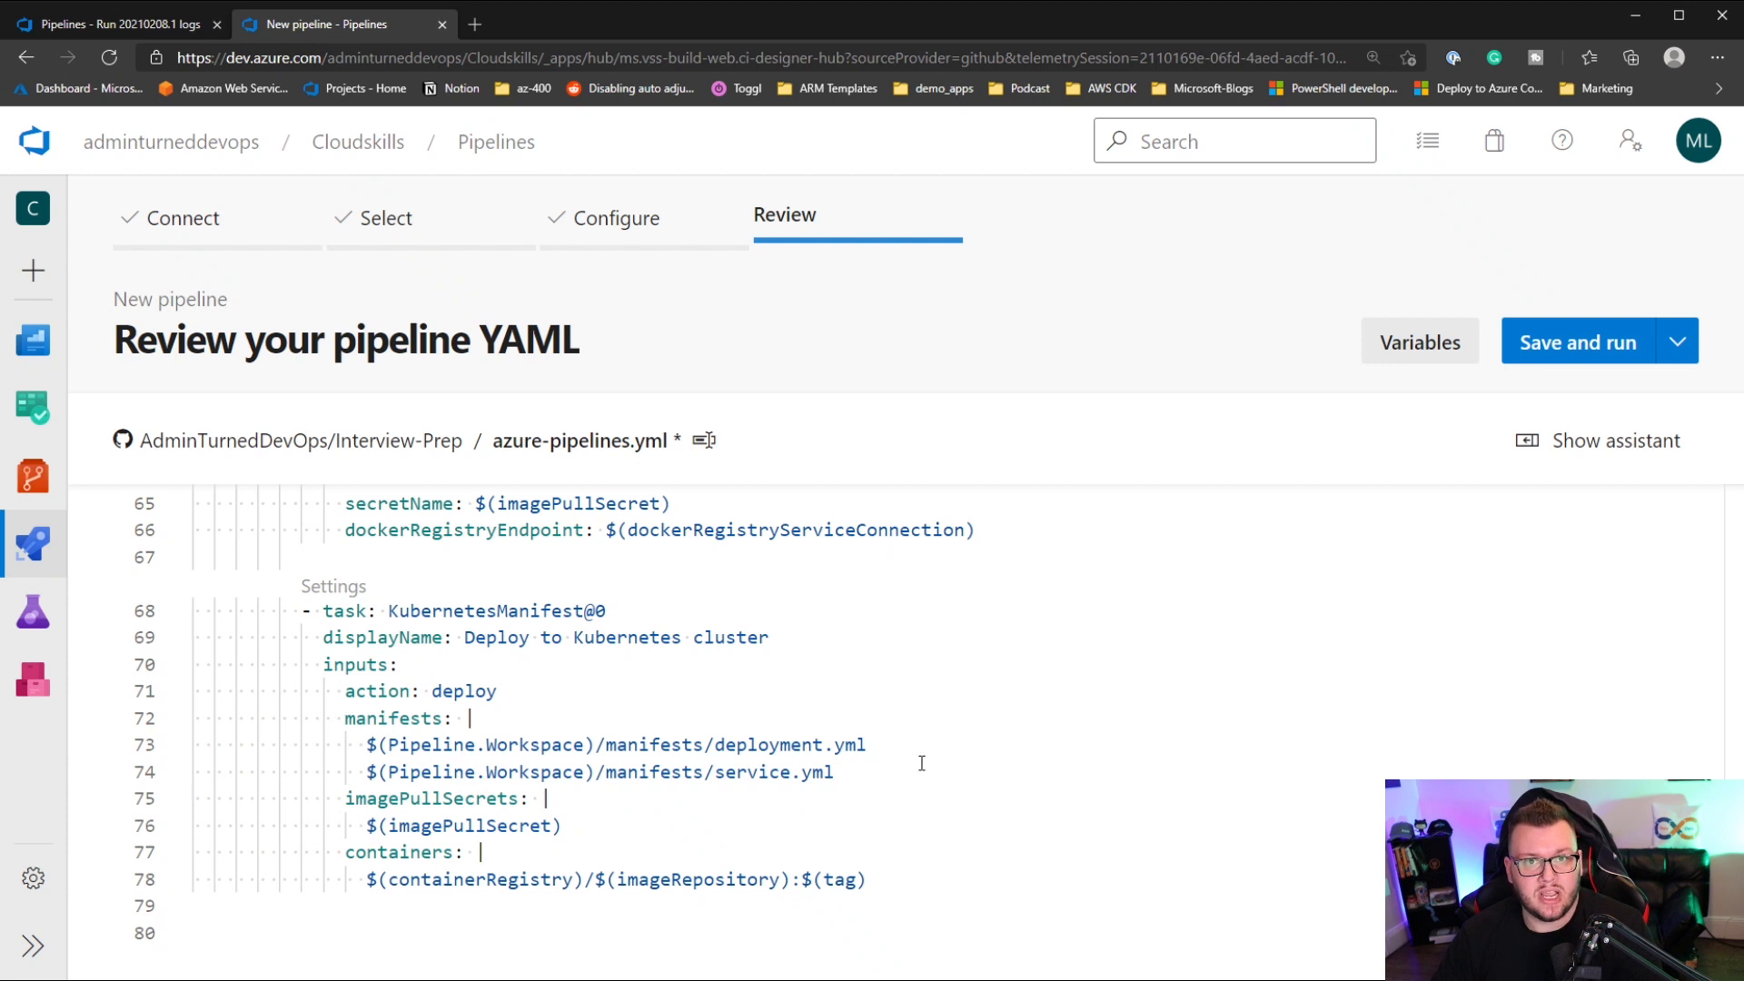
{"action": "mouse_move", "coordinate": [1115, 672]}
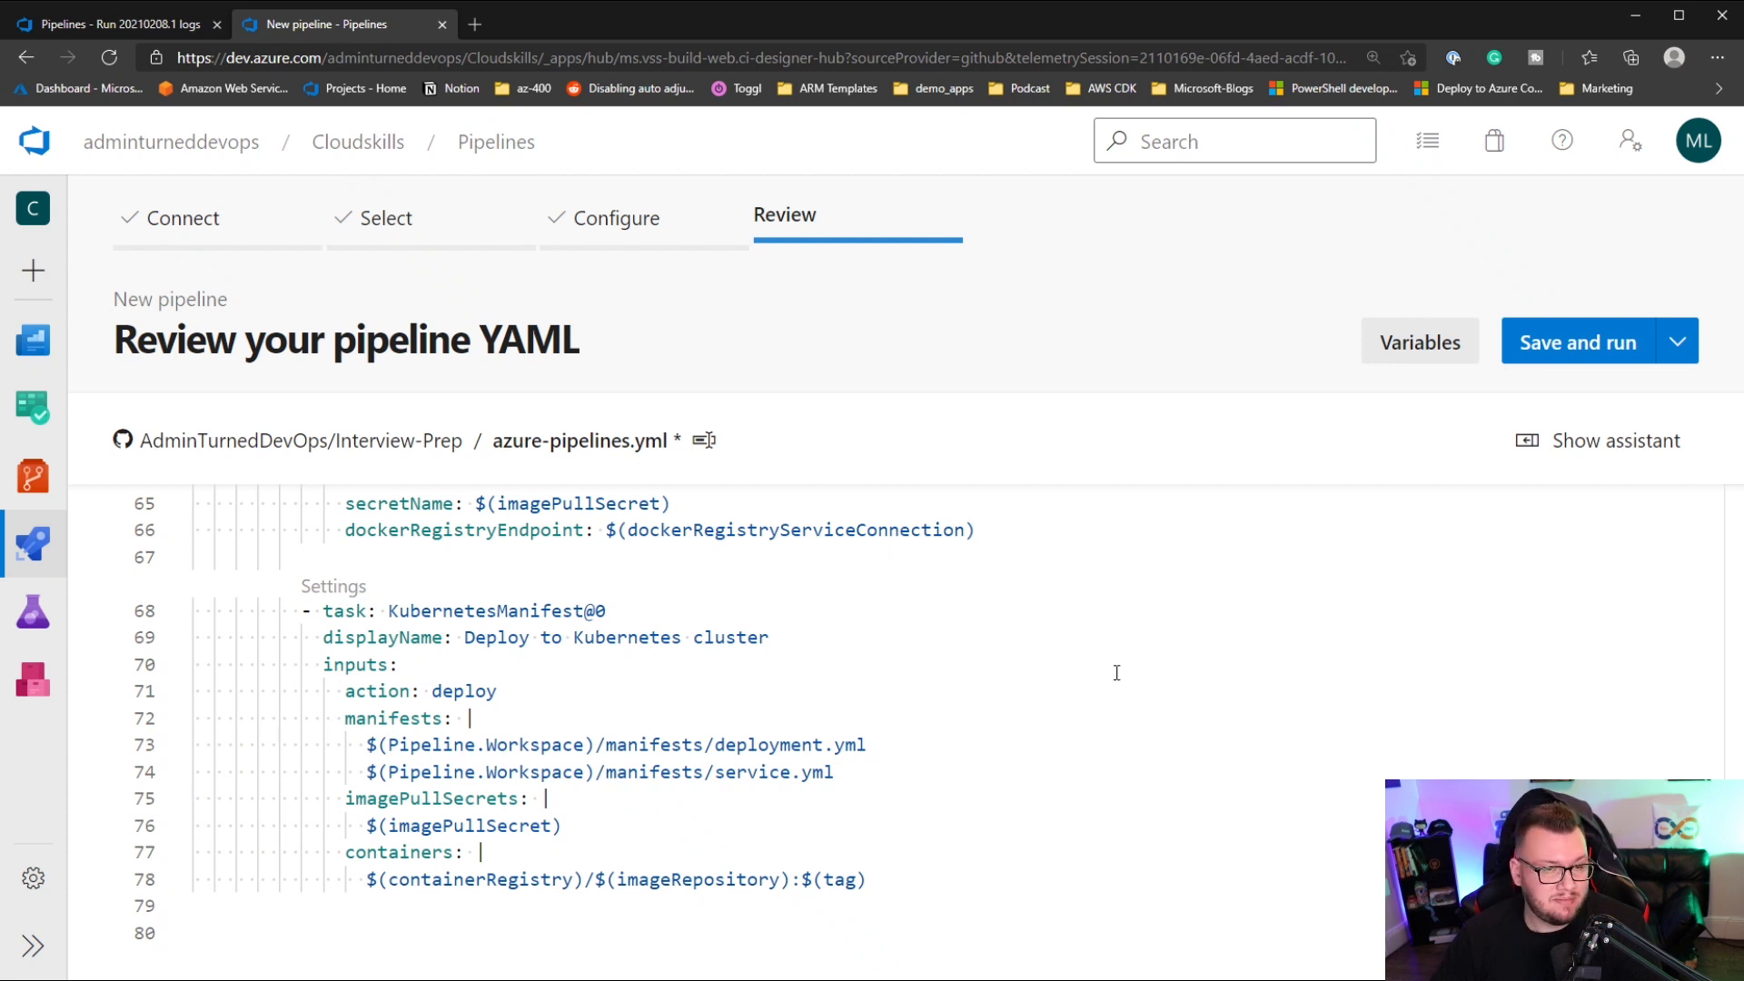
{"action": "mouse_move", "coordinate": [1496, 469]}
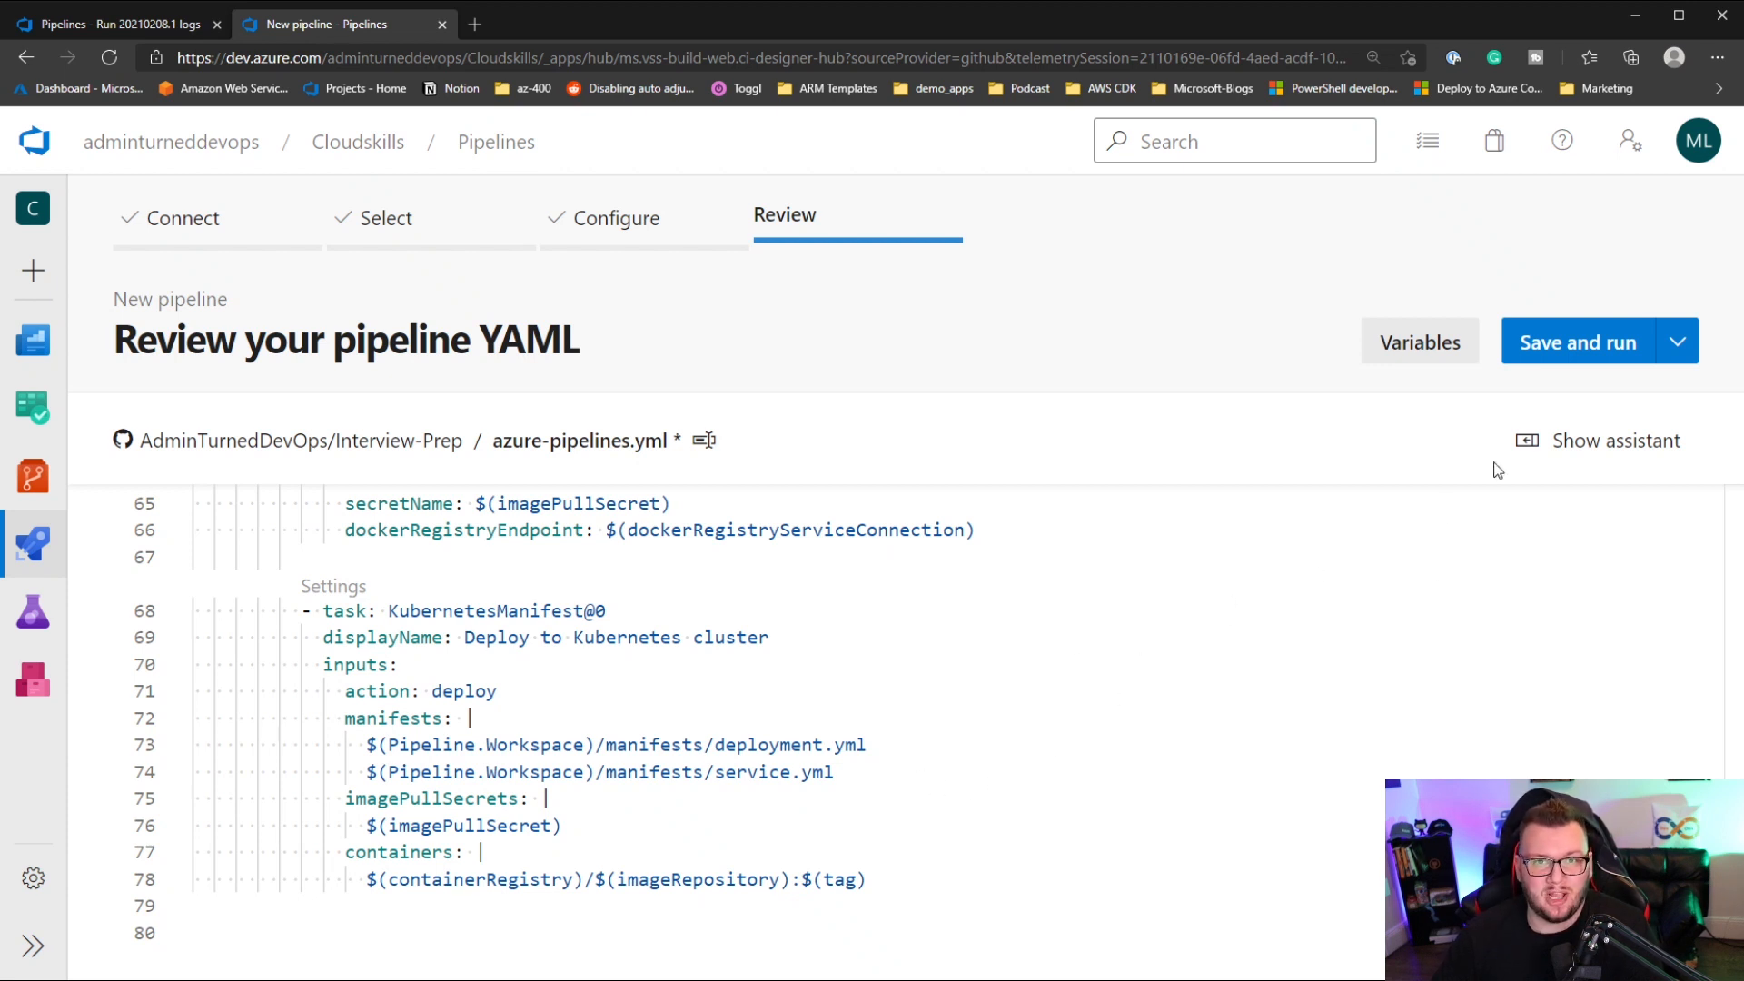
{"action": "left_click", "coordinate": [1577, 342]}
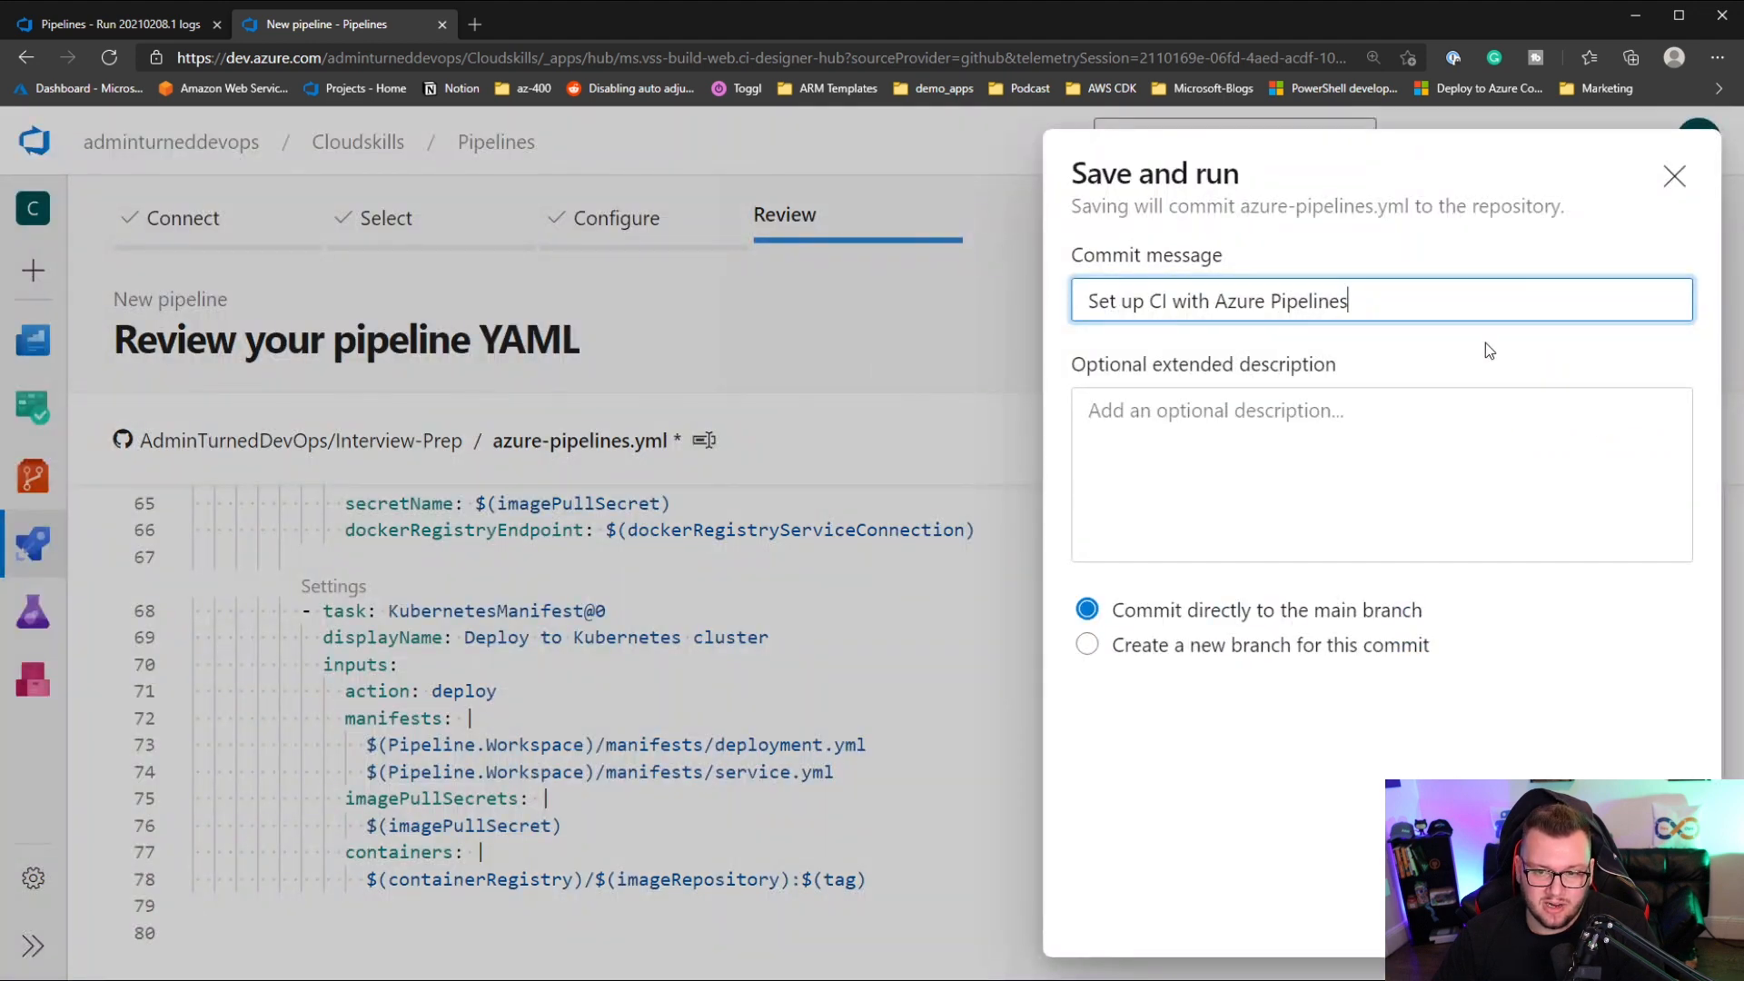
{"action": "mouse_move", "coordinate": [1282, 663]}
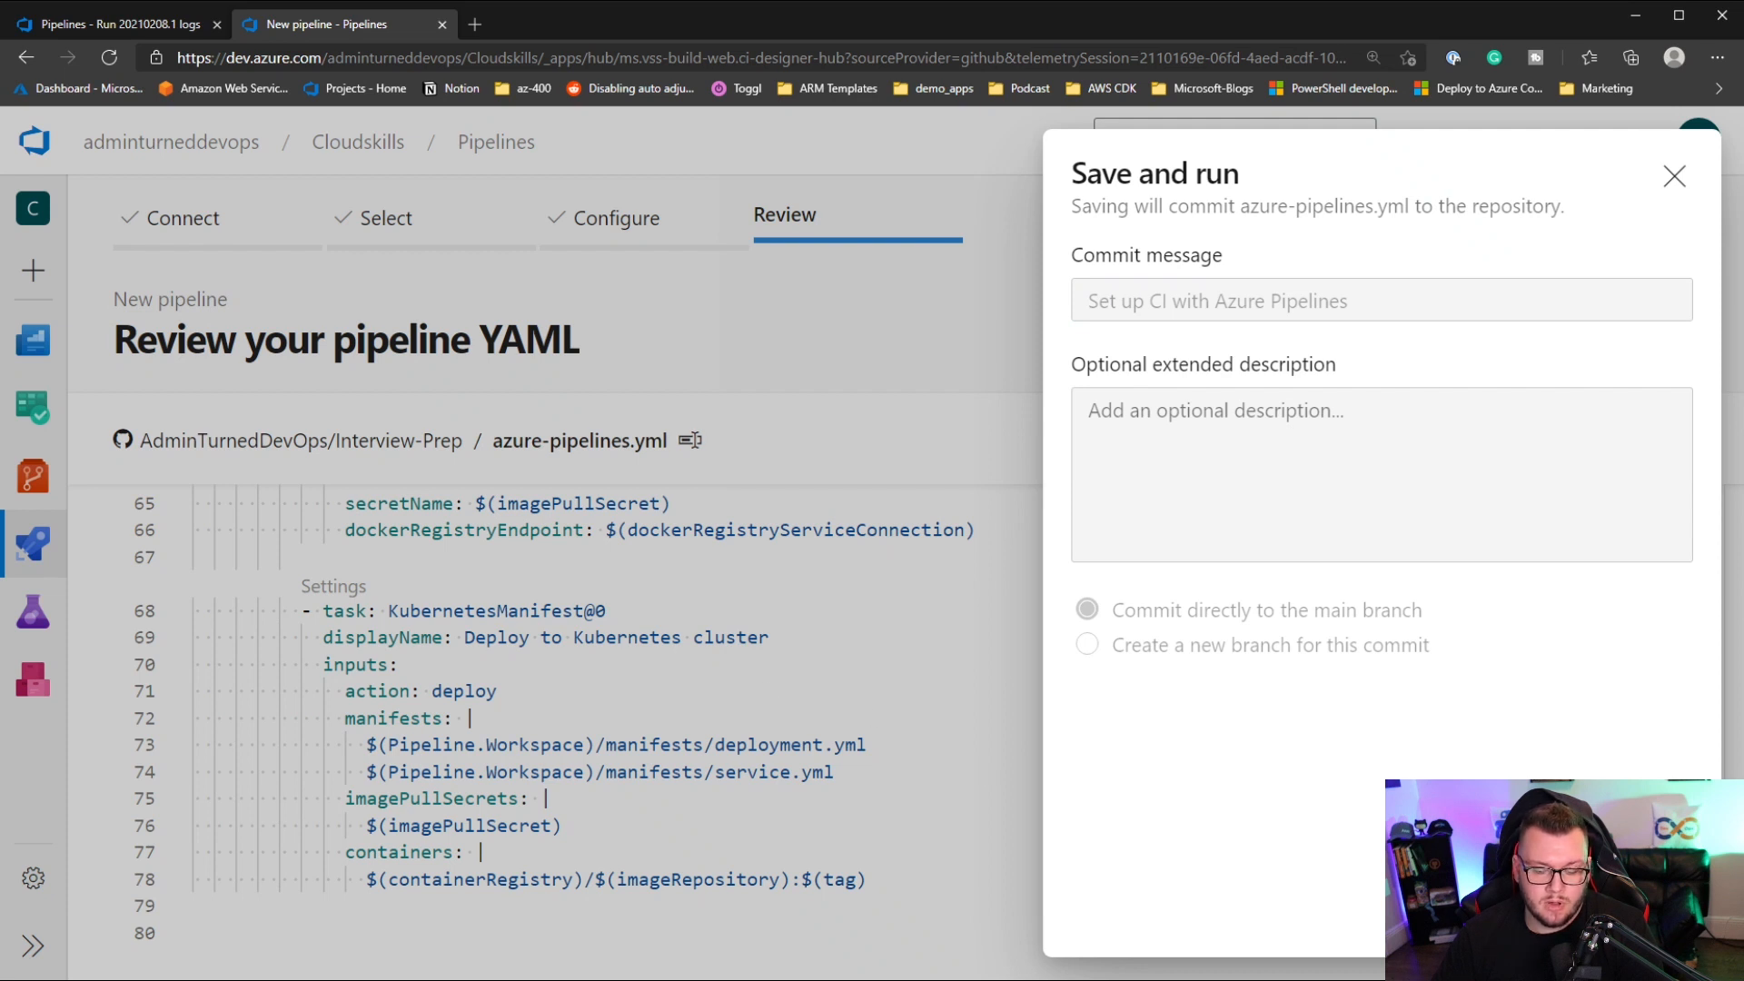
{"action": "mouse_move", "coordinate": [1310, 685]}
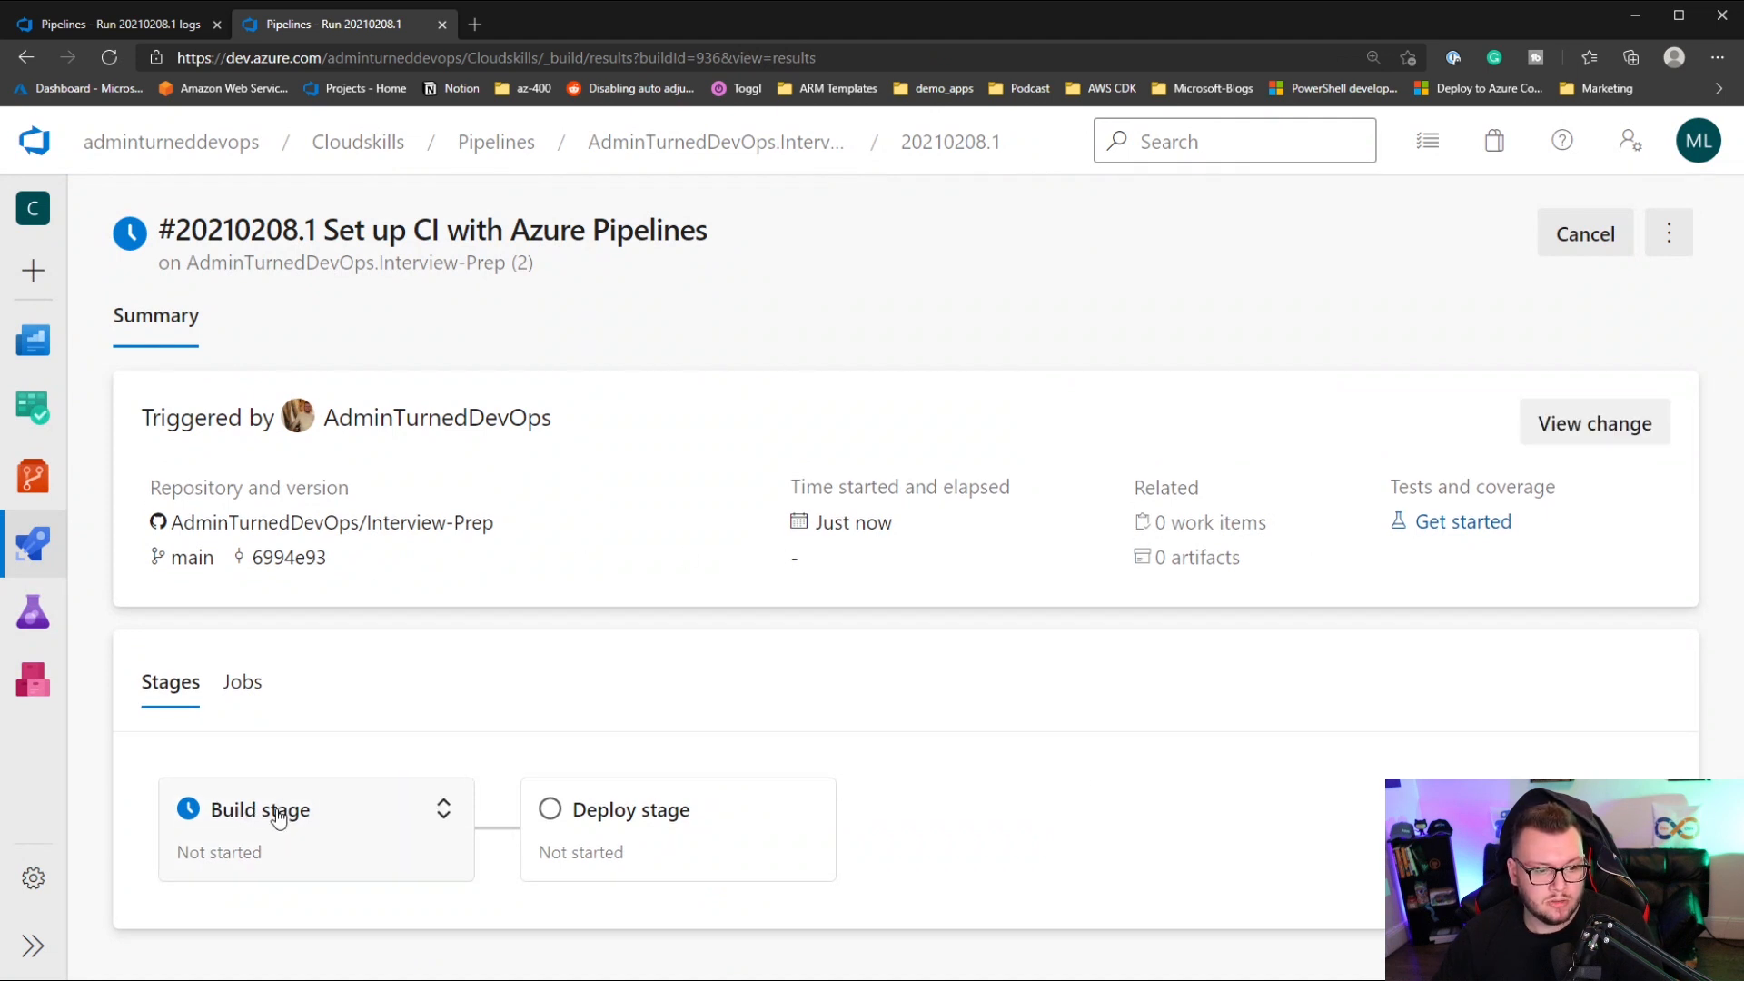
- View the Build stage's job logs for run 20210208.1
{"action": "left_click", "coordinate": [258, 810]}
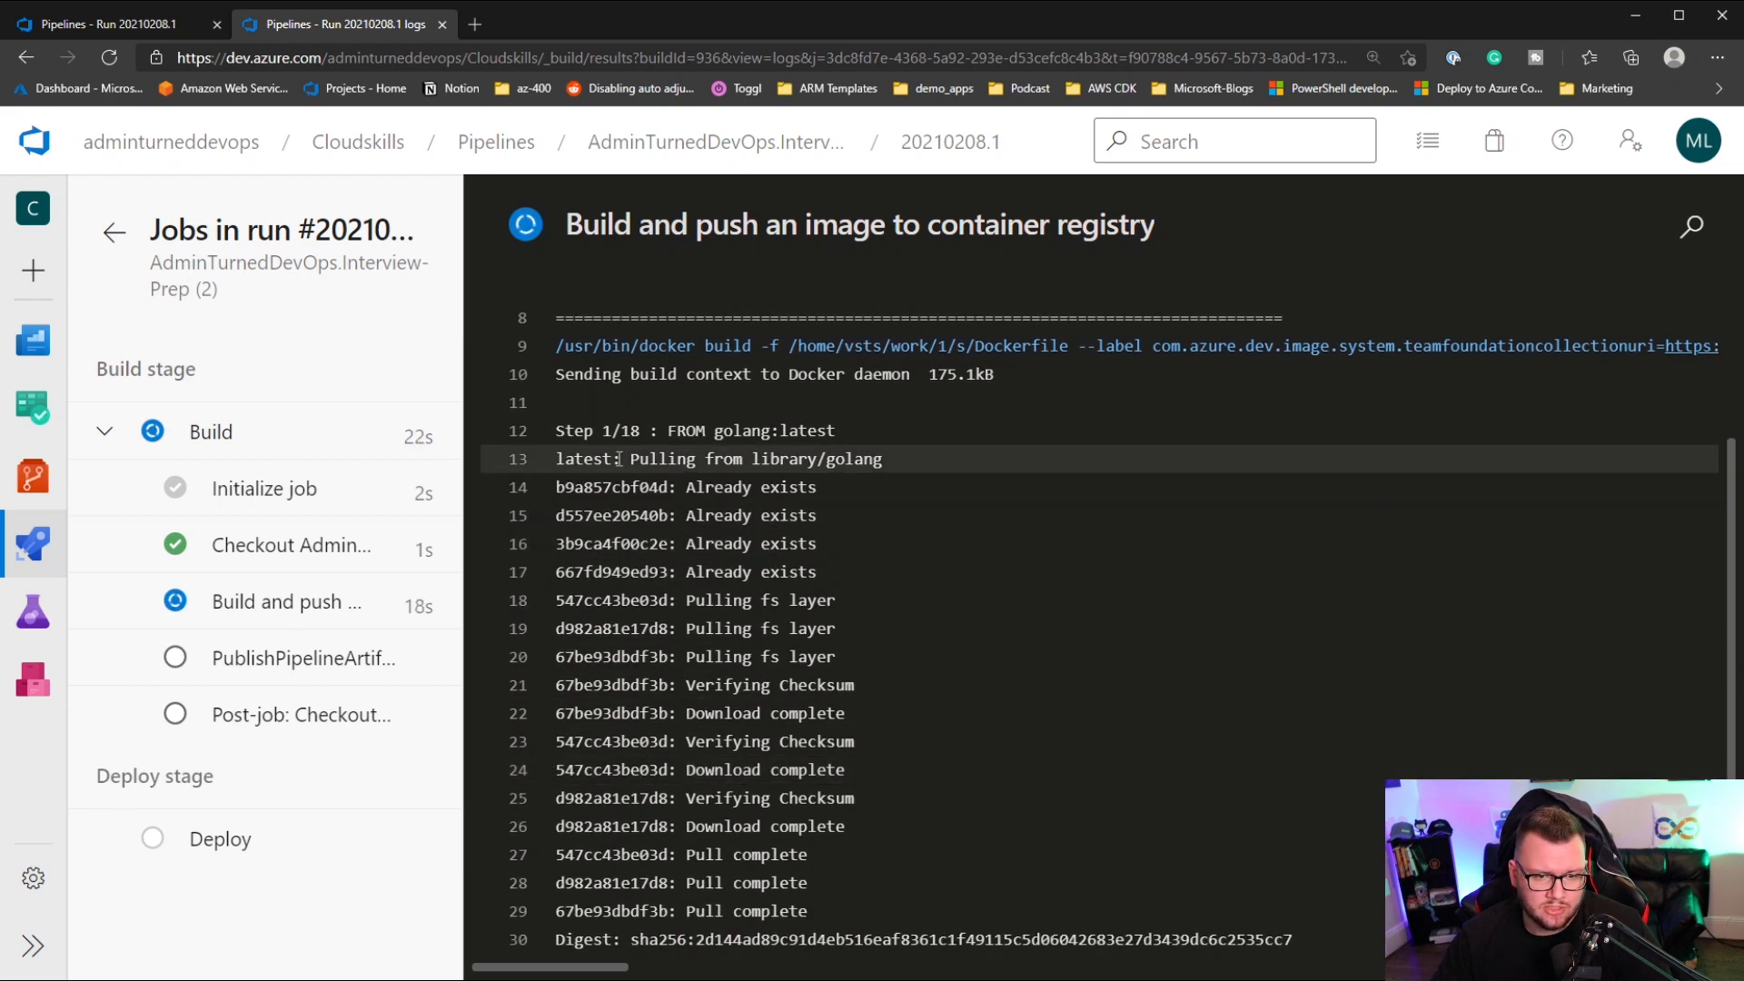
- Follow the Docker build-and-push log, then view the PublishPipelineArtifact step's log
{"action": "scroll", "scroll_direction": "down", "scroll_amount": 3}
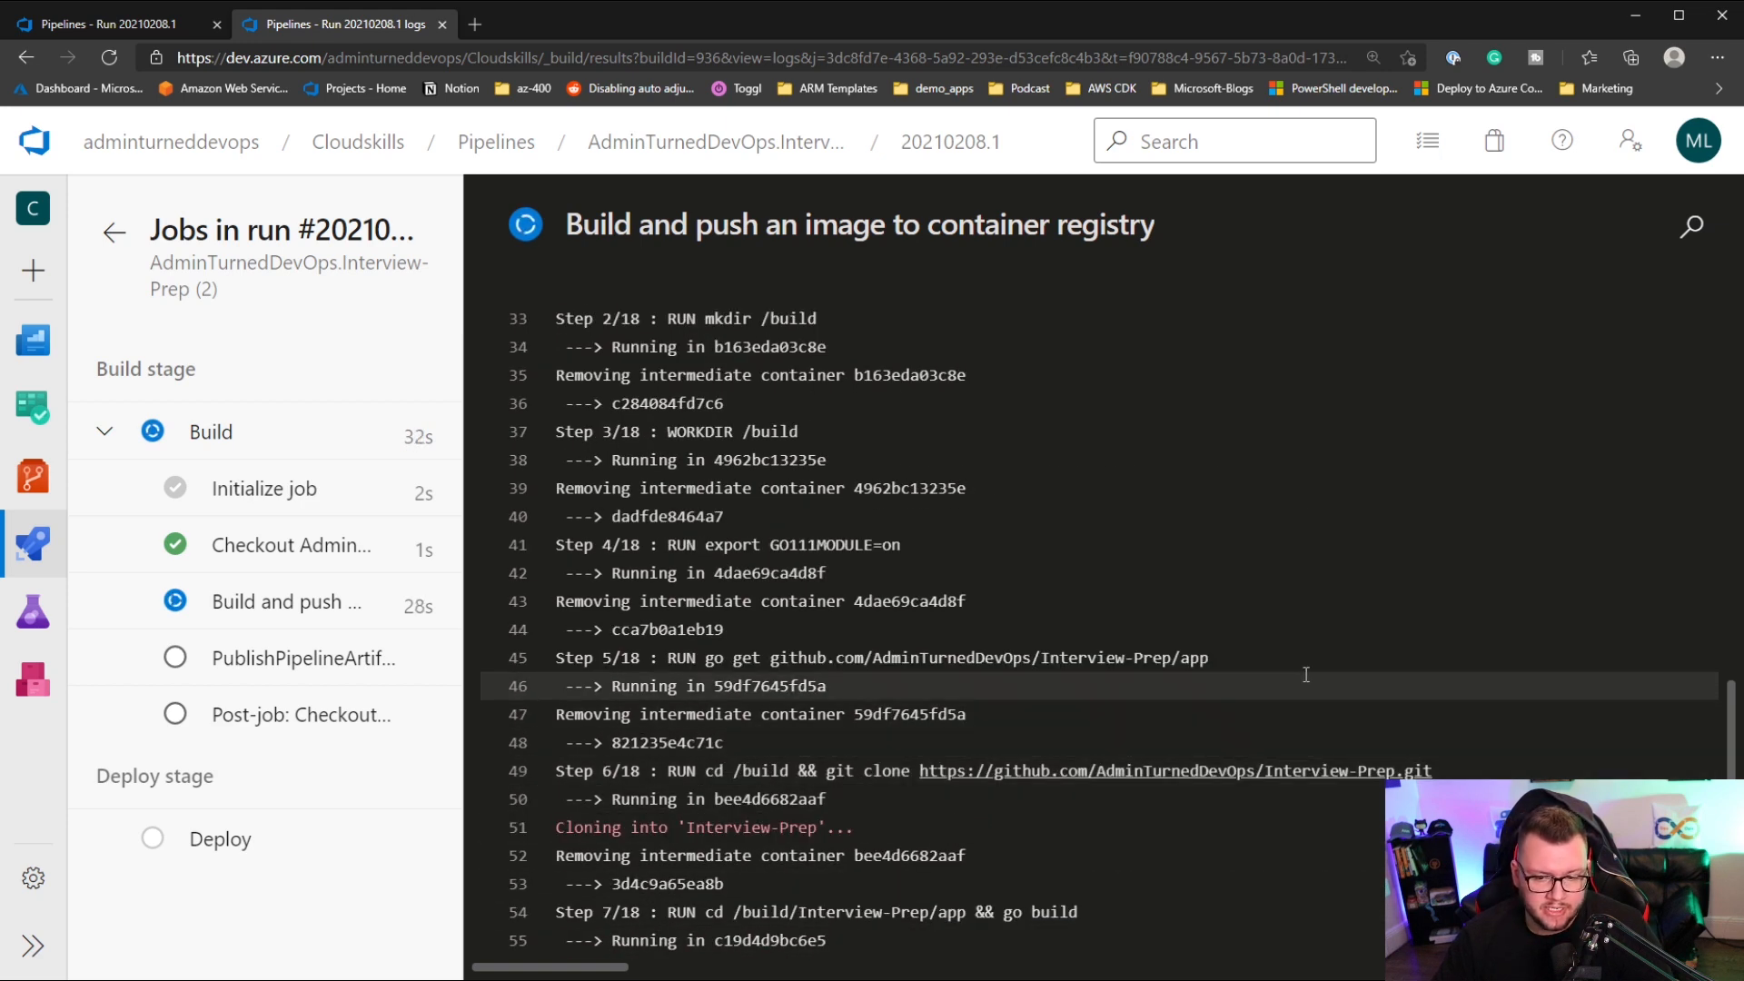
{"action": "scroll", "scroll_direction": "down", "scroll_amount": 3}
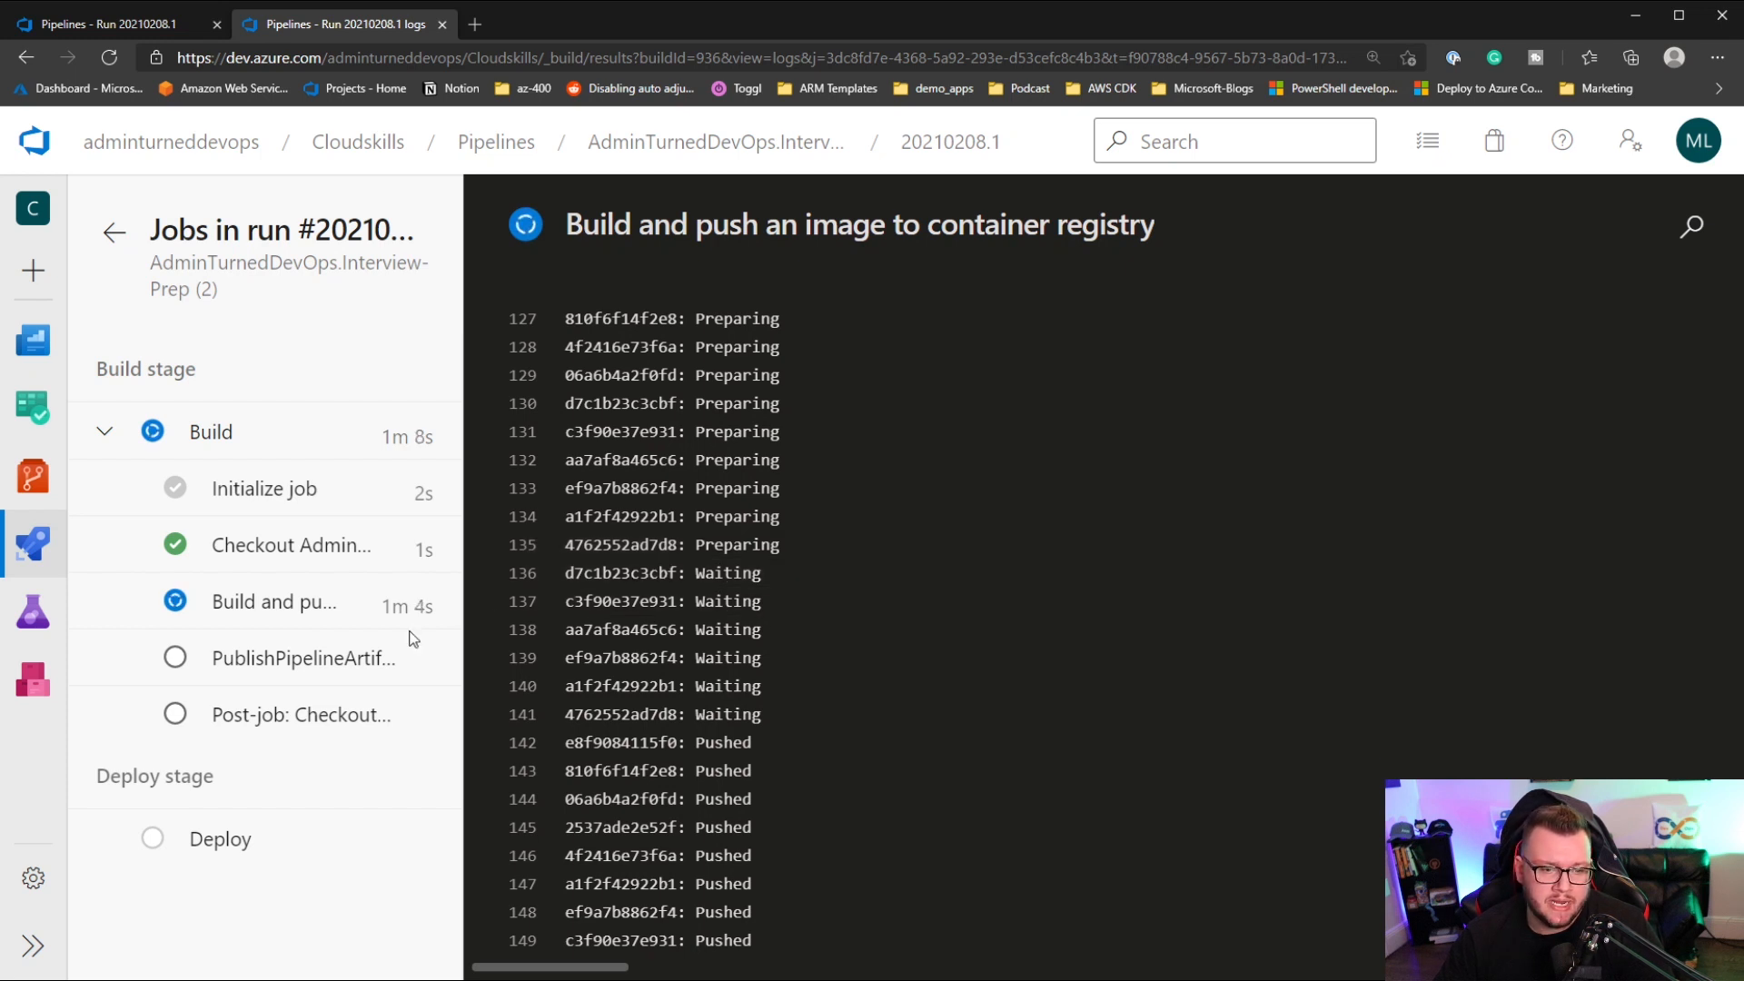
{"action": "left_click", "coordinate": [302, 659]}
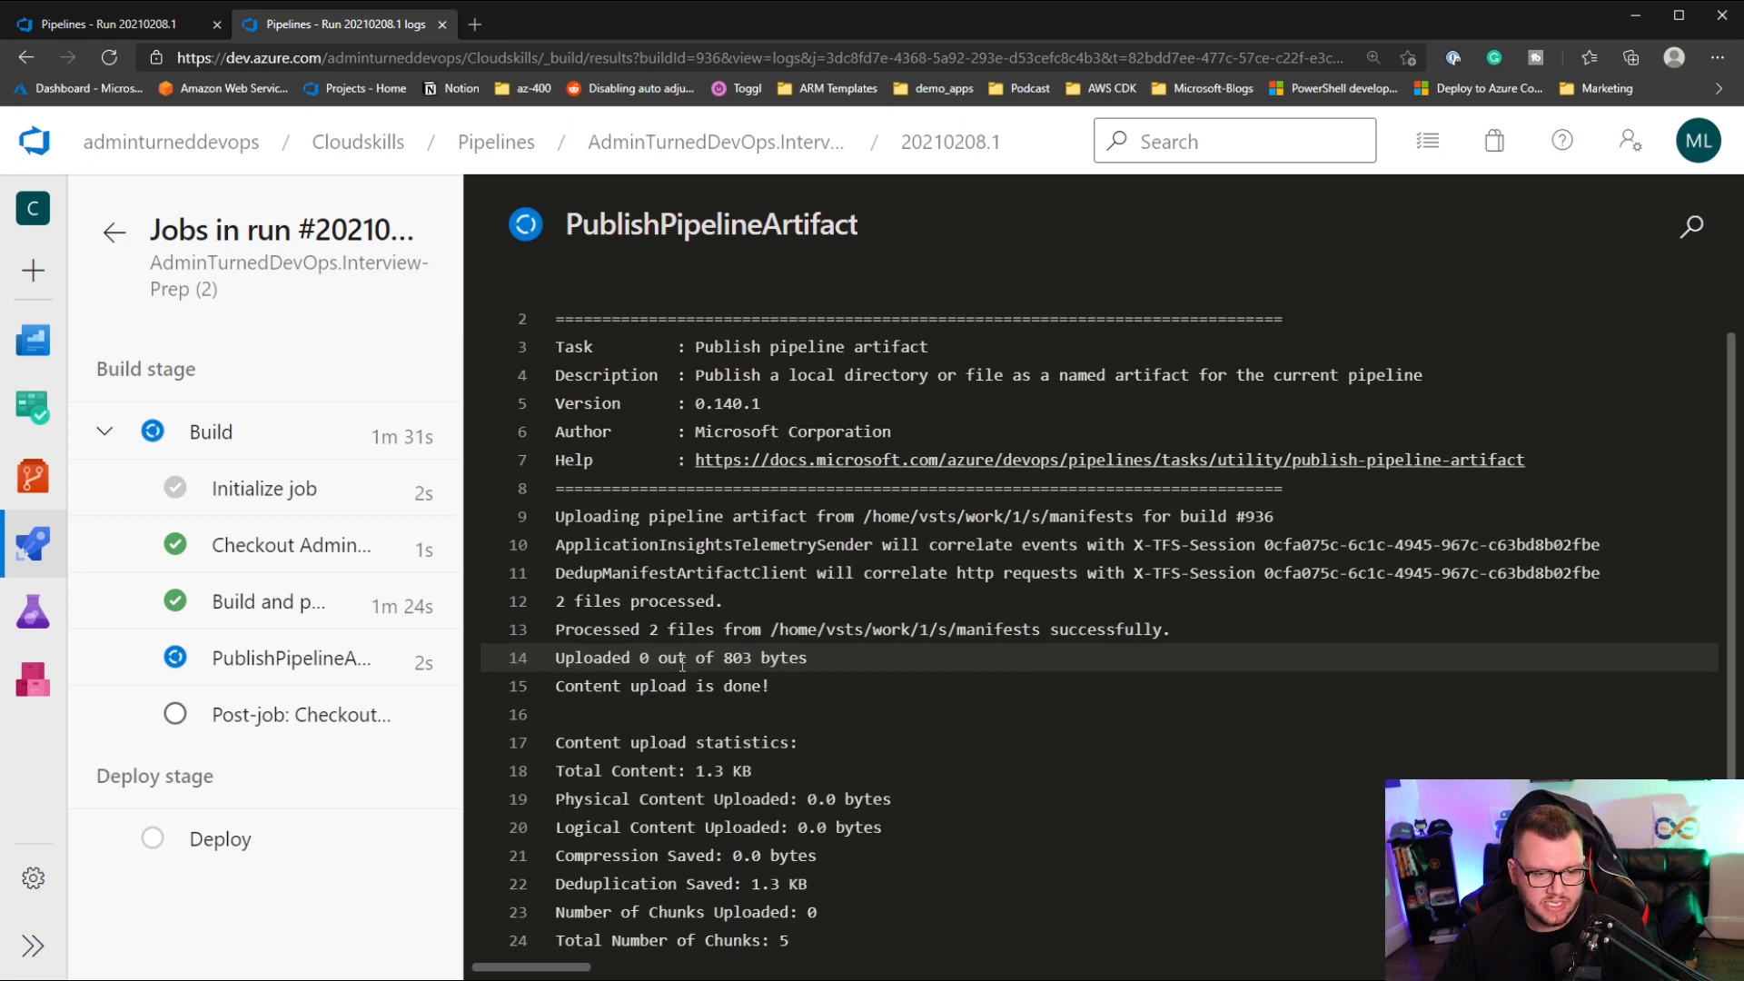
{"action": "mouse_move", "coordinate": [312, 680]}
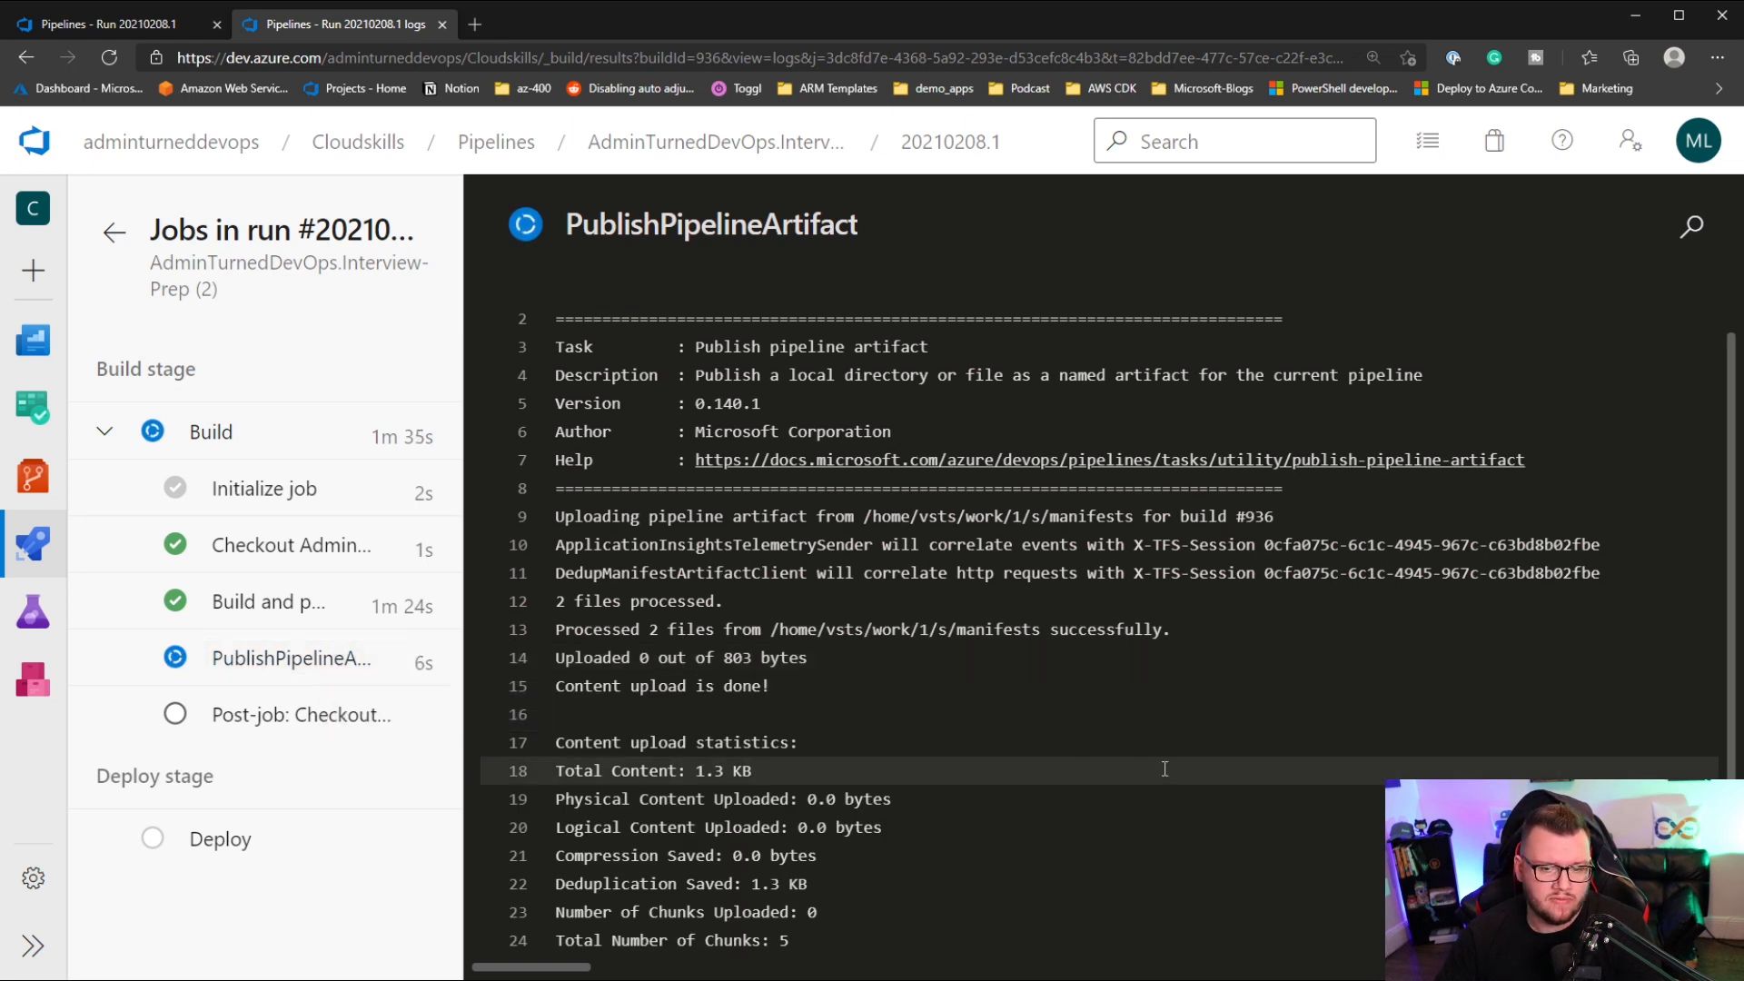
- Watch the PublishPipelineArtifact log as the manifest files are uploaded
{"action": "double_click", "coordinate": [998, 628]}
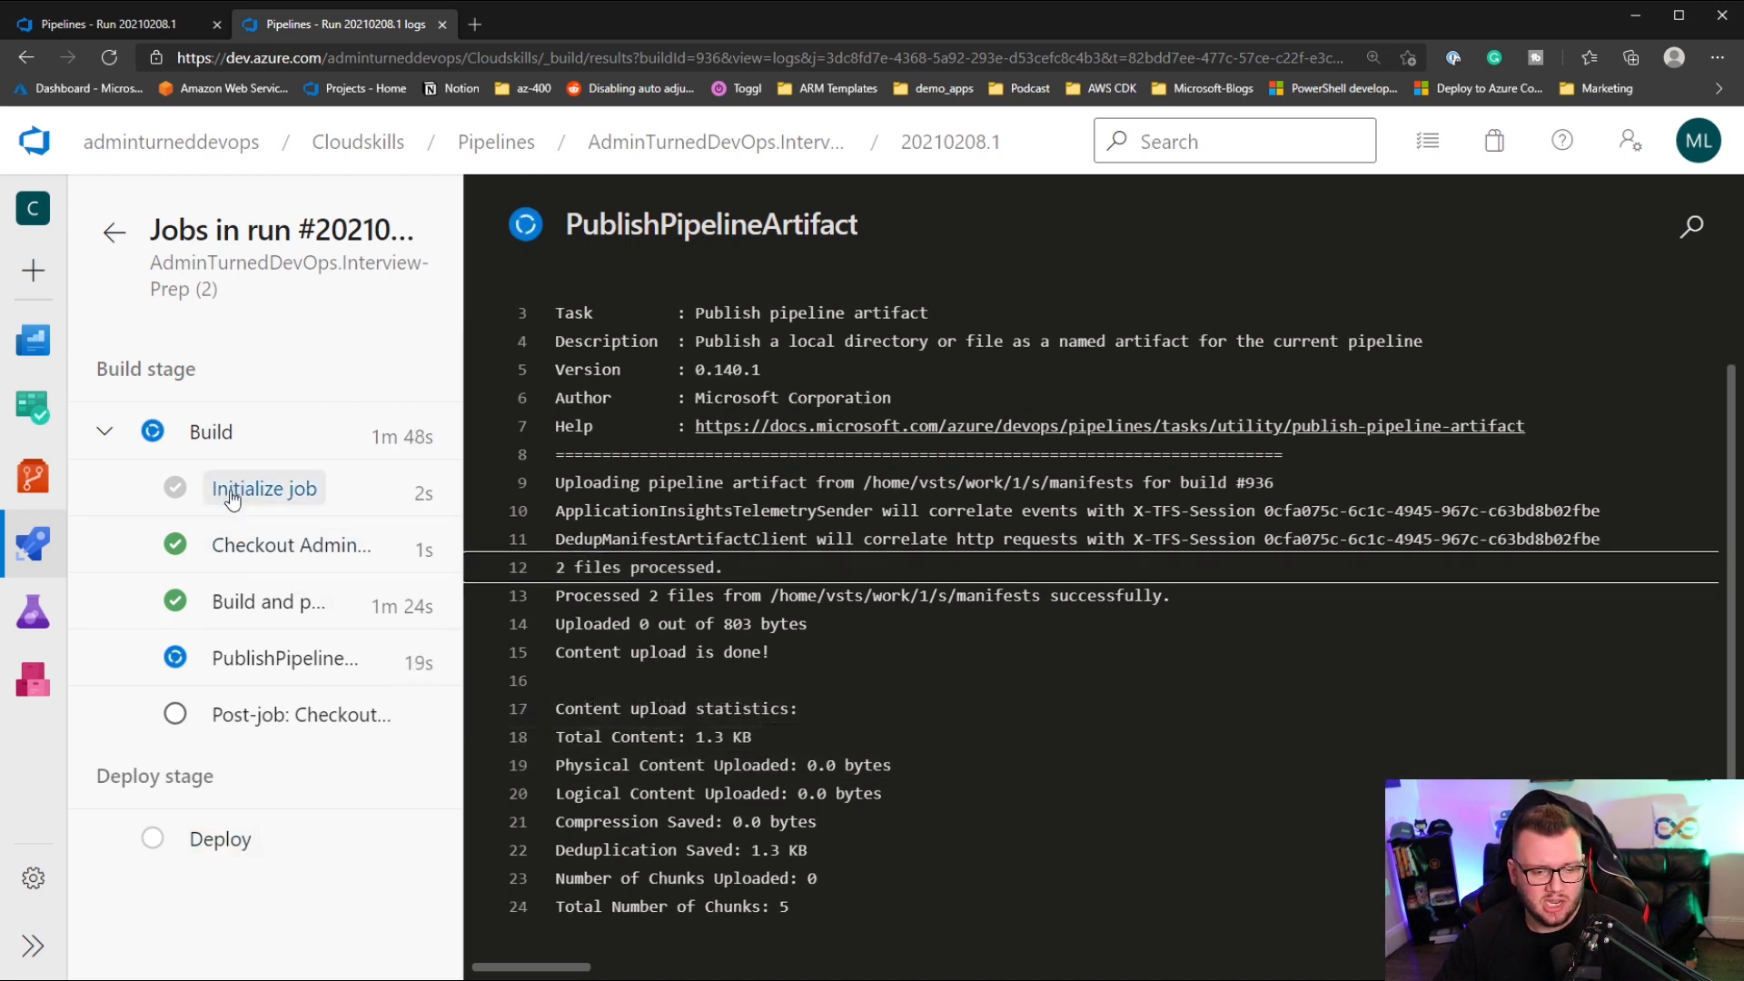
{"action": "mouse_move", "coordinate": [322, 869]}
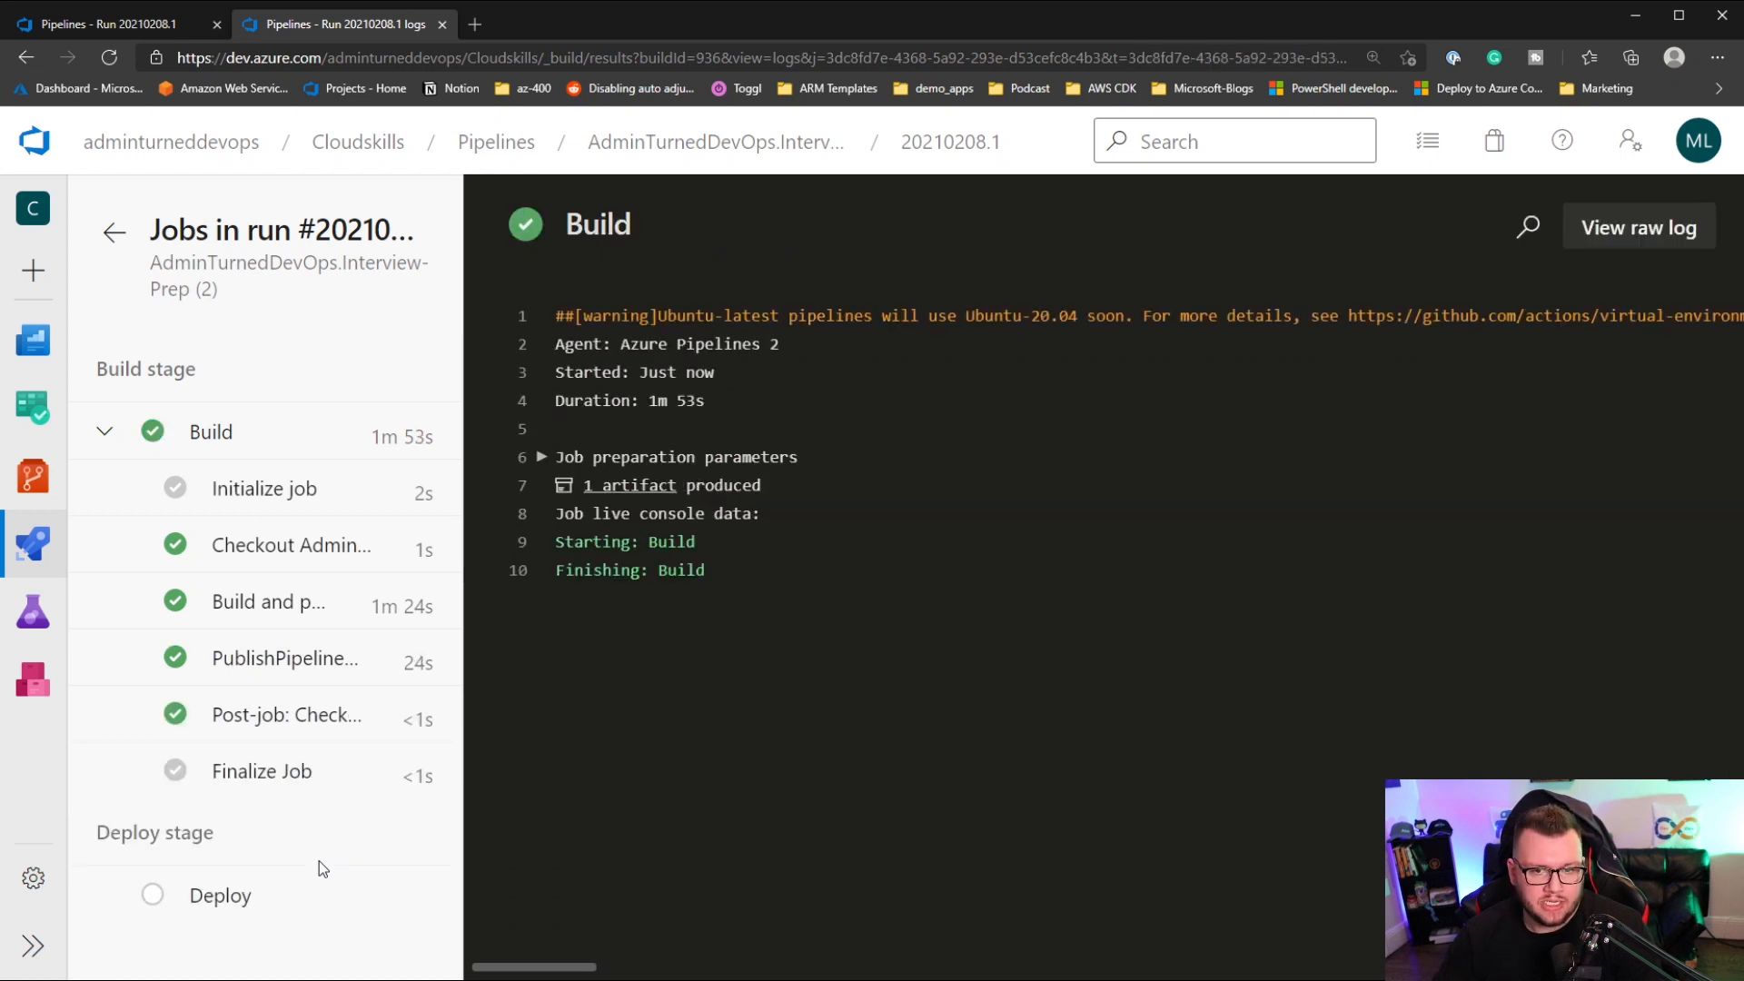
{"action": "mouse_move", "coordinate": [156, 407]}
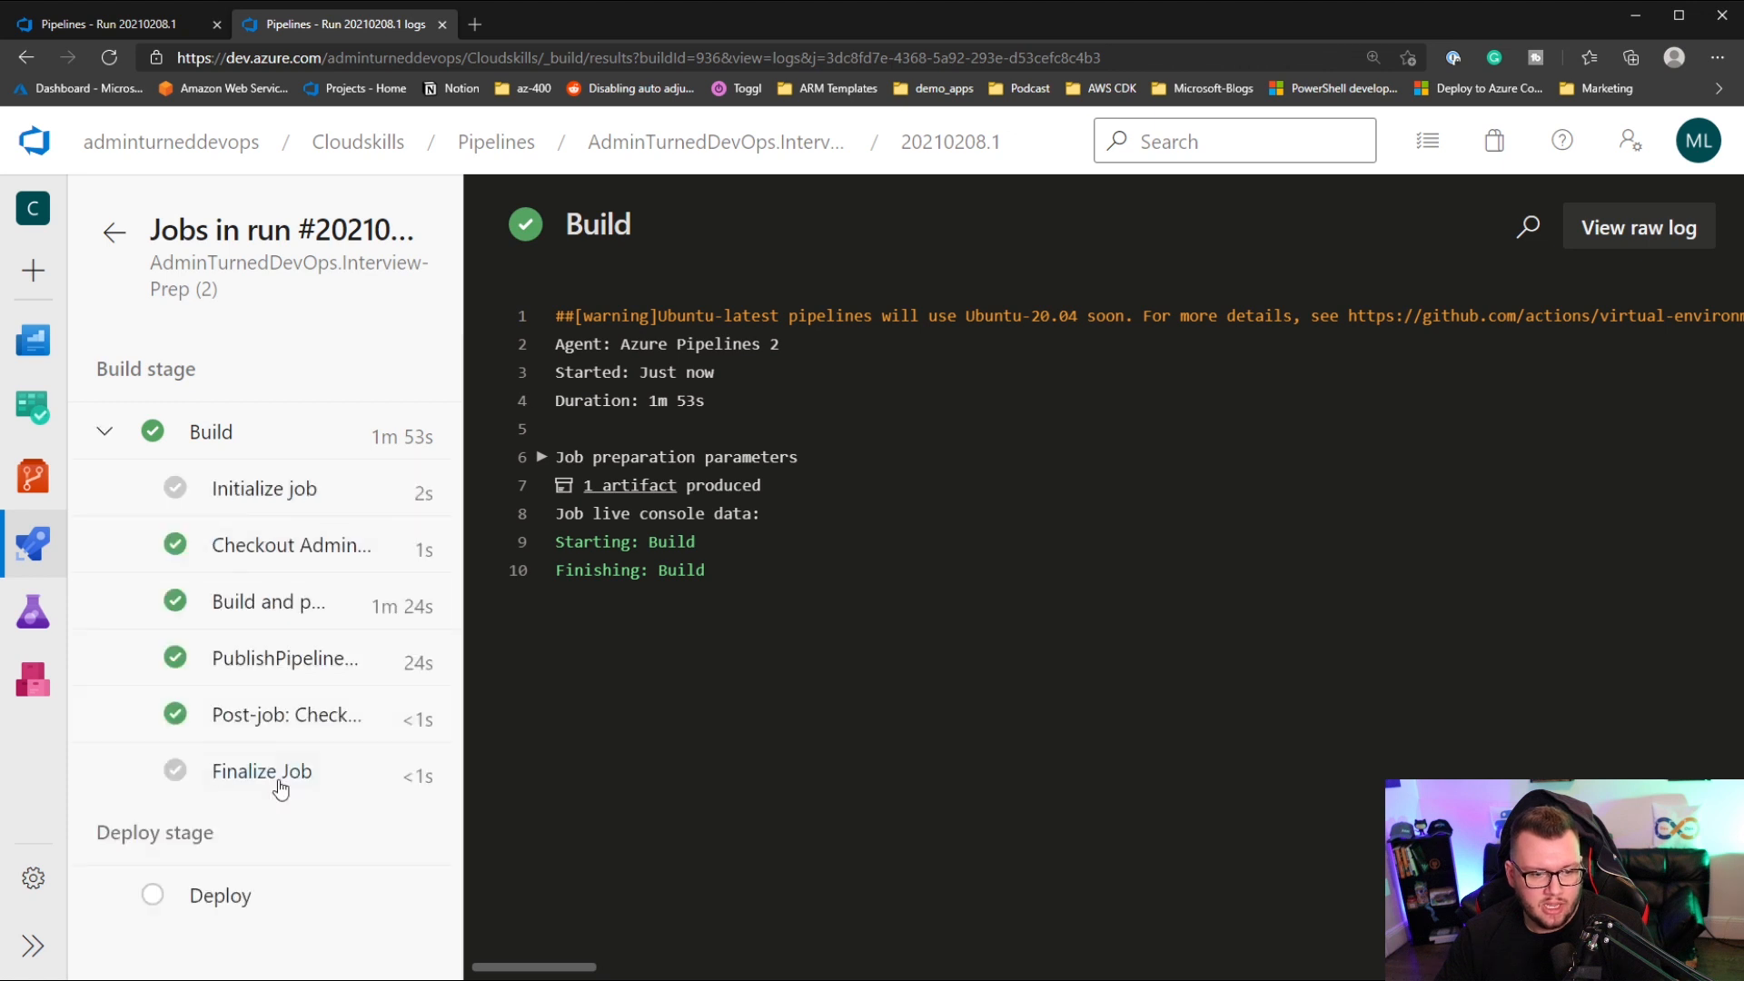
- Switch to the Deploy job's log, collapsing the finished Build job and expanding Deploy's steps
{"action": "left_click", "coordinate": [220, 893]}
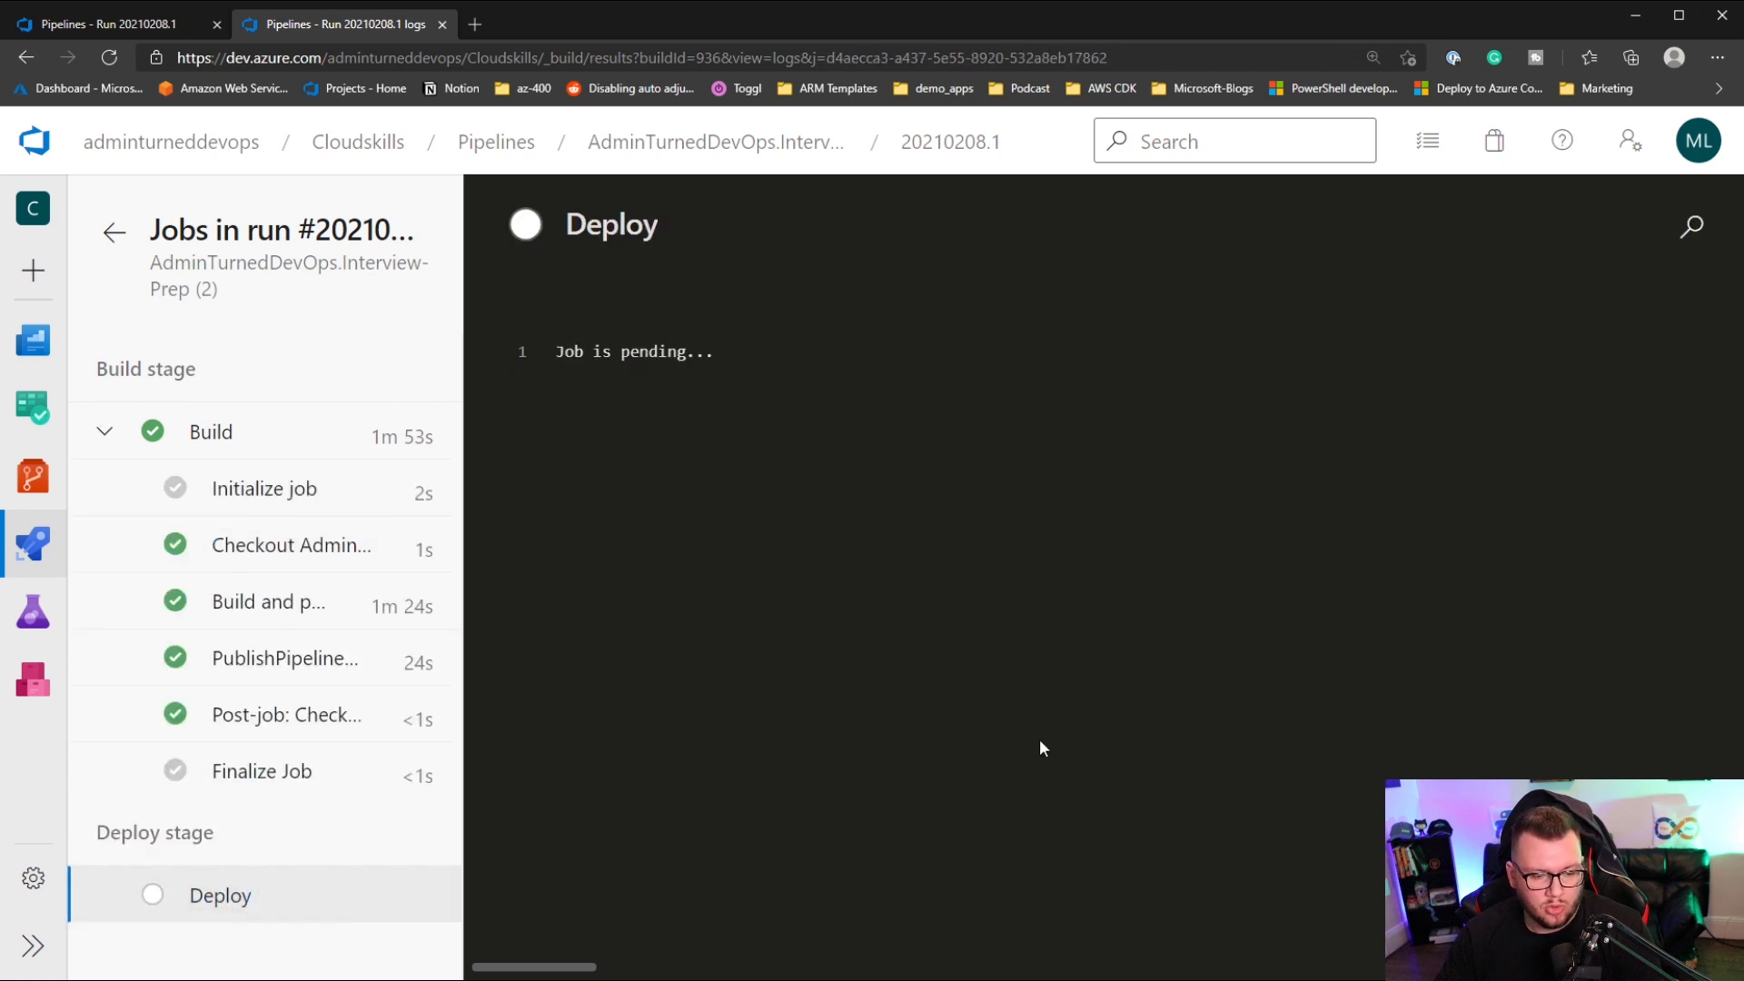
{"action": "left_click", "coordinate": [105, 432]}
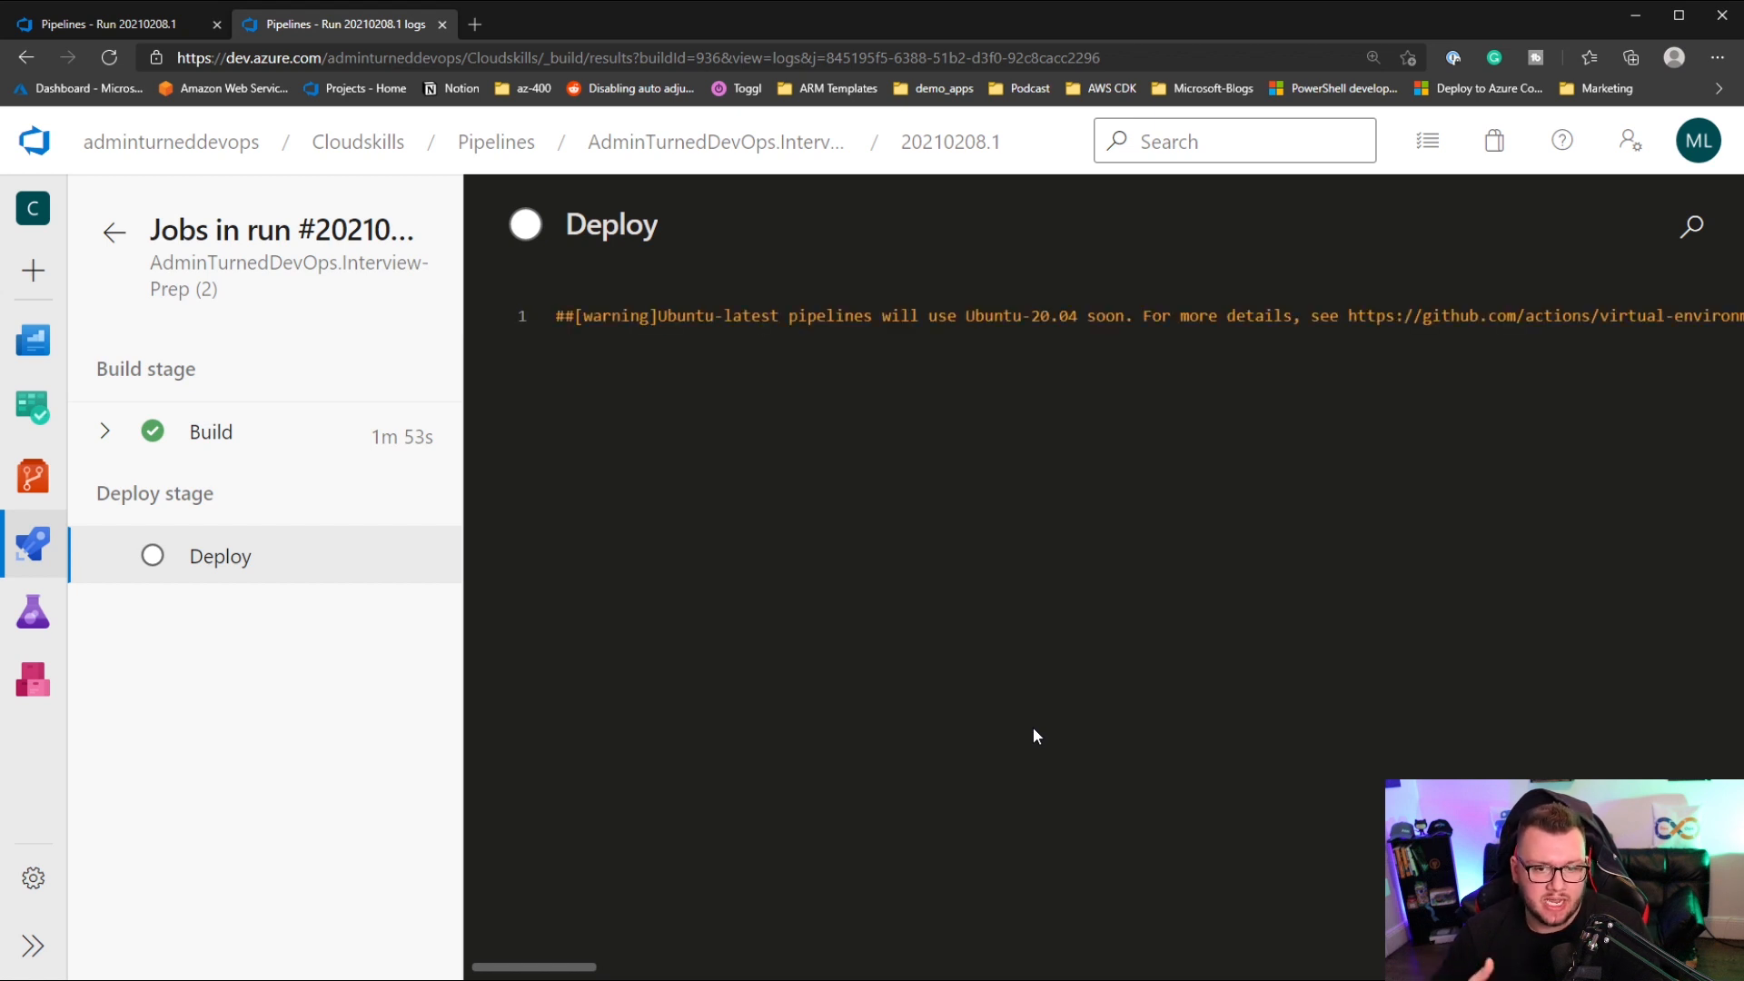
{"action": "left_click", "coordinate": [218, 556]}
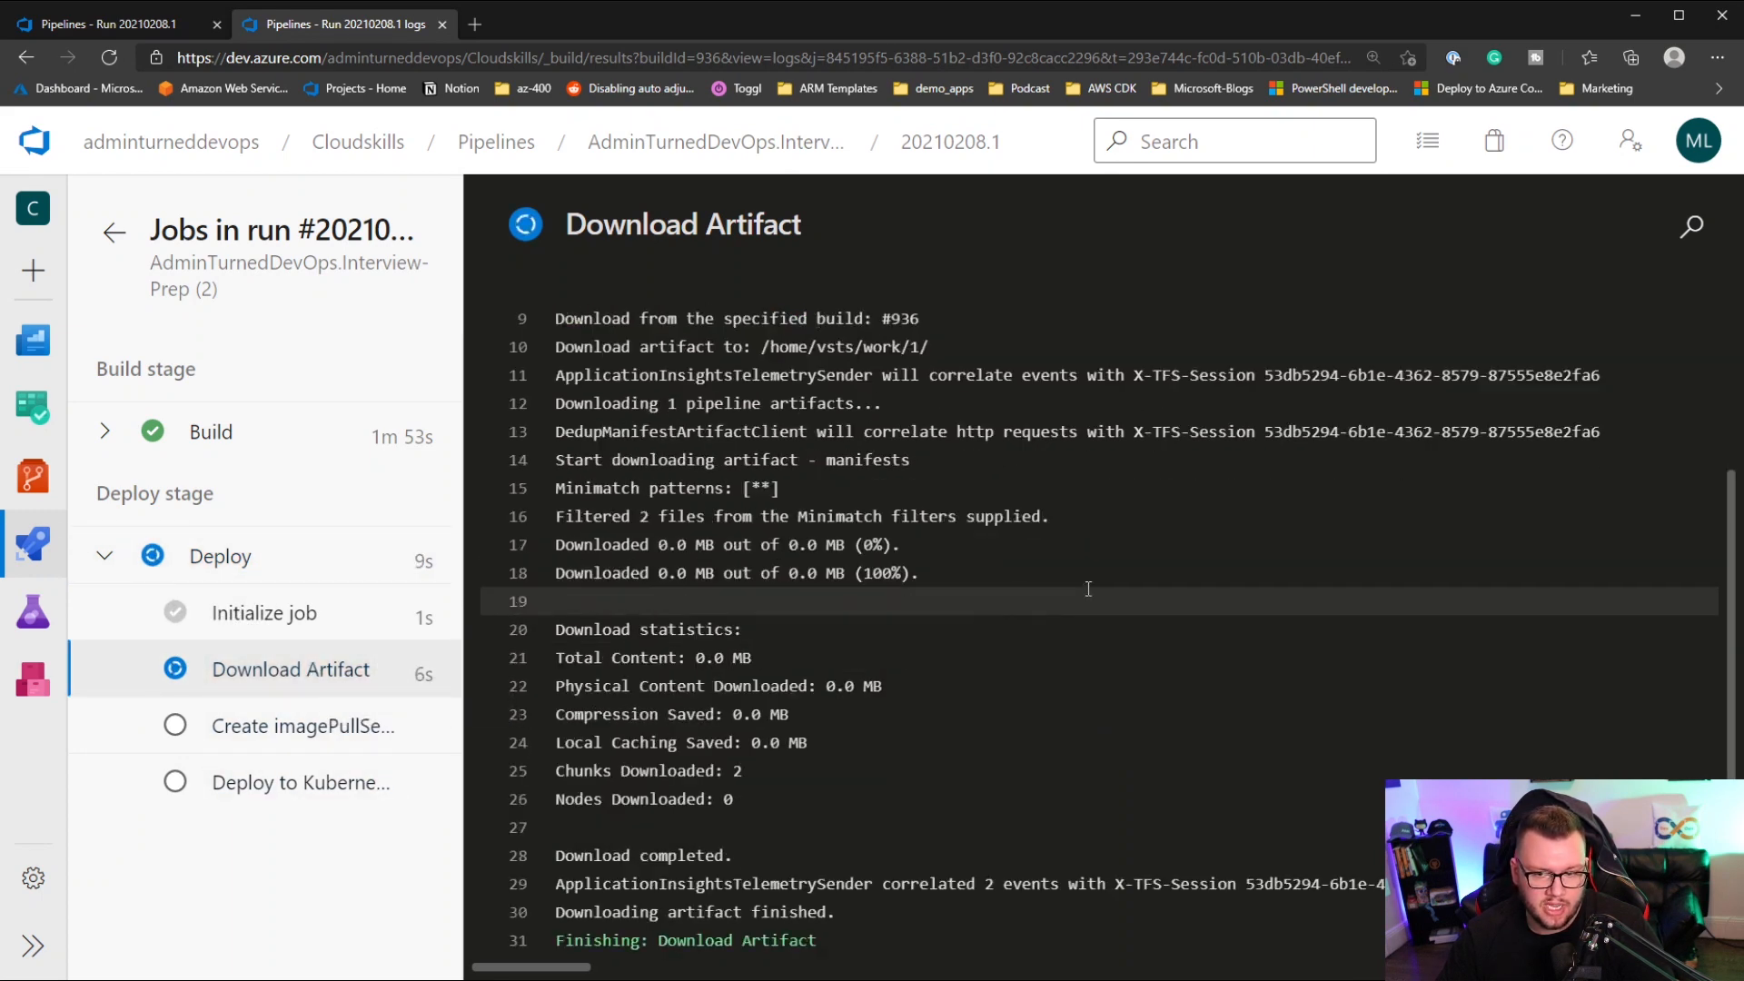
- View the Create imagePullSecret step's kubectl log in the Deploy job
{"action": "left_click", "coordinate": [295, 726]}
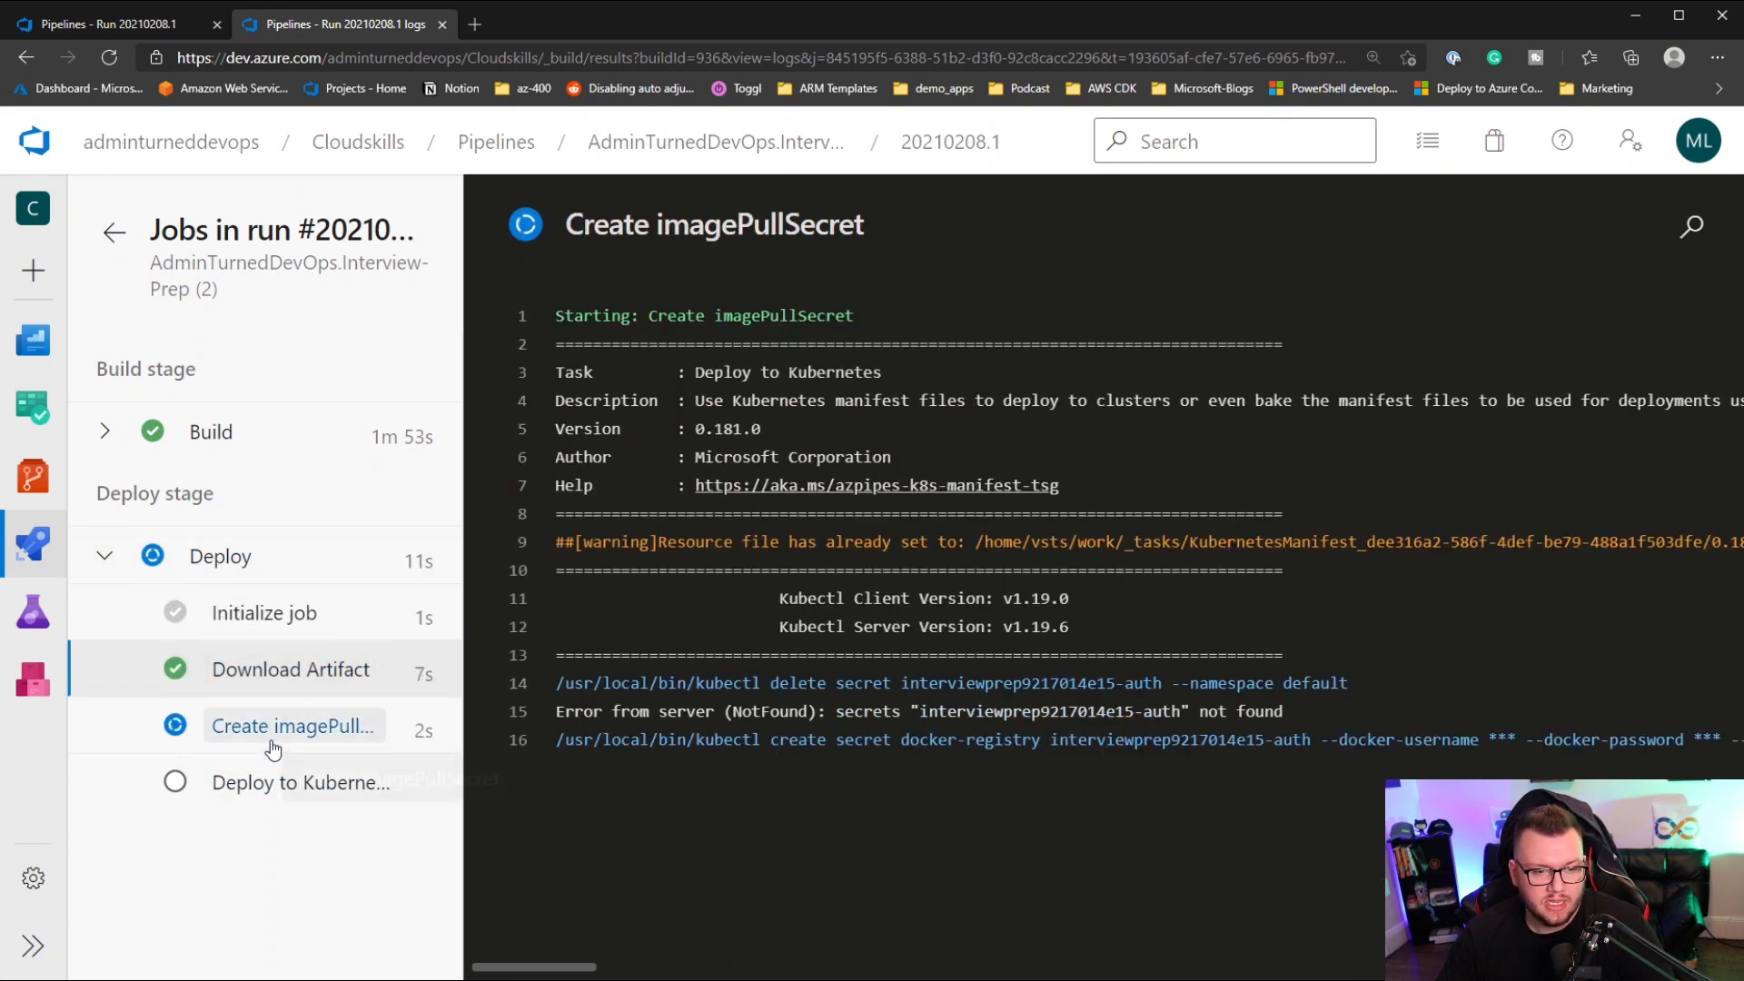